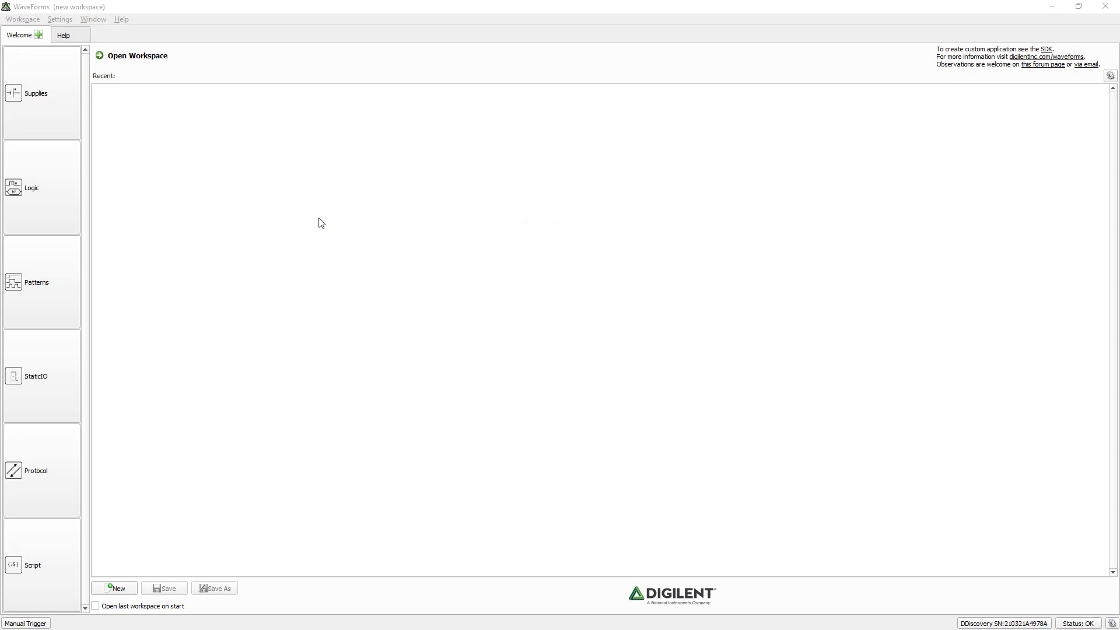
mouse_move(110, 193)
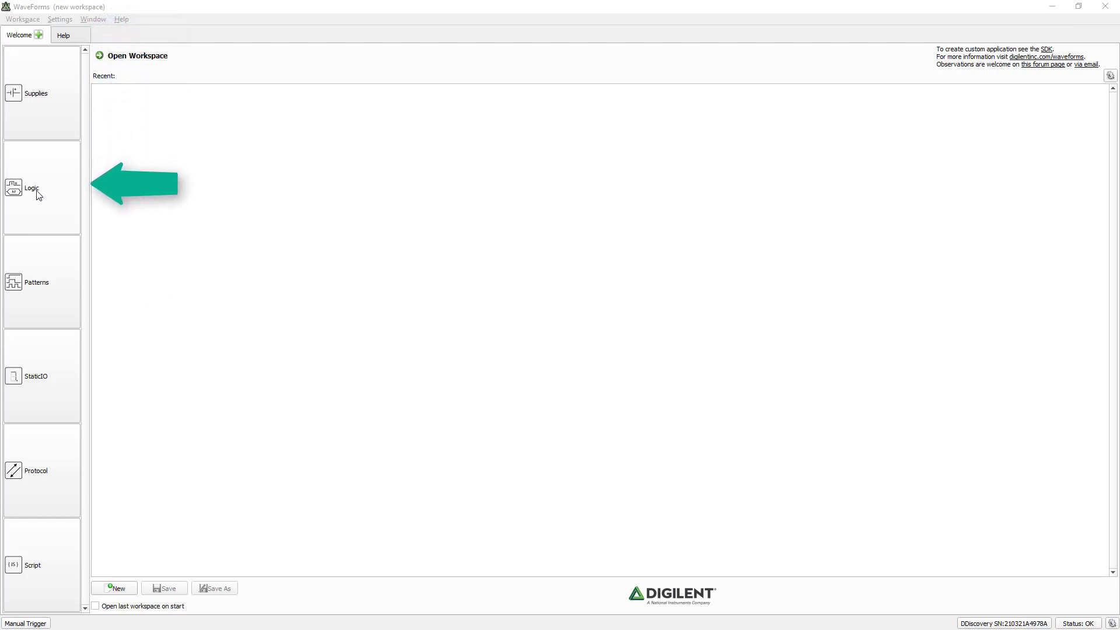
mouse_move(43, 273)
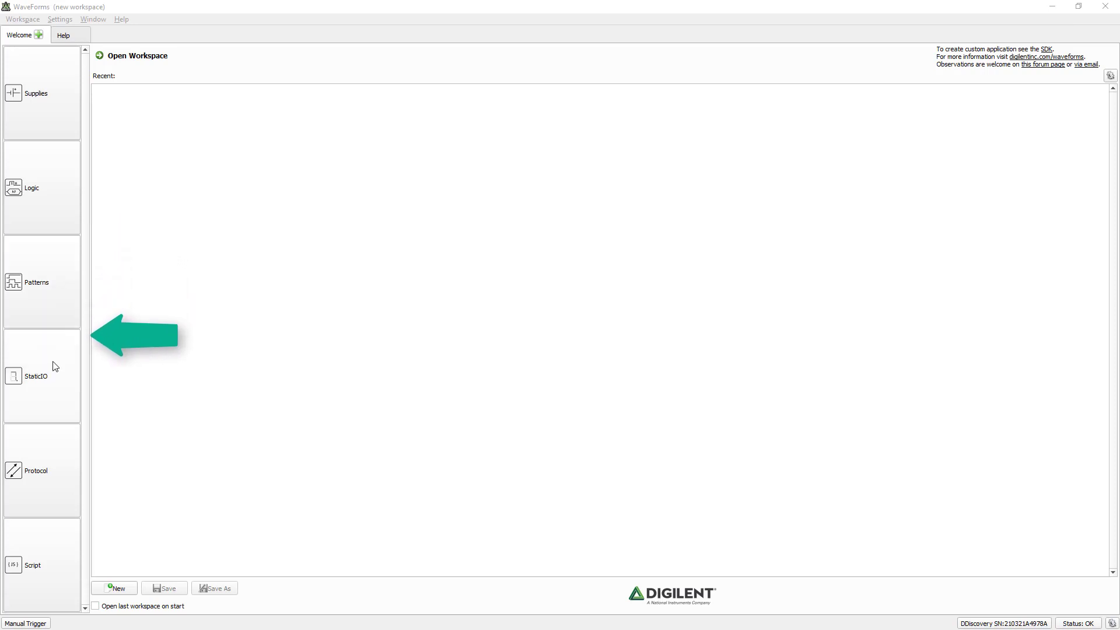
mouse_move(43, 227)
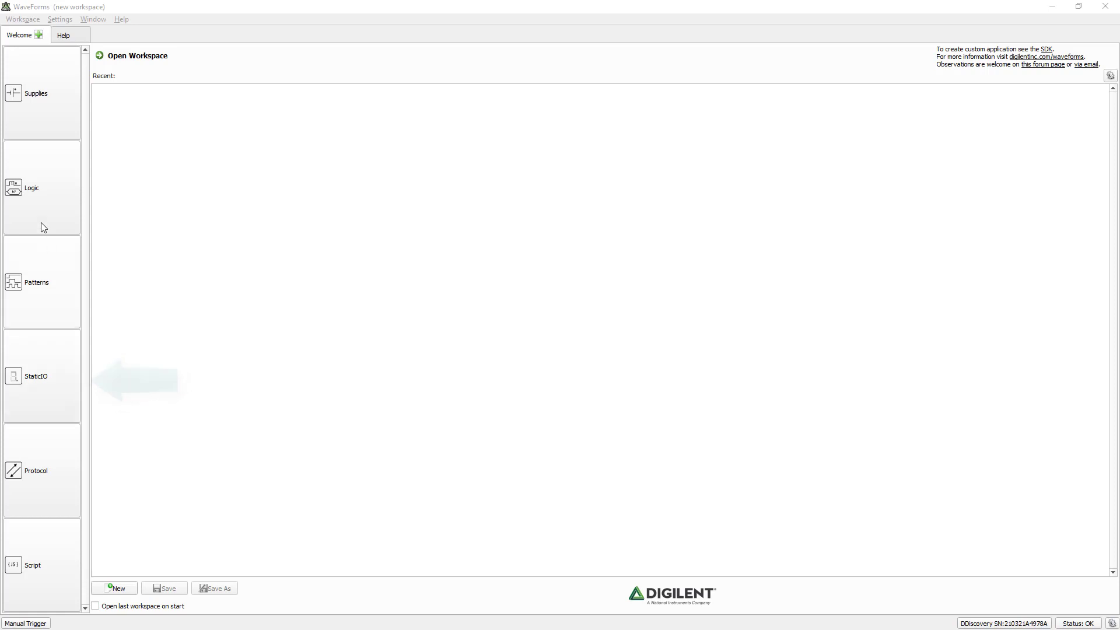
Open a Logic analyzer, a Patterns generator and the Static I/O instrument from the Welcome page
click(31, 187)
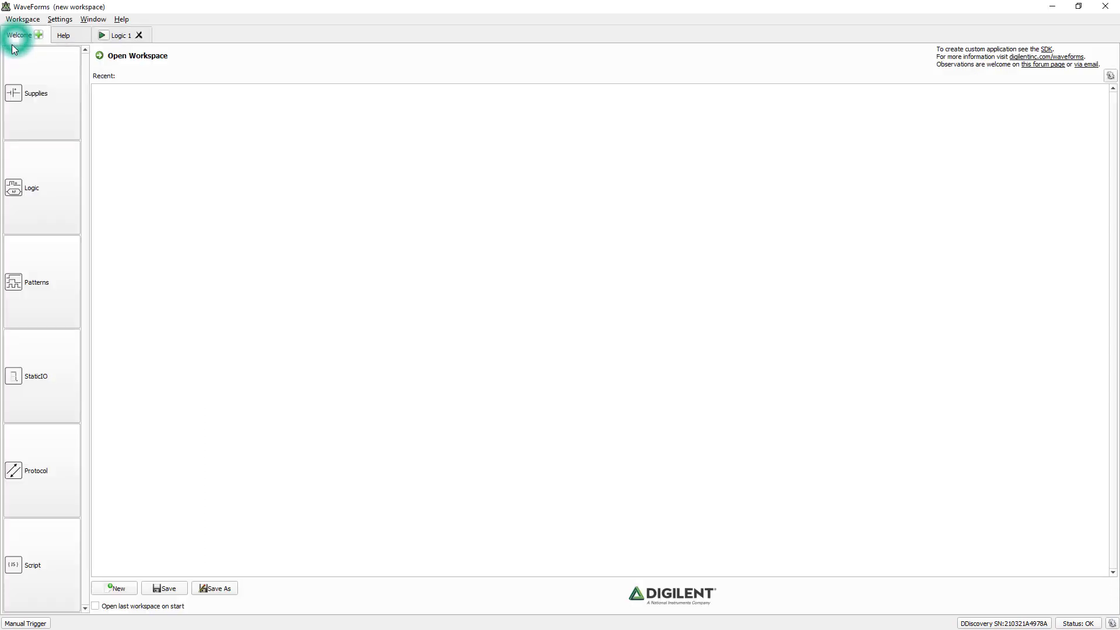
click(37, 281)
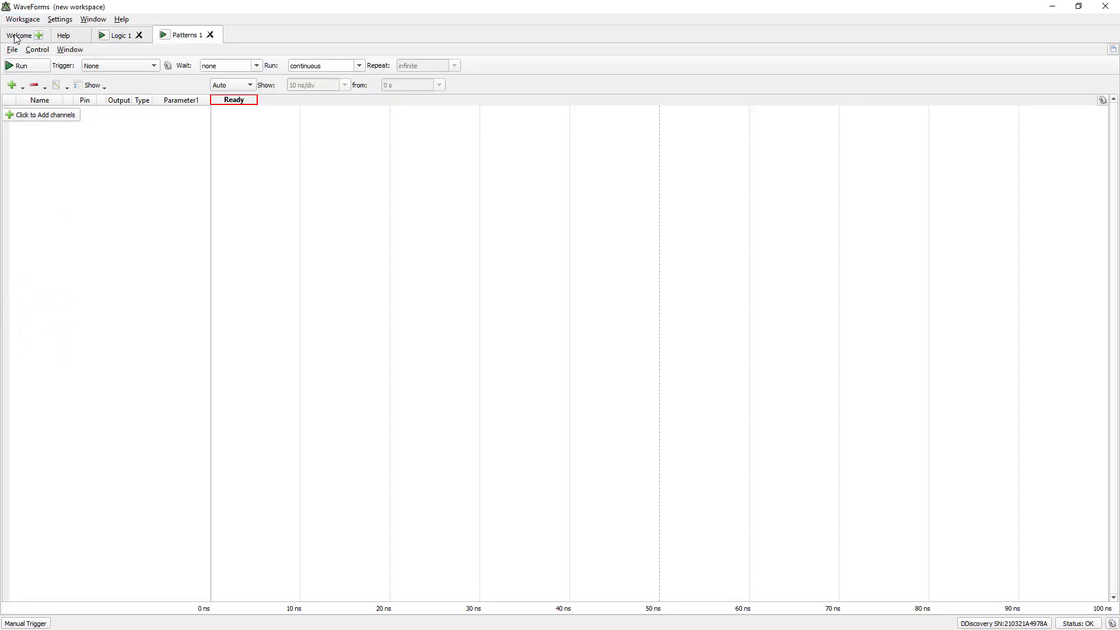
click(20, 34)
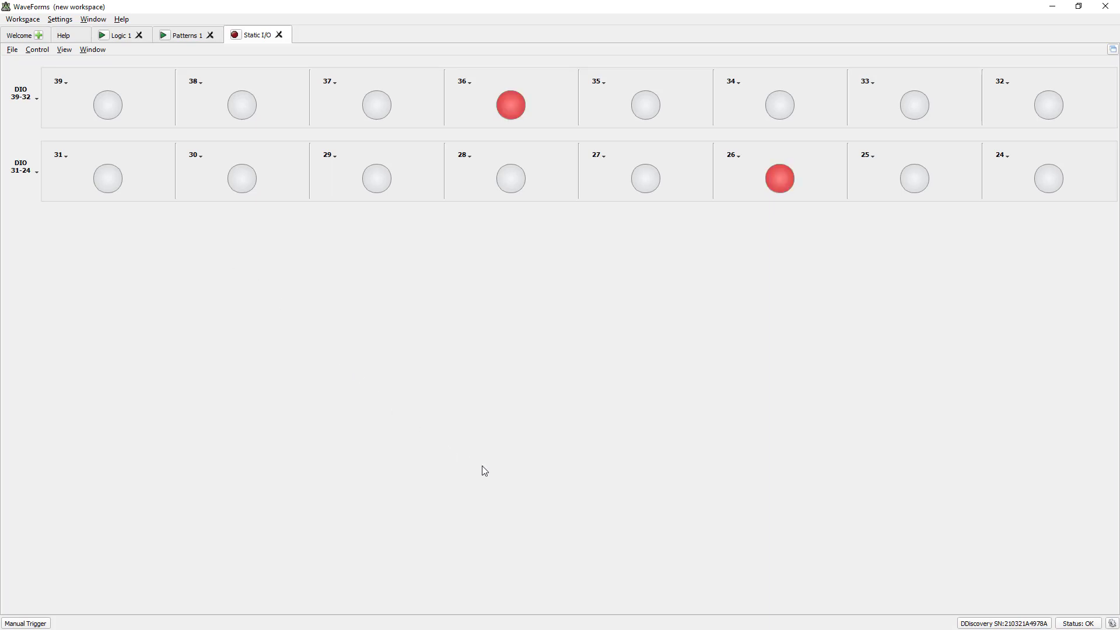
Set the Instrument windows option to Docking so all instruments share one screen
click(510, 104)
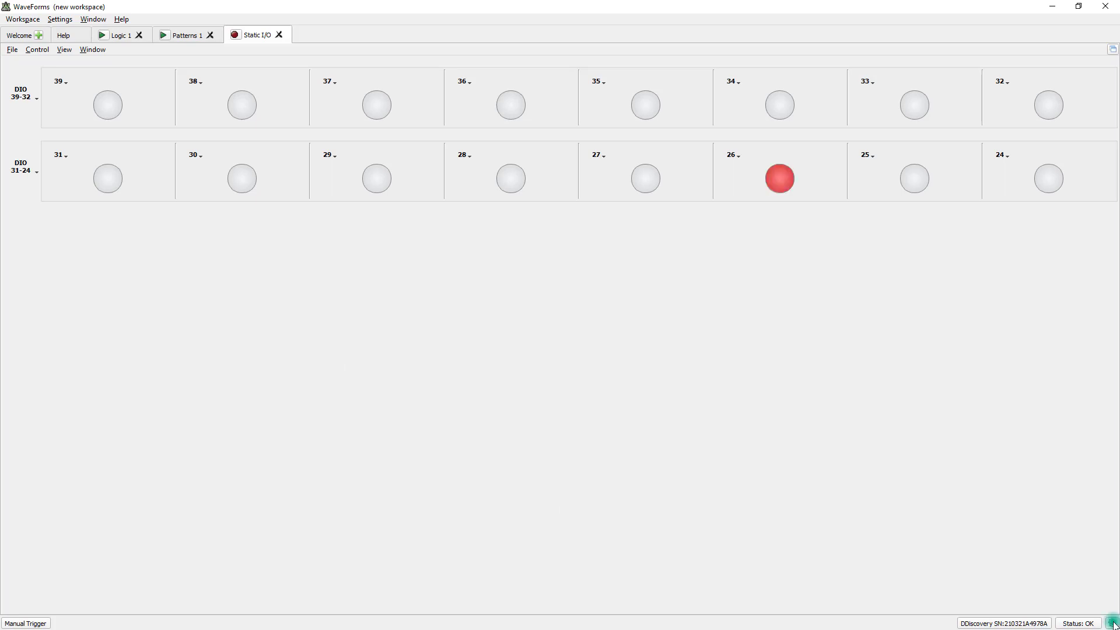
click(59, 20)
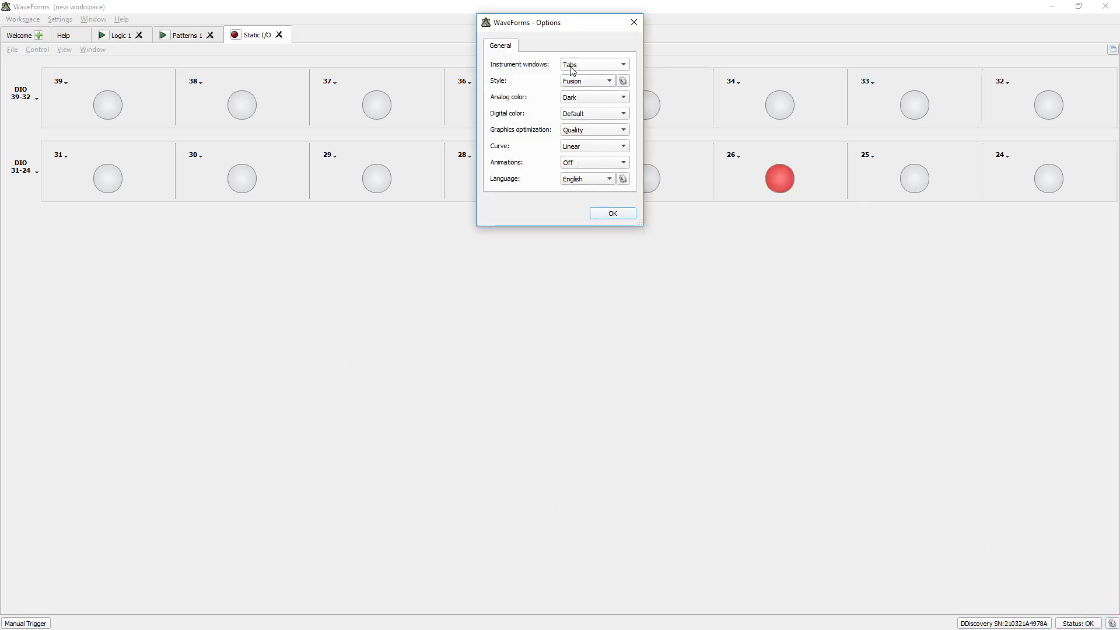
click(585, 80)
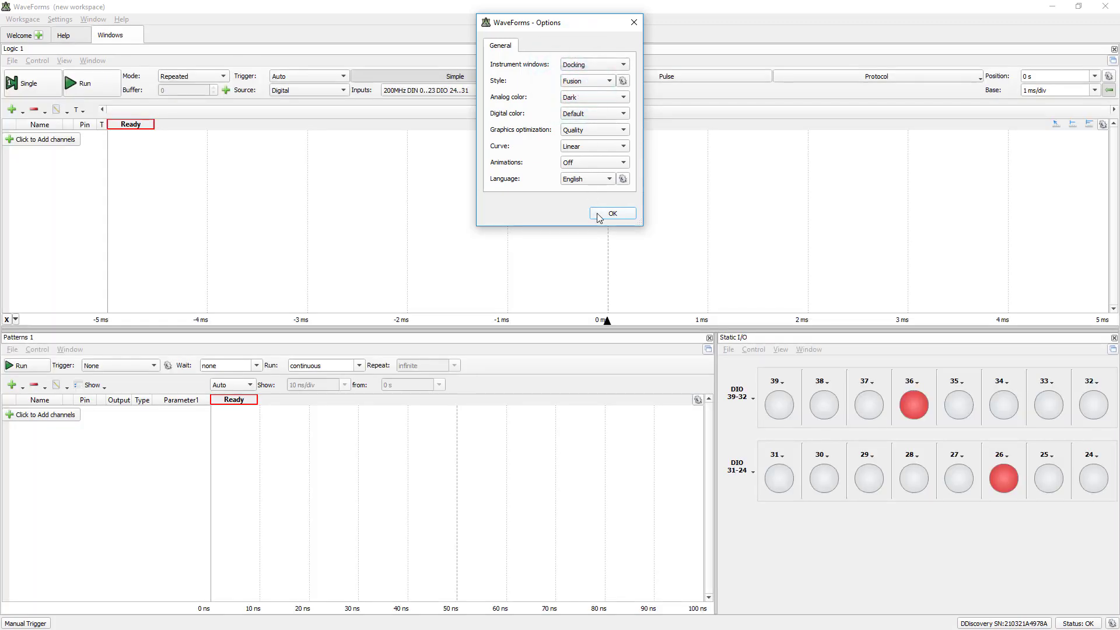
click(610, 213)
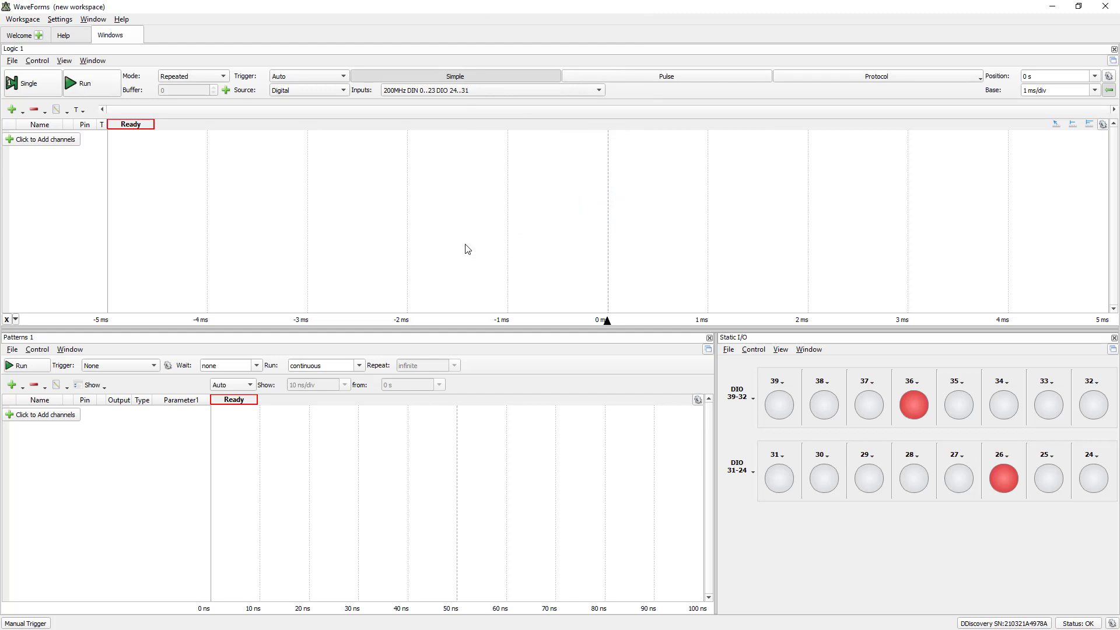
click(913, 405)
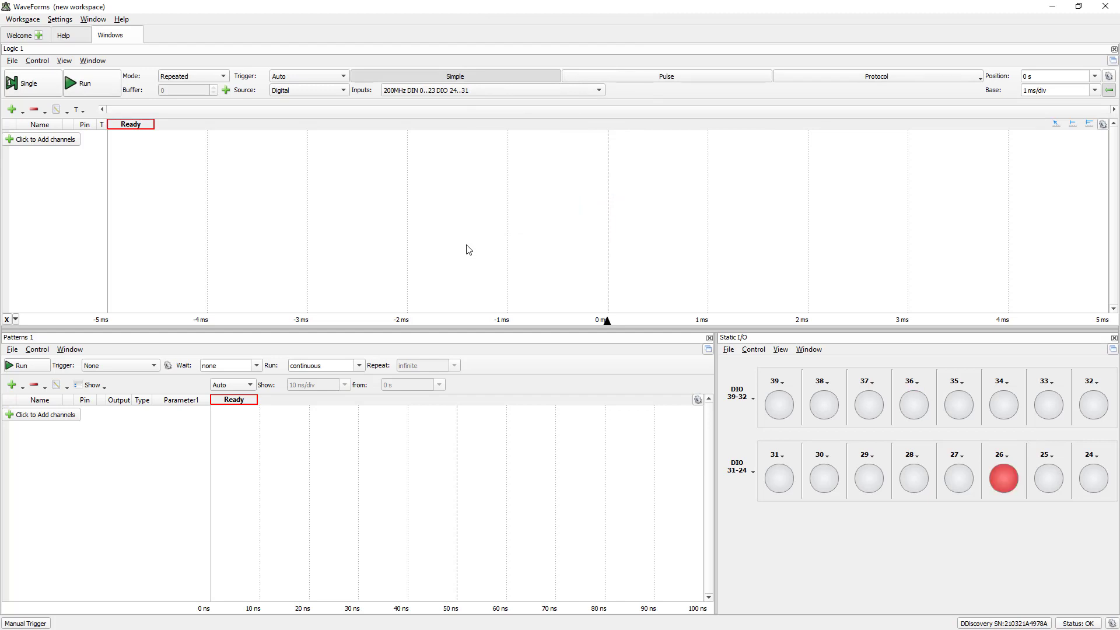
click(1004, 479)
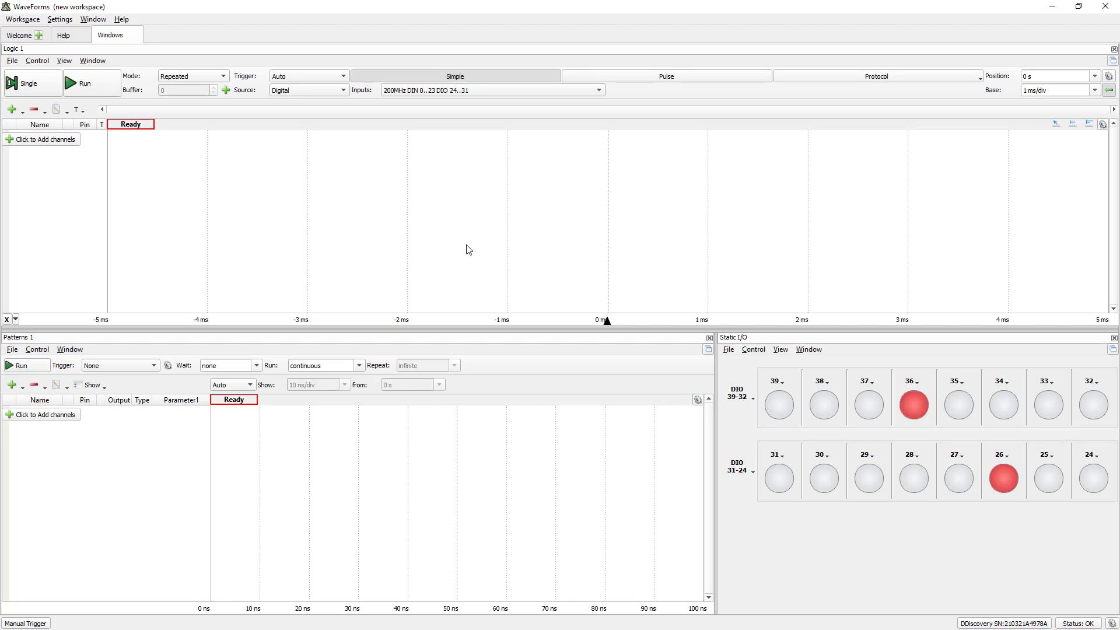
click(913, 403)
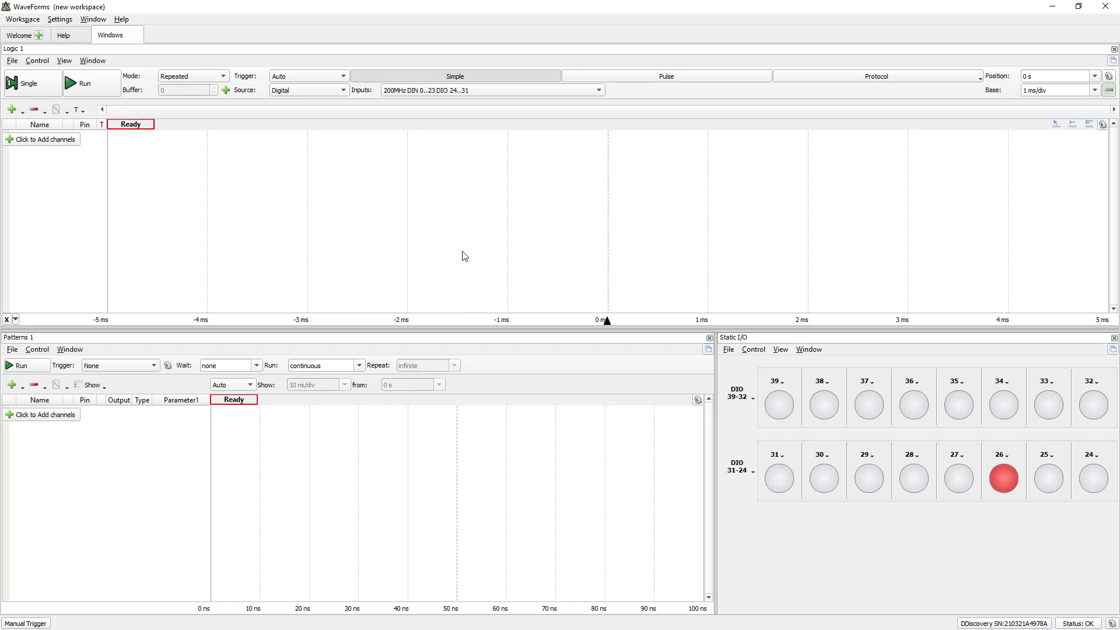
mouse_move(417, 258)
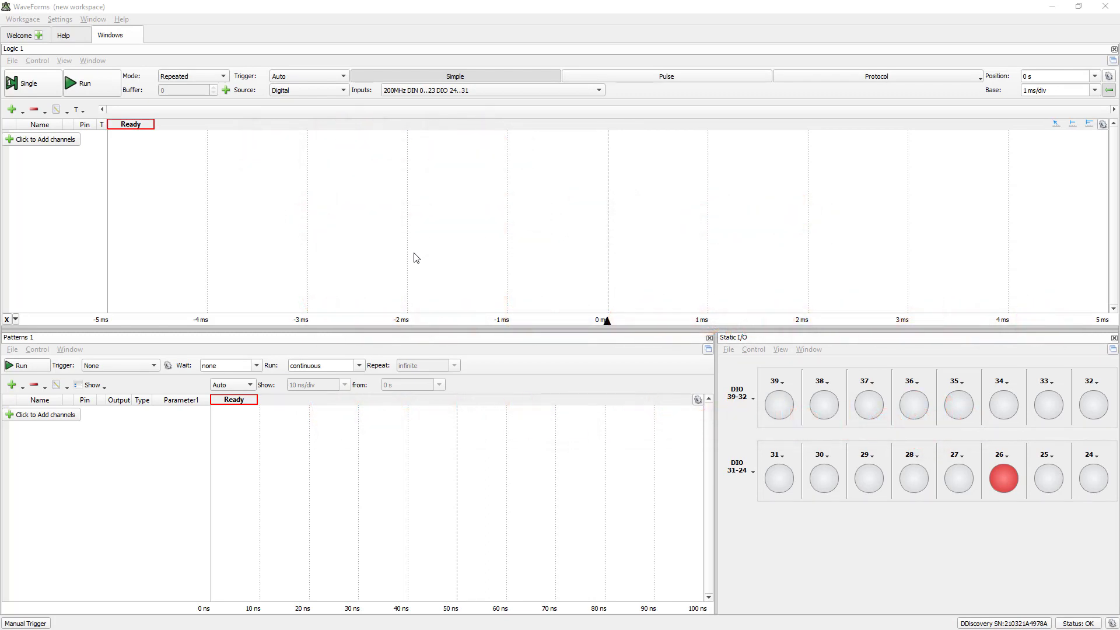
mouse_move(411, 274)
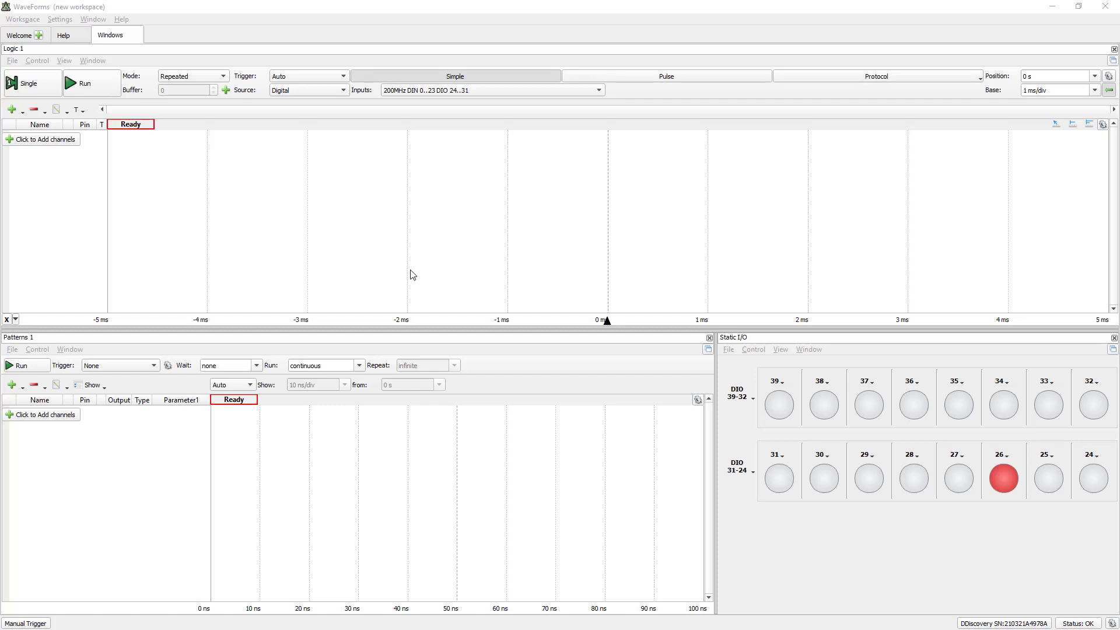
click(913, 405)
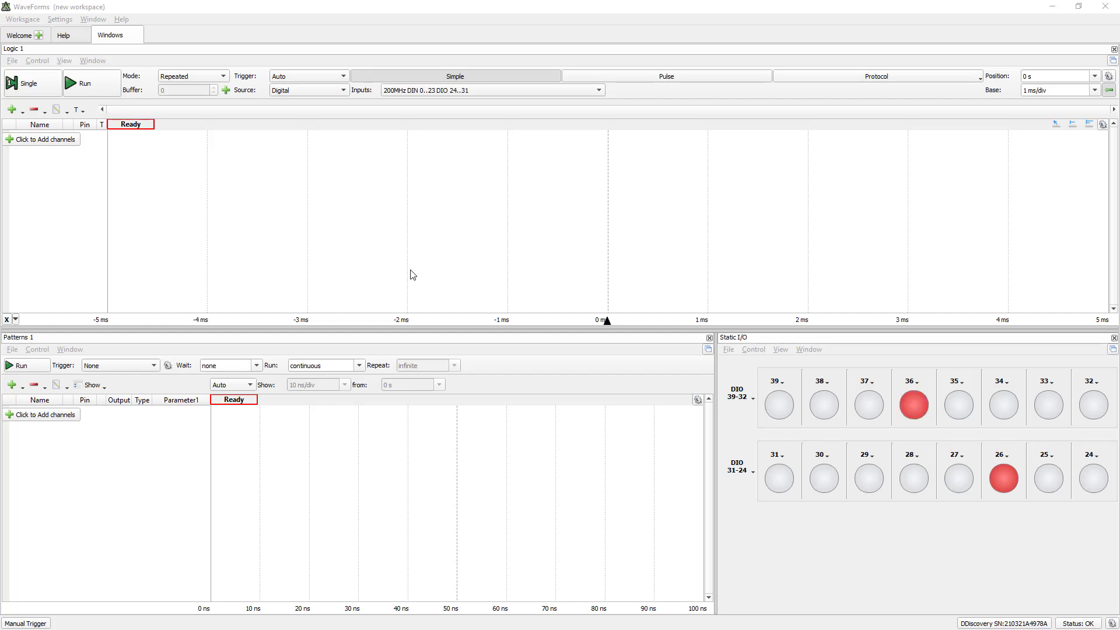
click(912, 403)
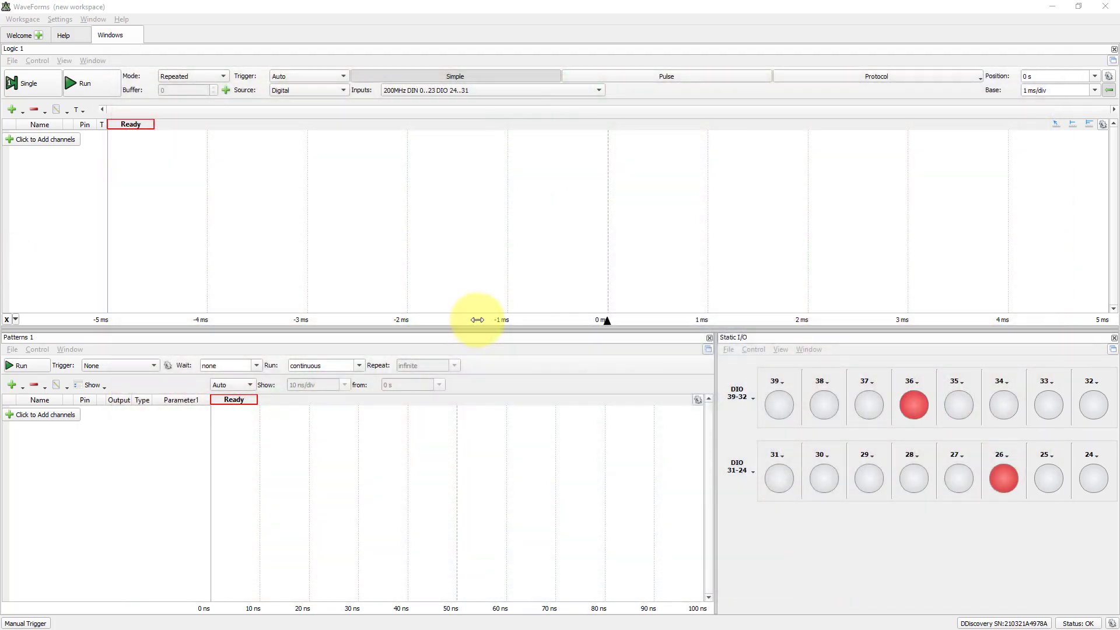
mouse_move(477, 295)
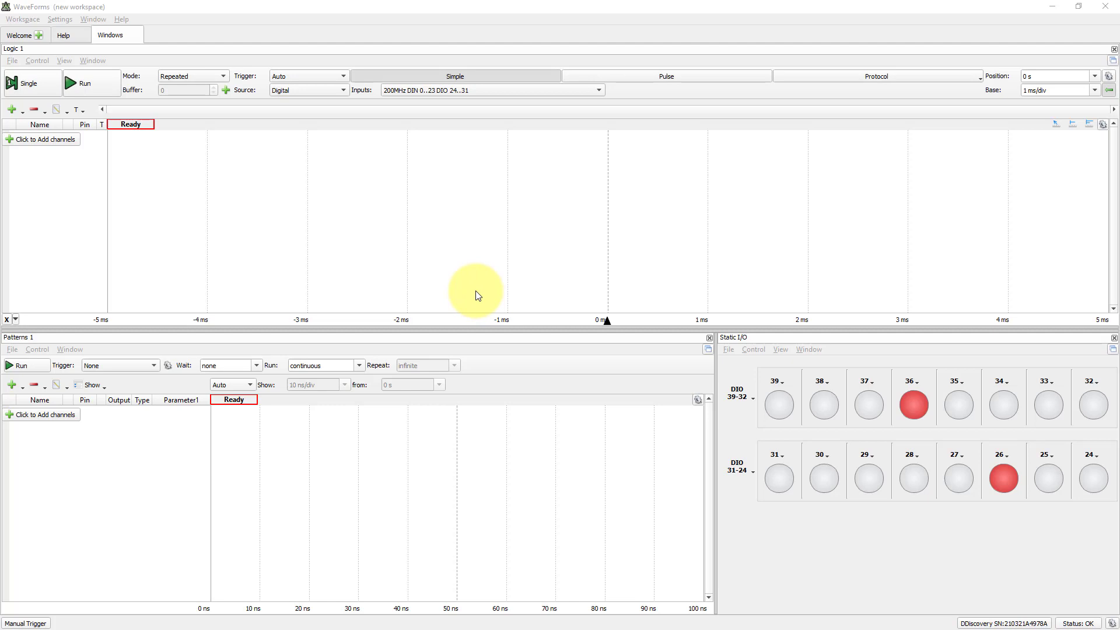
click(912, 399)
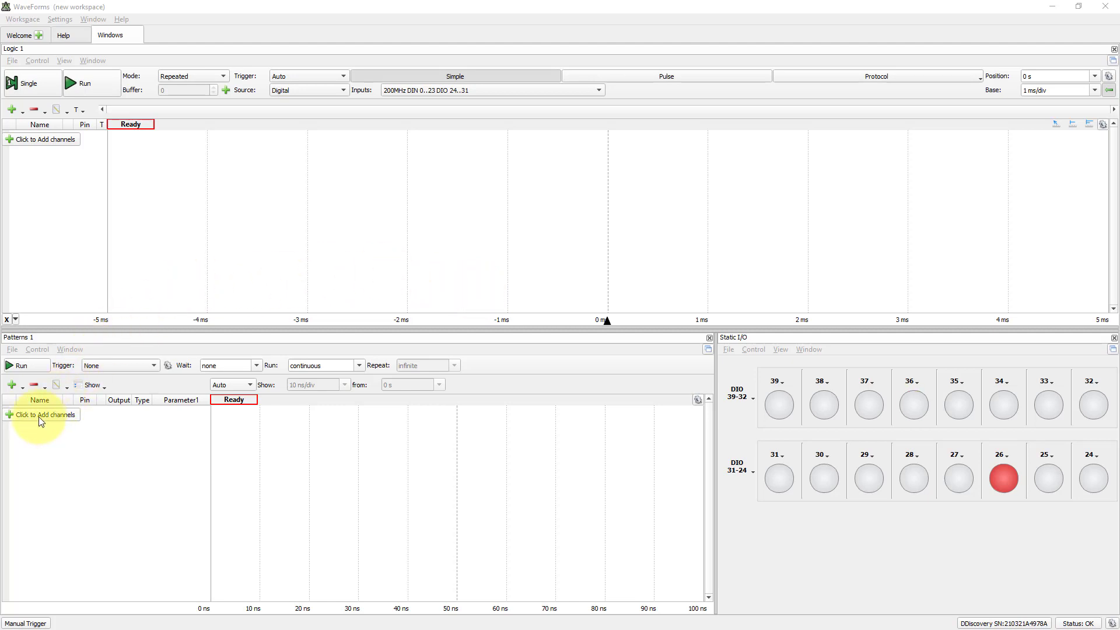
Add a single signal channel on DIO 35 to Patterns and rename it CLOCK
click(42, 414)
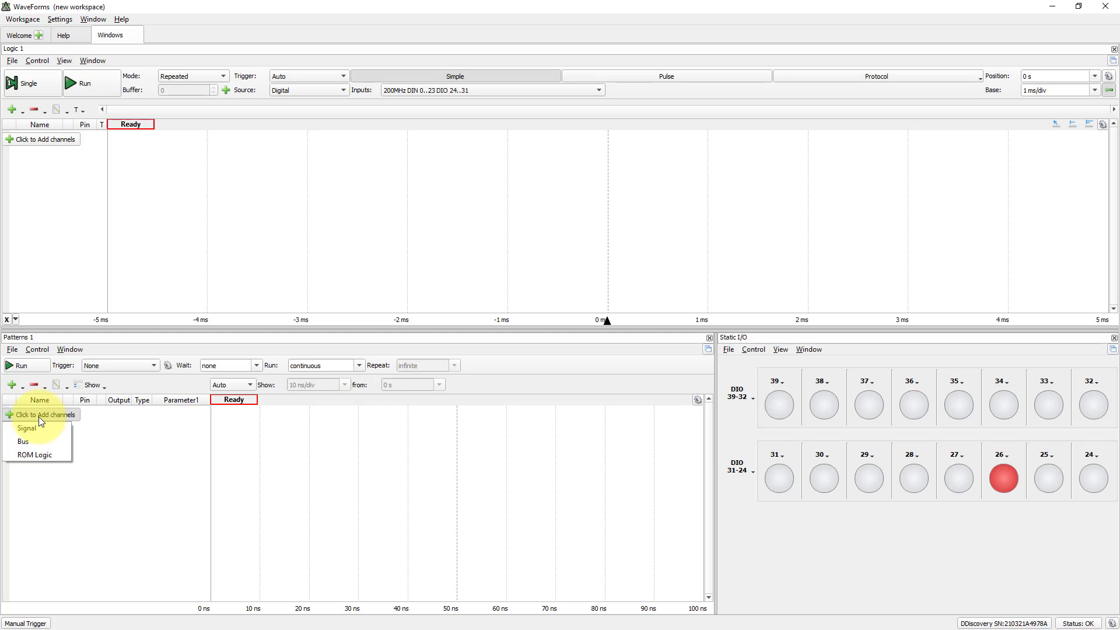
click(26, 428)
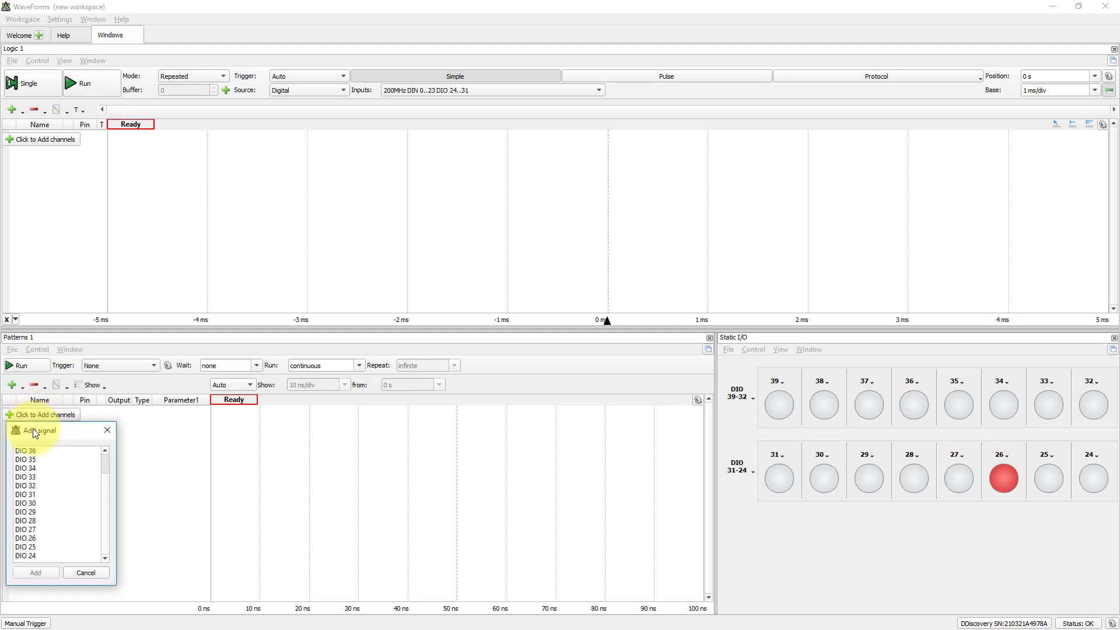
click(25, 458)
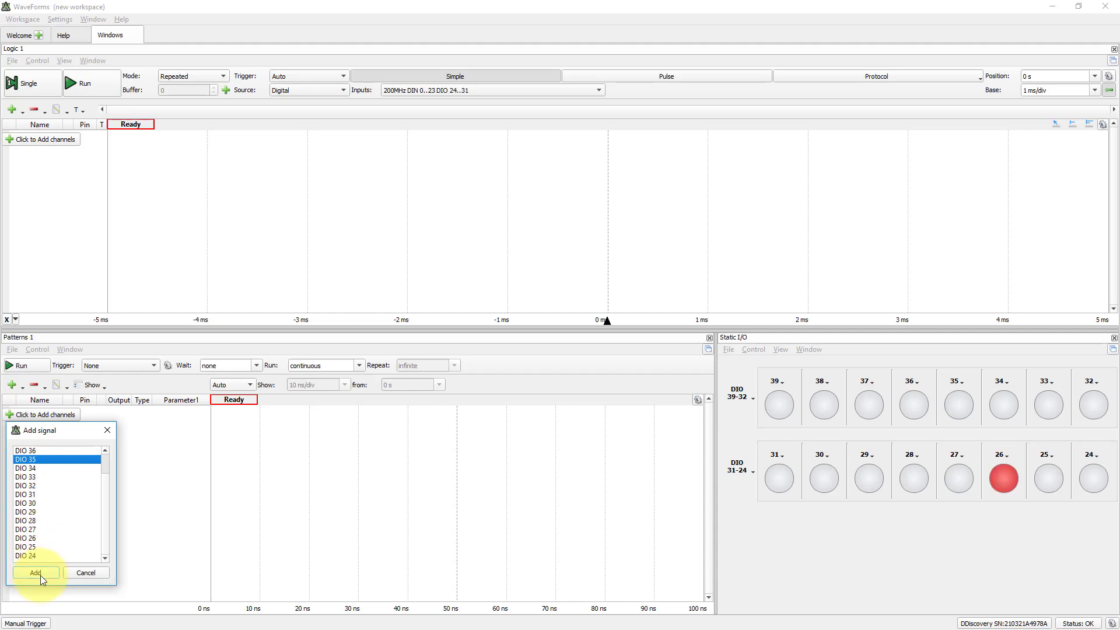
click(35, 572)
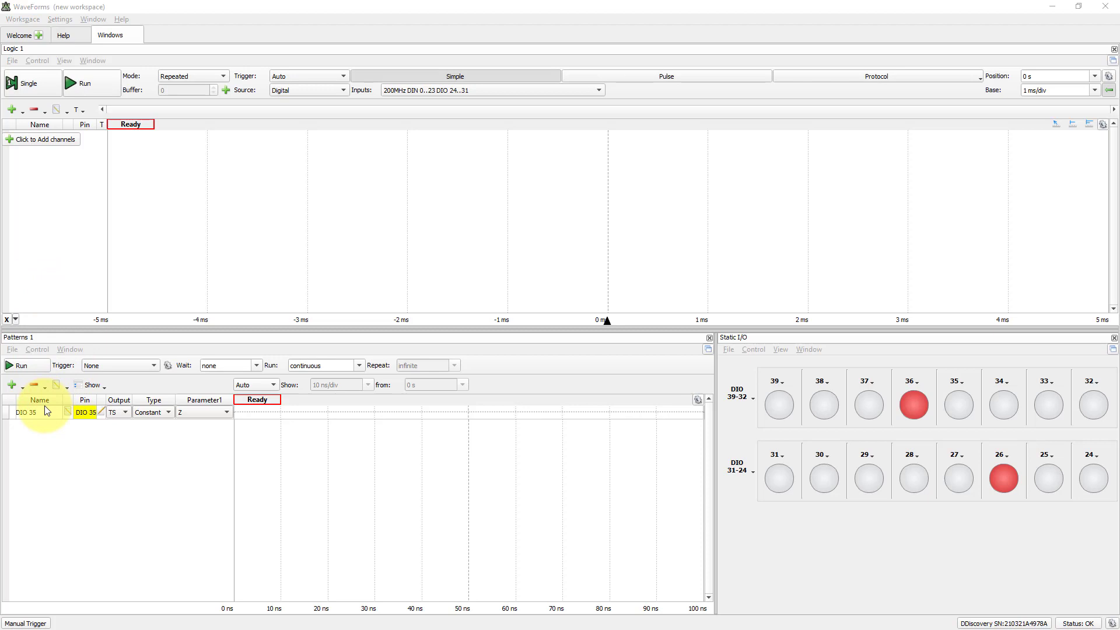
double_click(26, 412)
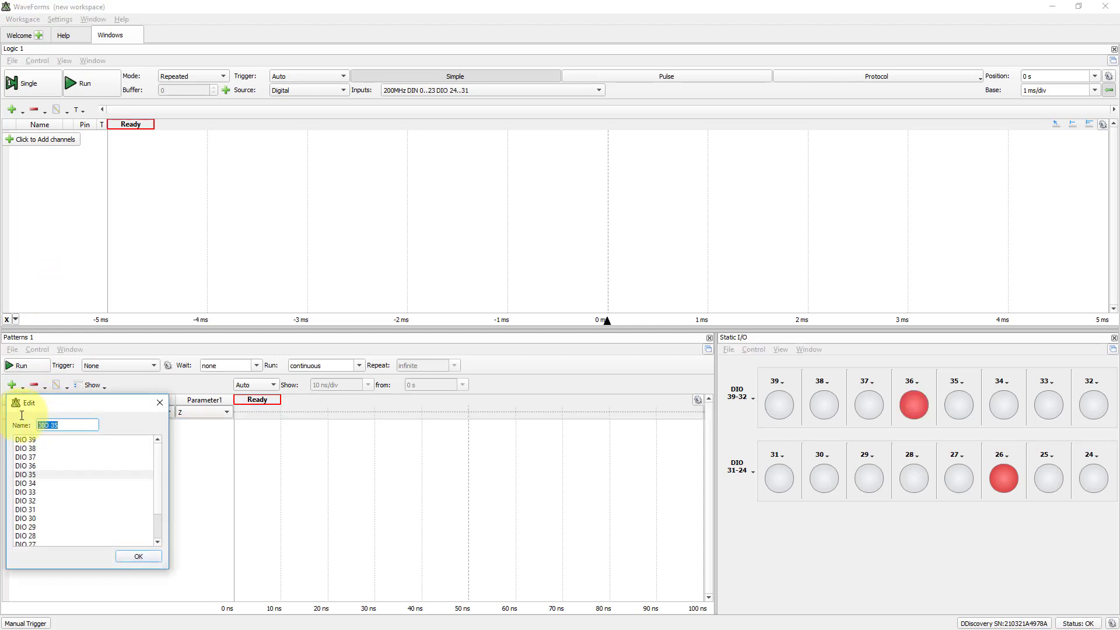
text(C)
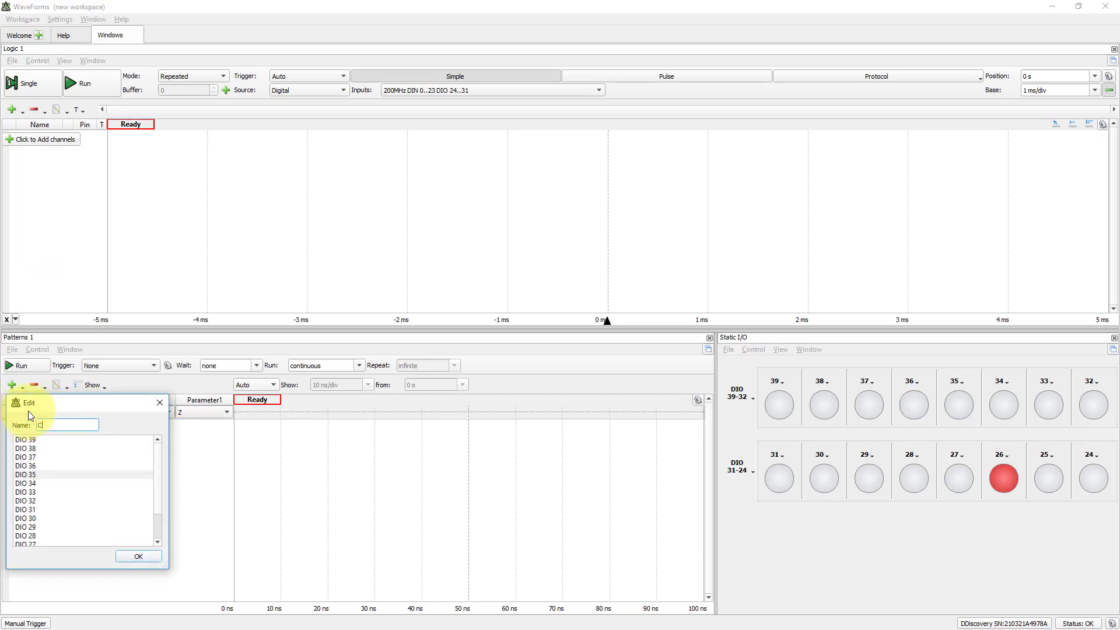
text(LOCK)
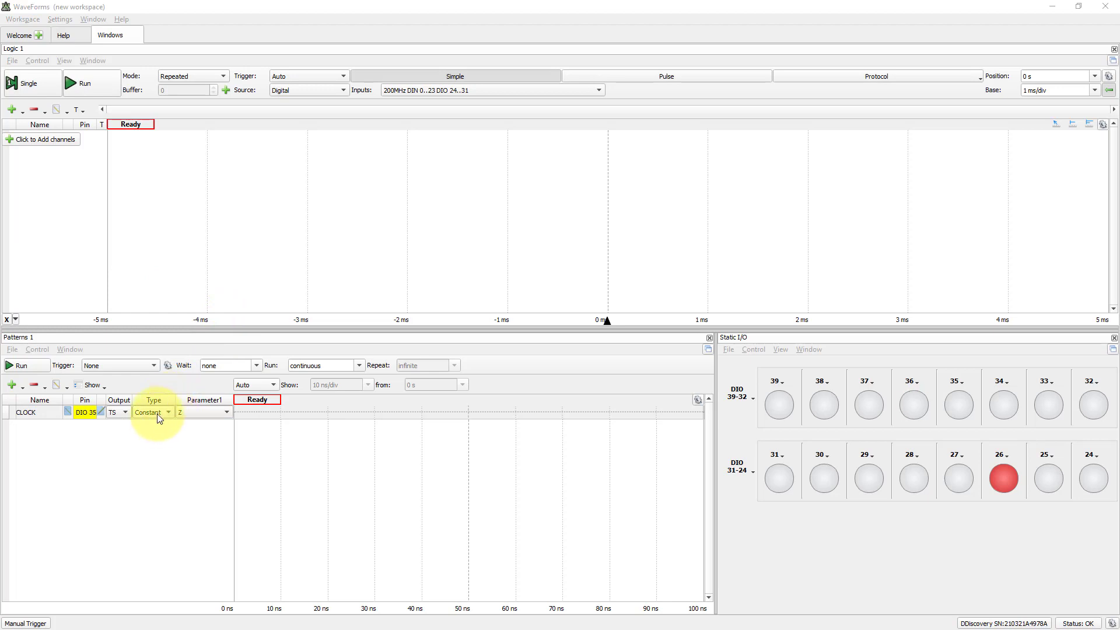
Change the CLOCK row from Constant to Clock type with a 1 Hz frequency
click(153, 412)
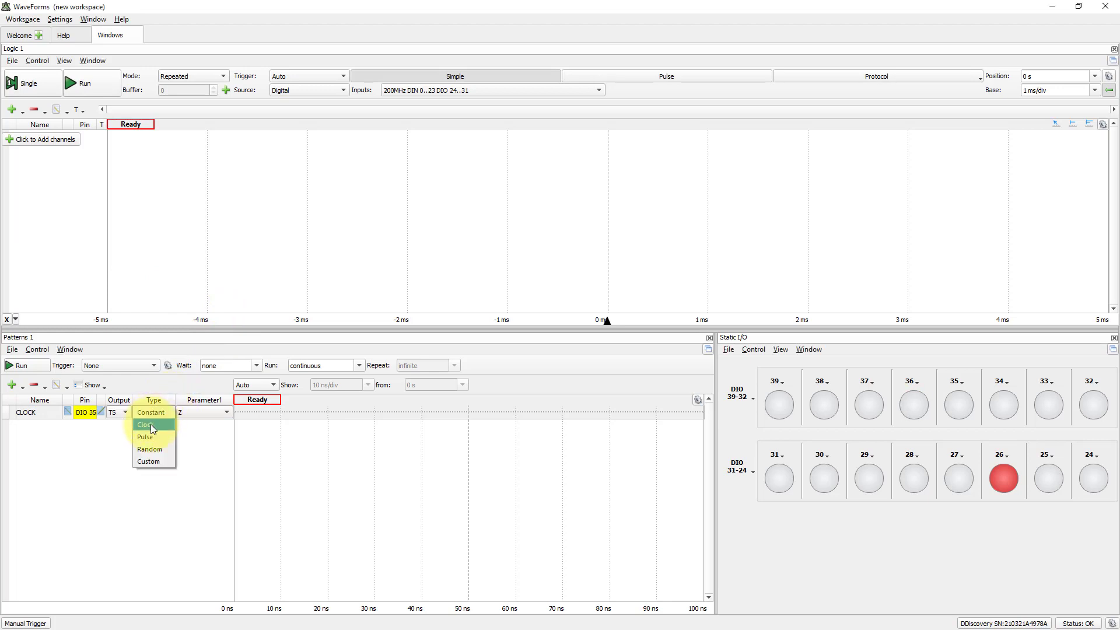
click(145, 425)
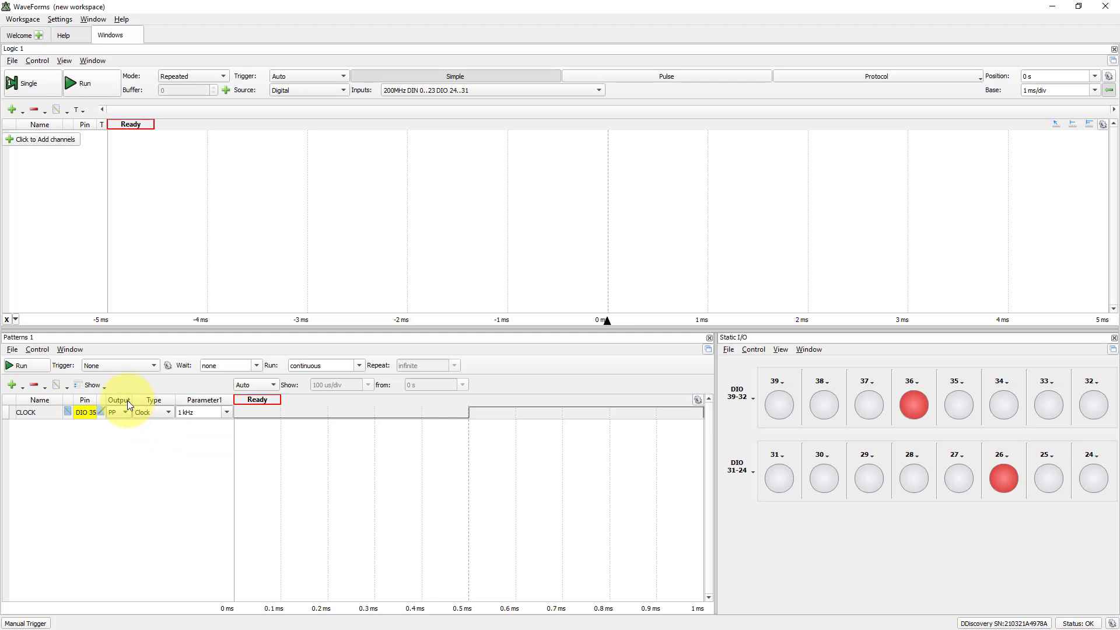
click(913, 399)
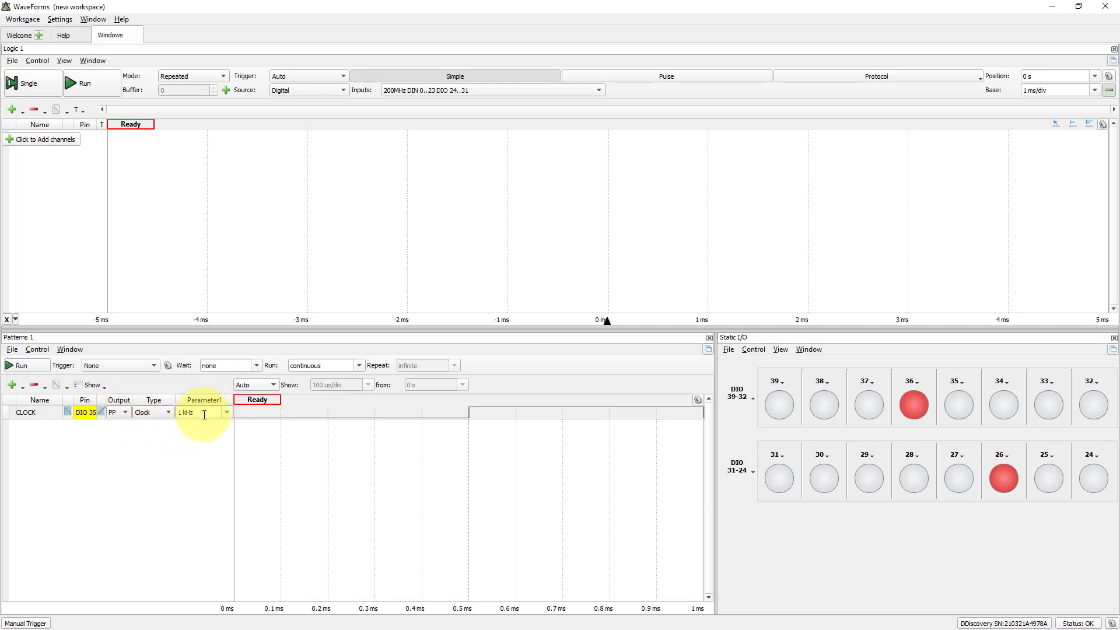
click(227, 412)
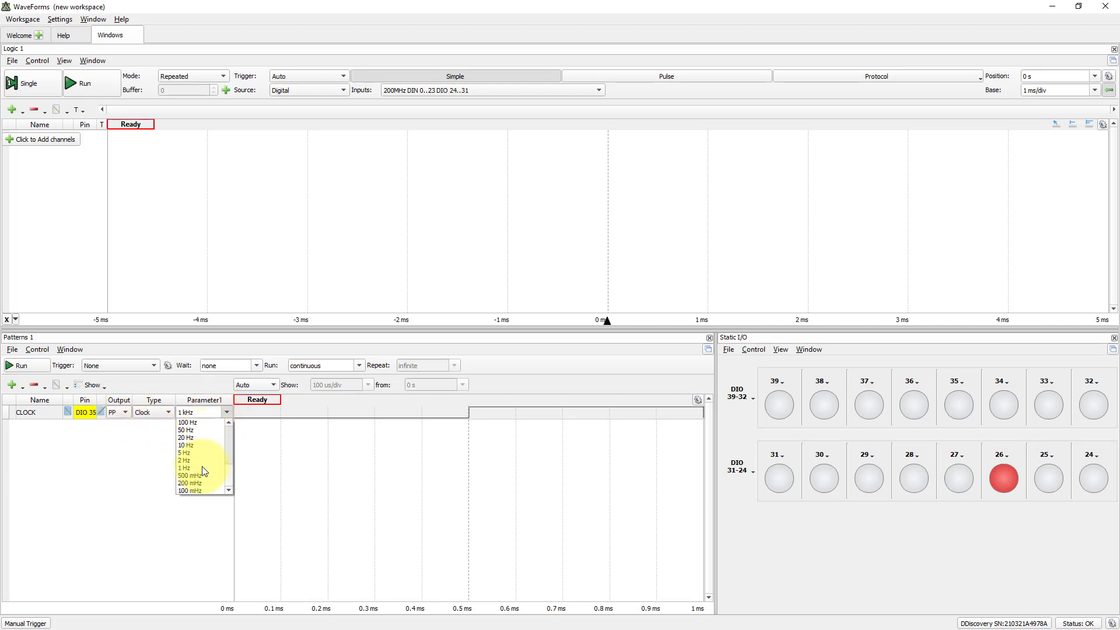
click(185, 468)
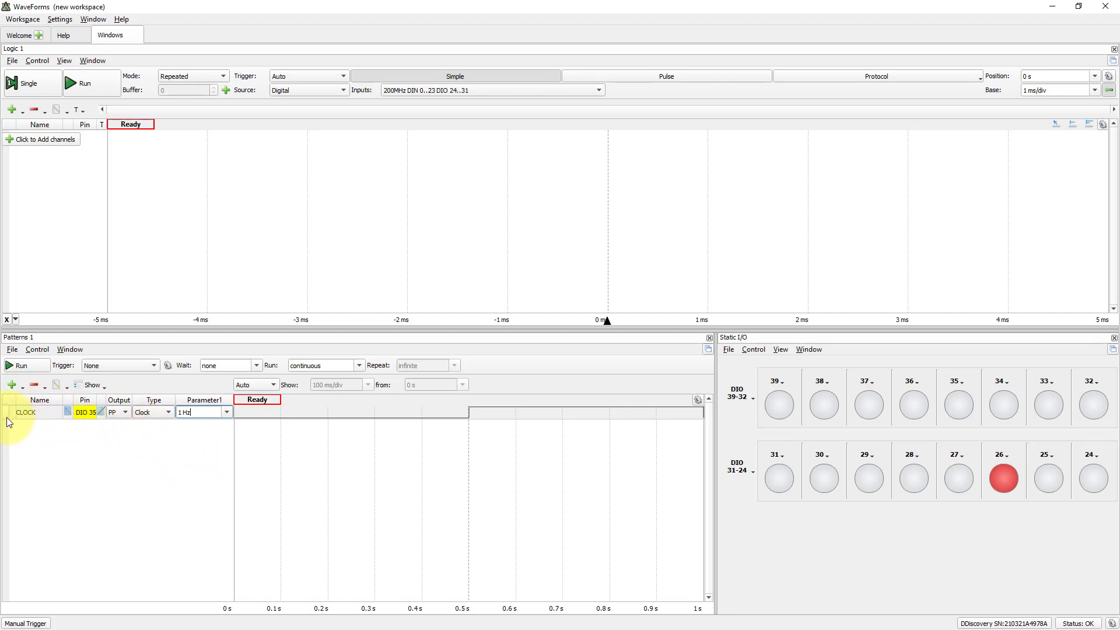
click(25, 423)
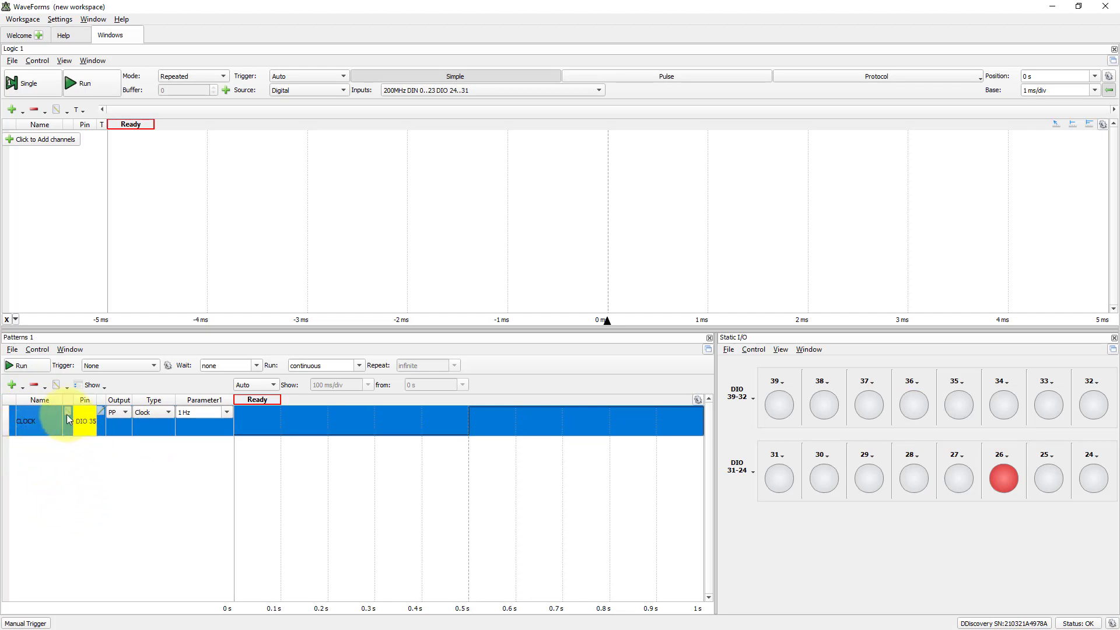
Run the CLOCK pattern and stop the Static I/O outputs so only DIO 35 follows the clock
click(21, 365)
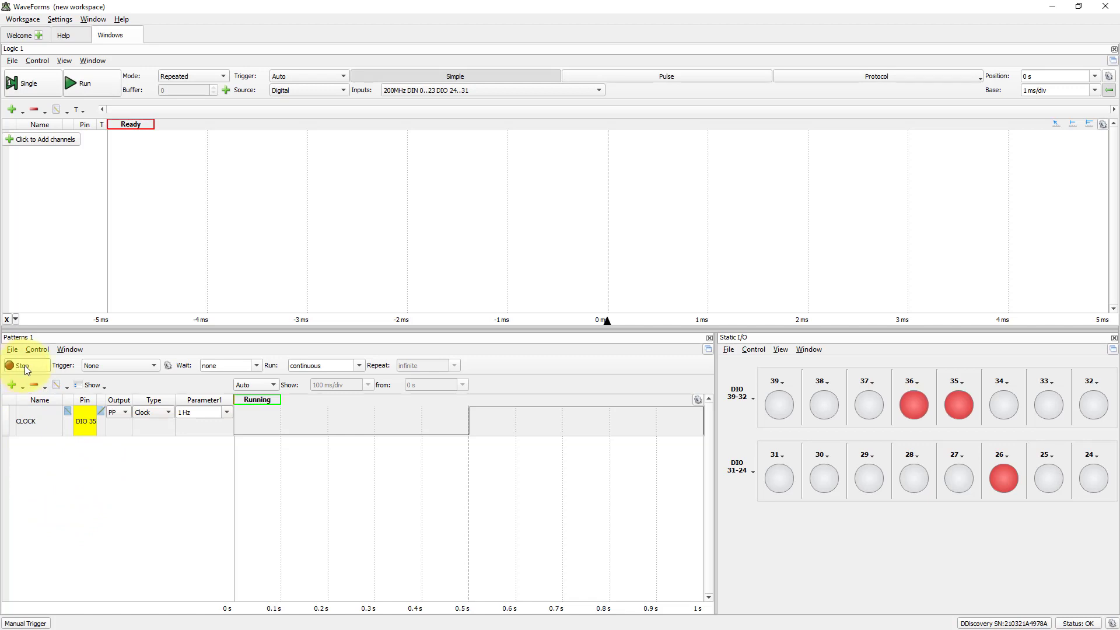
click(21, 366)
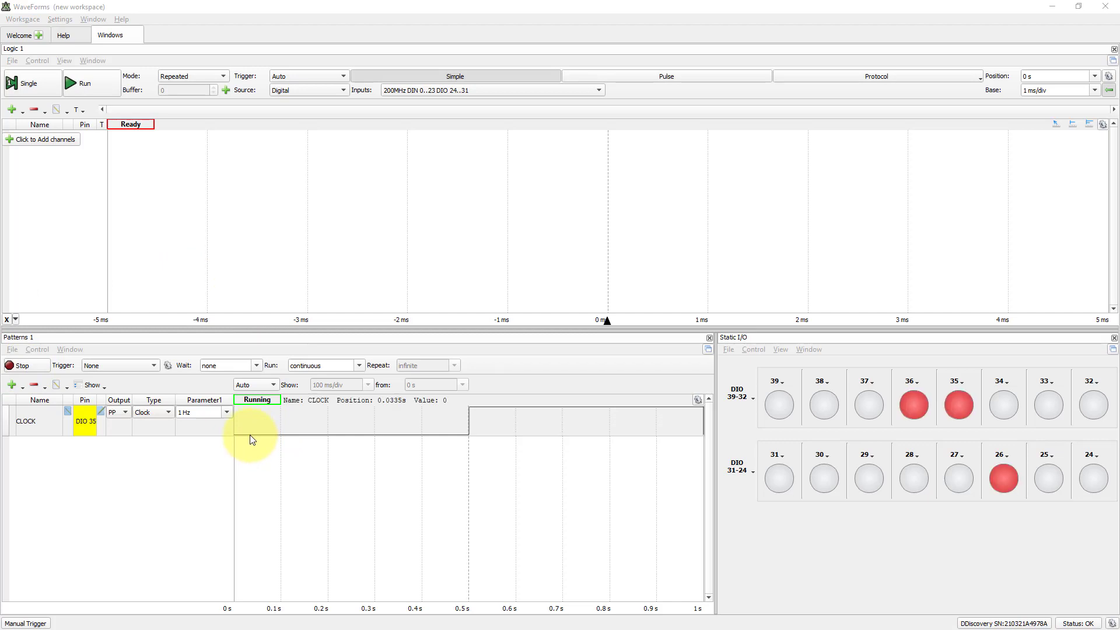
mouse_move(298, 453)
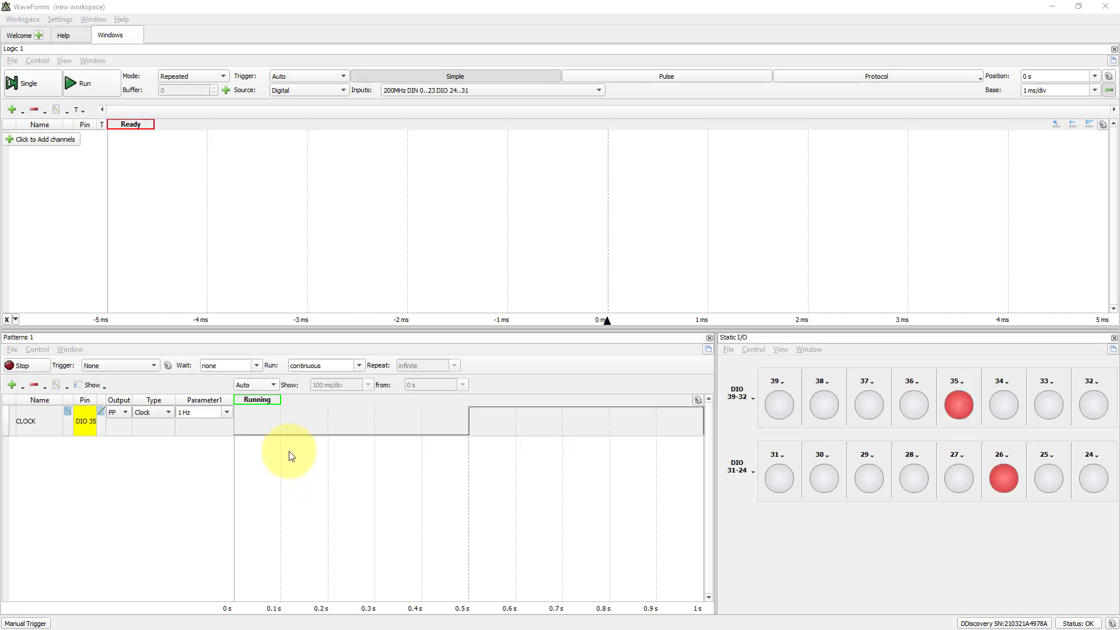
click(752, 348)
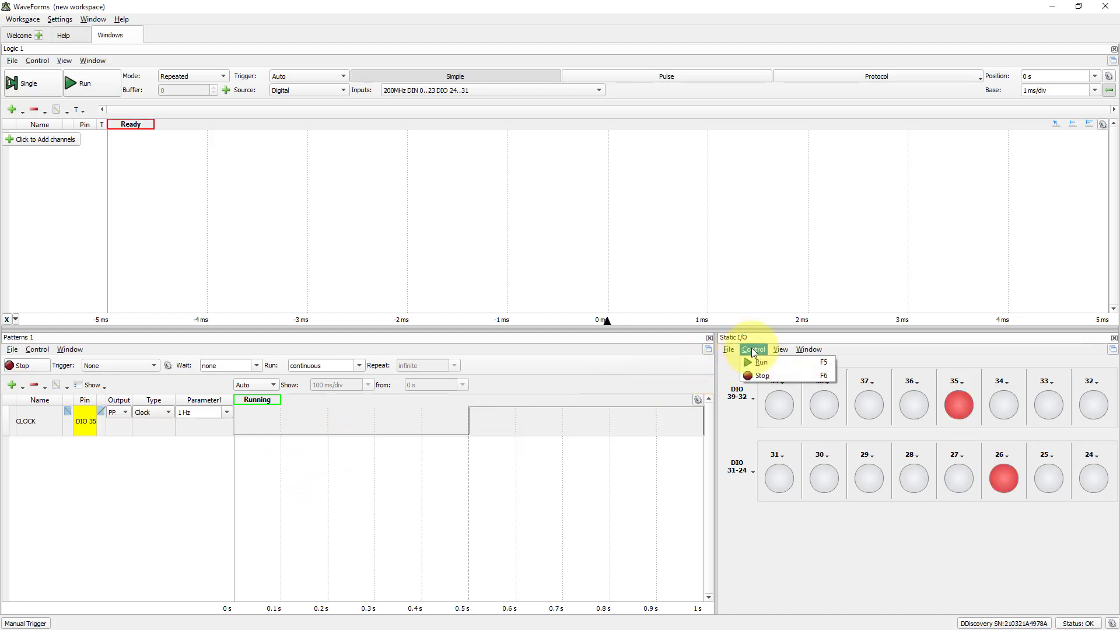
click(1003, 479)
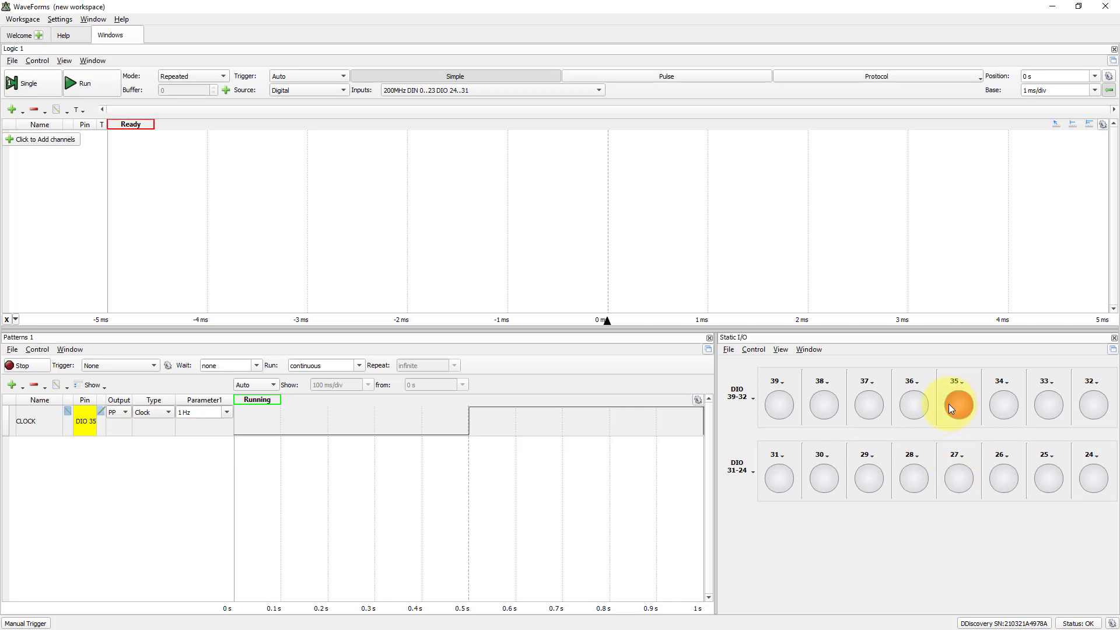
click(957, 405)
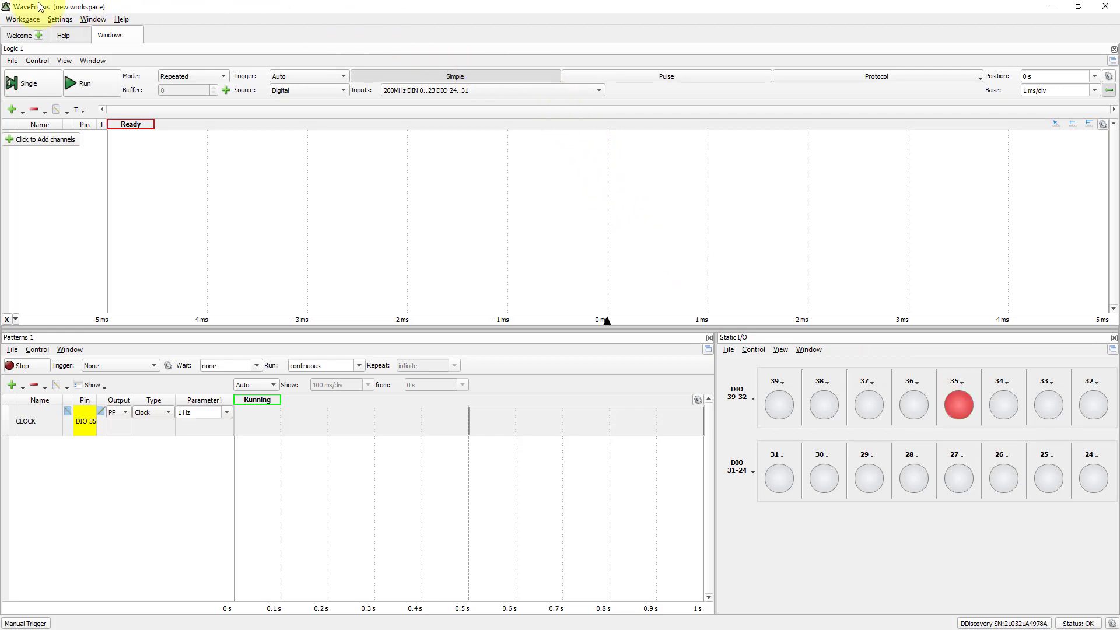
Show the Supplies panel with the 3.3 V digital voltage and DIO pull settings
click(760, 607)
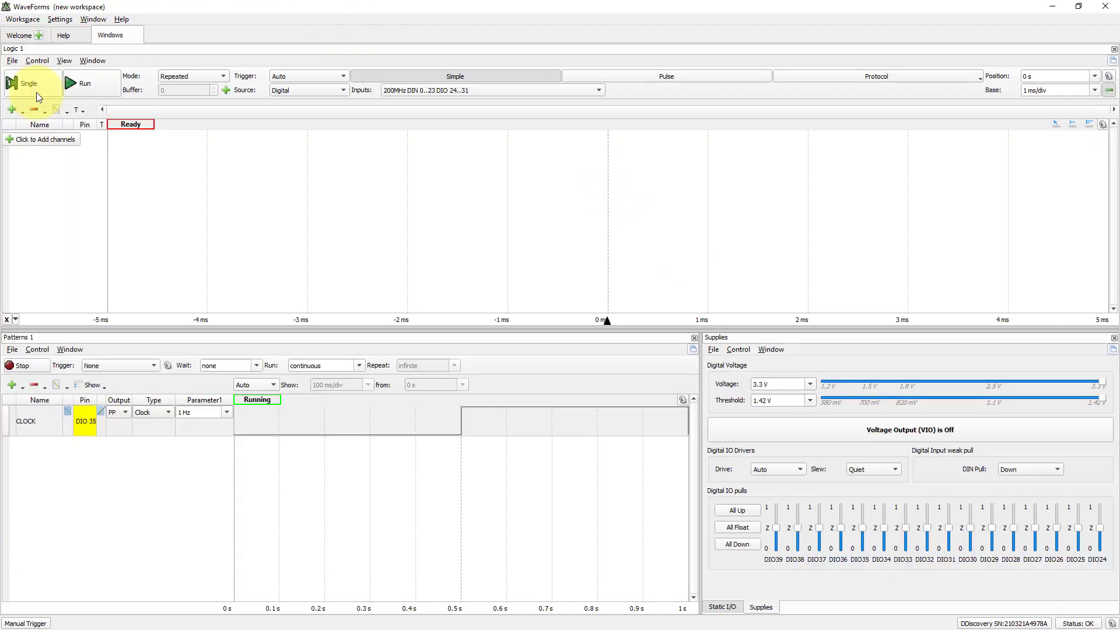
mouse_move(408, 357)
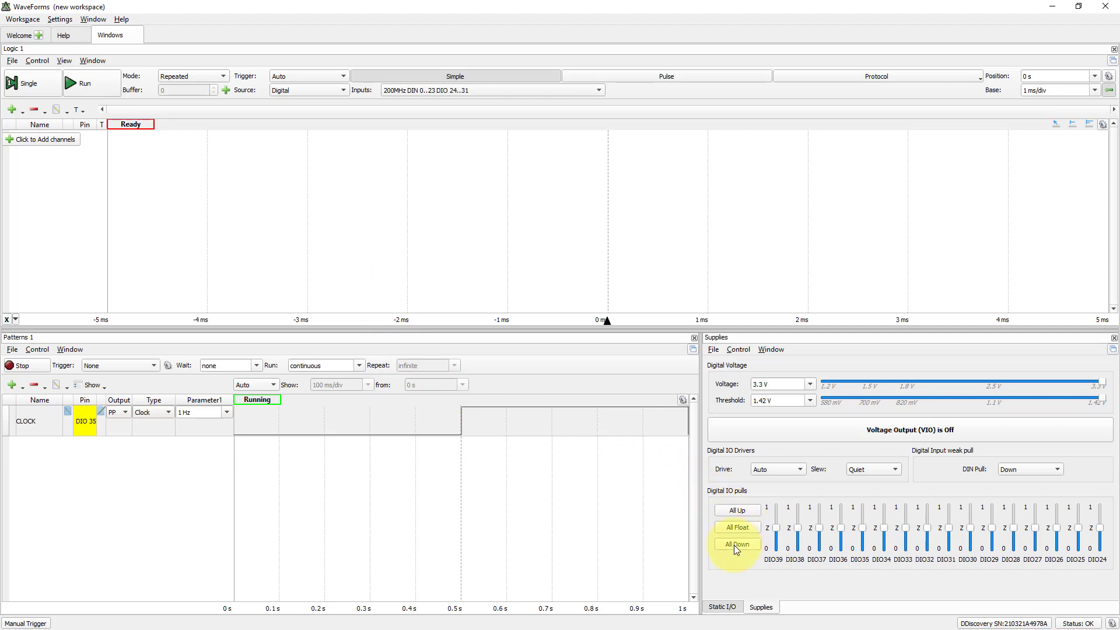
click(736, 544)
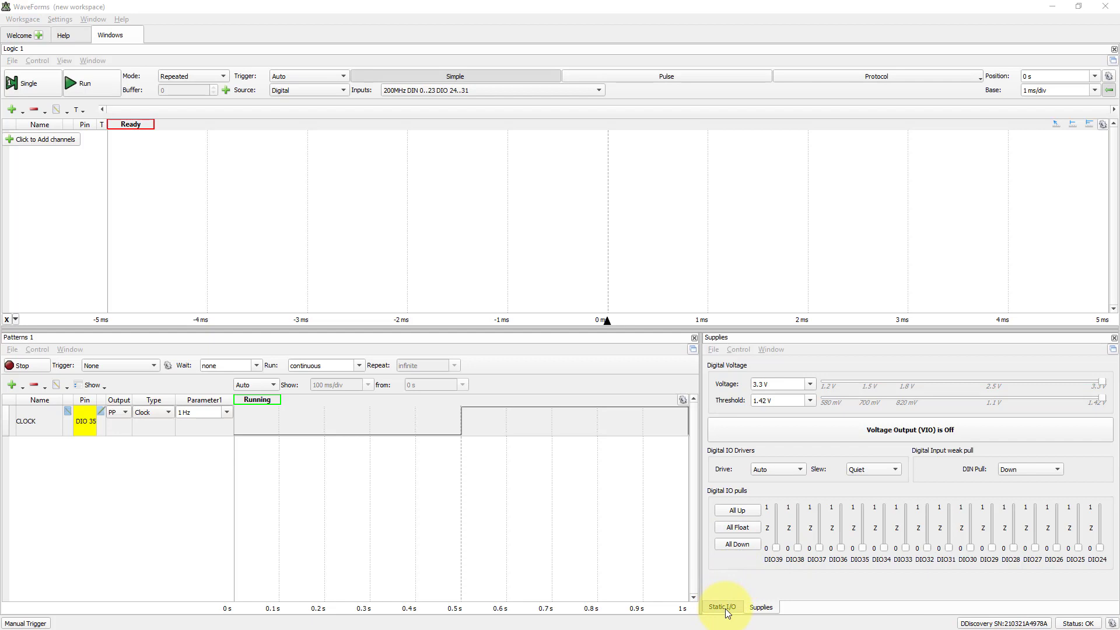
Switch back to the Static I/O indicators where DIO 35 is lit by the clock
click(721, 607)
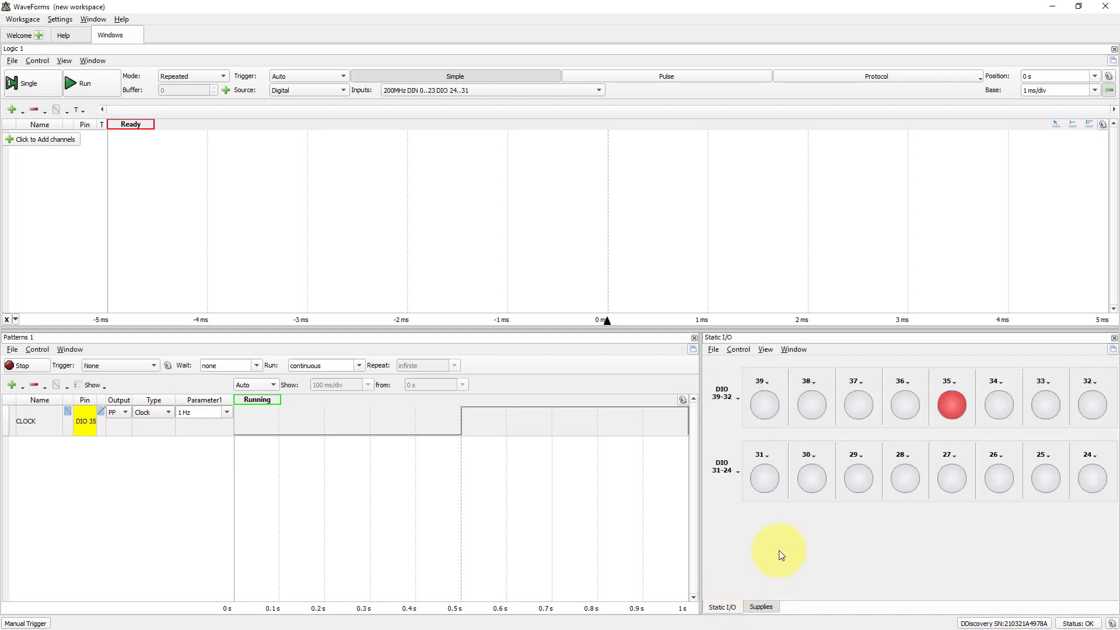
mouse_move(818, 536)
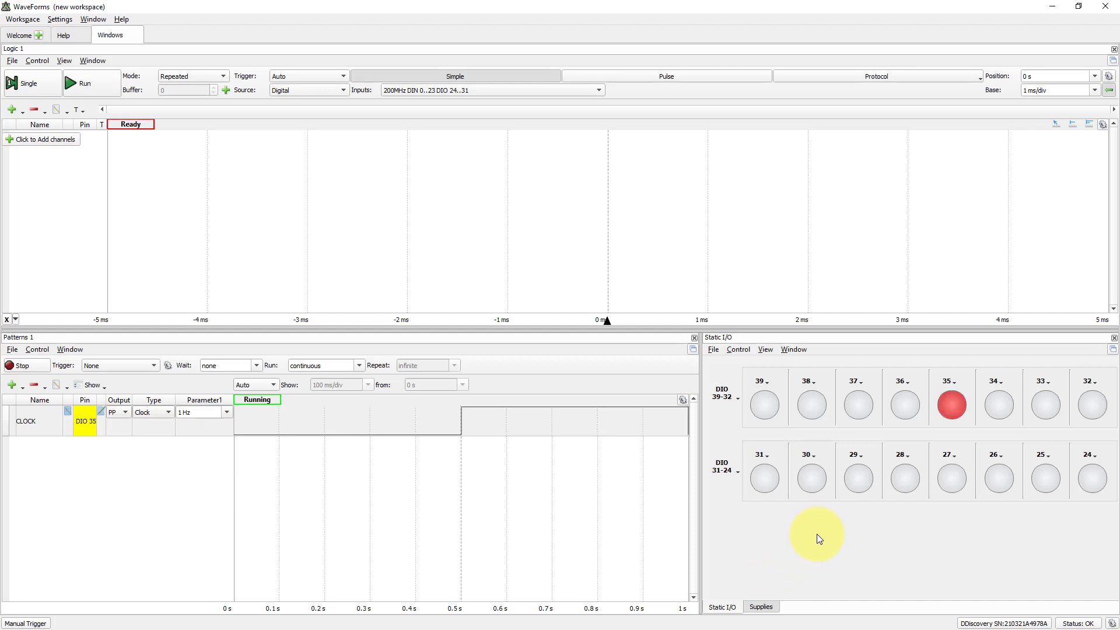
mouse_move(921, 505)
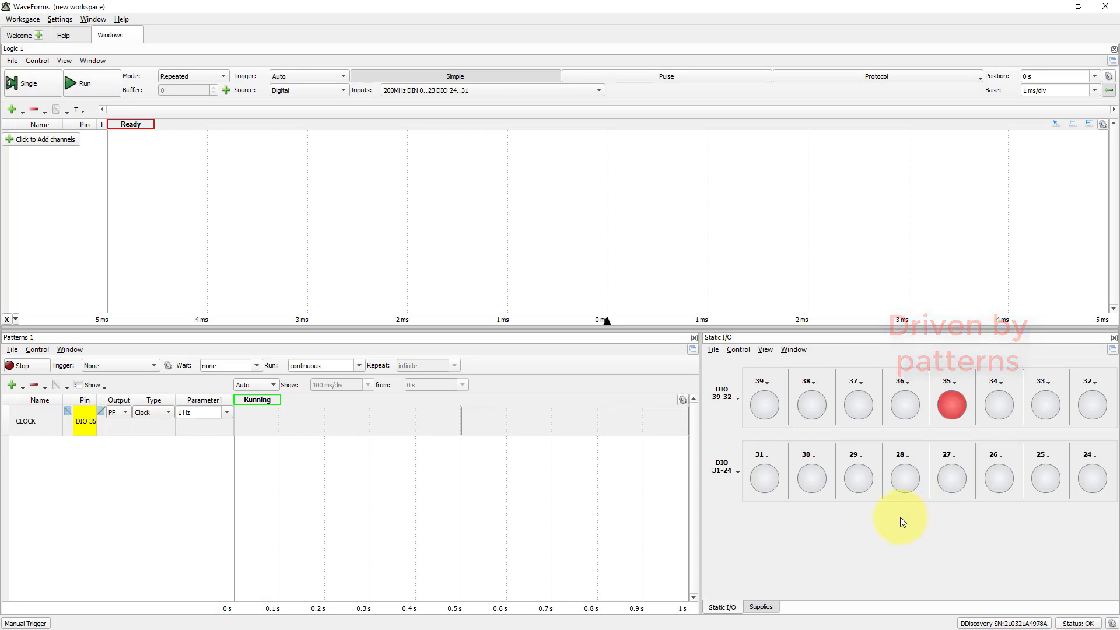
mouse_move(775, 345)
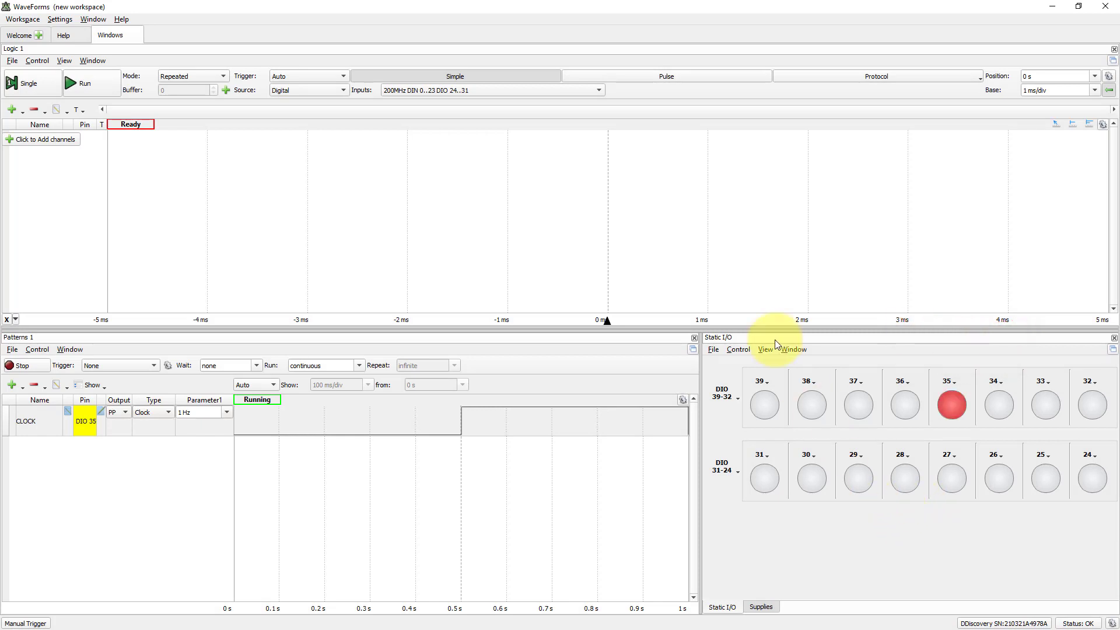
Enable Show name under each Static I/O pin and edit DIO 35's name to CLOCK
click(765, 349)
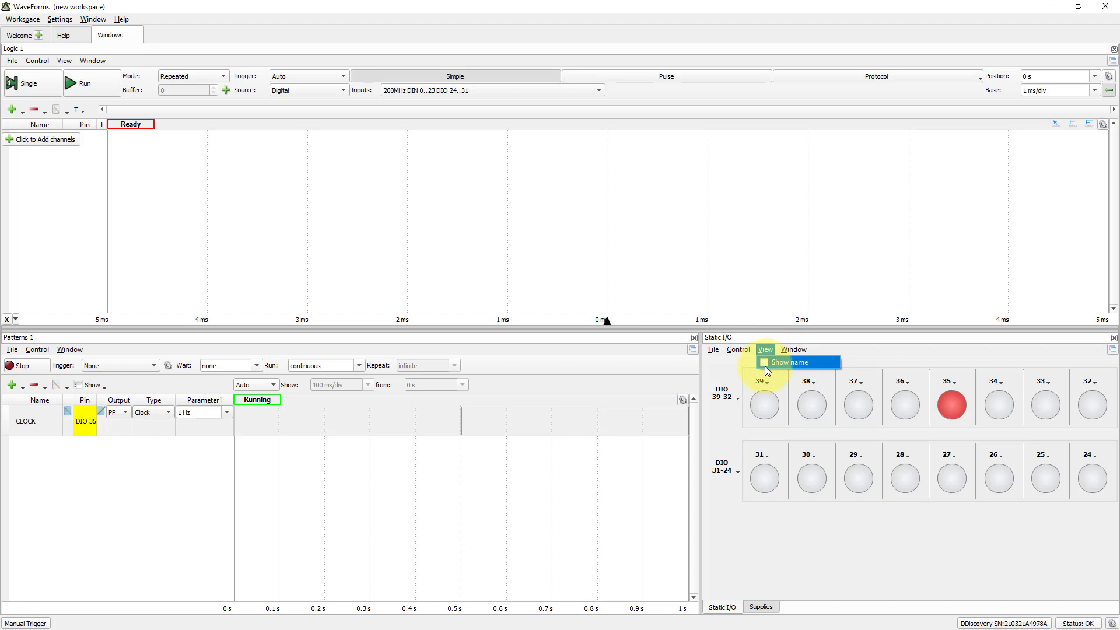
click(790, 362)
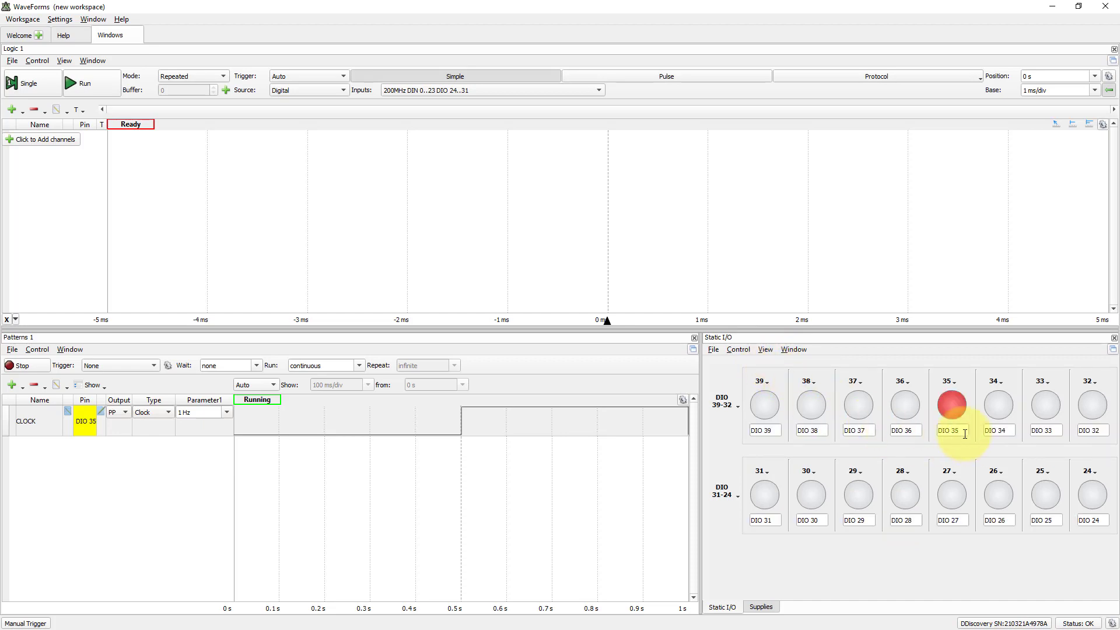
double_click(951, 431)
text(ED CLOCK)
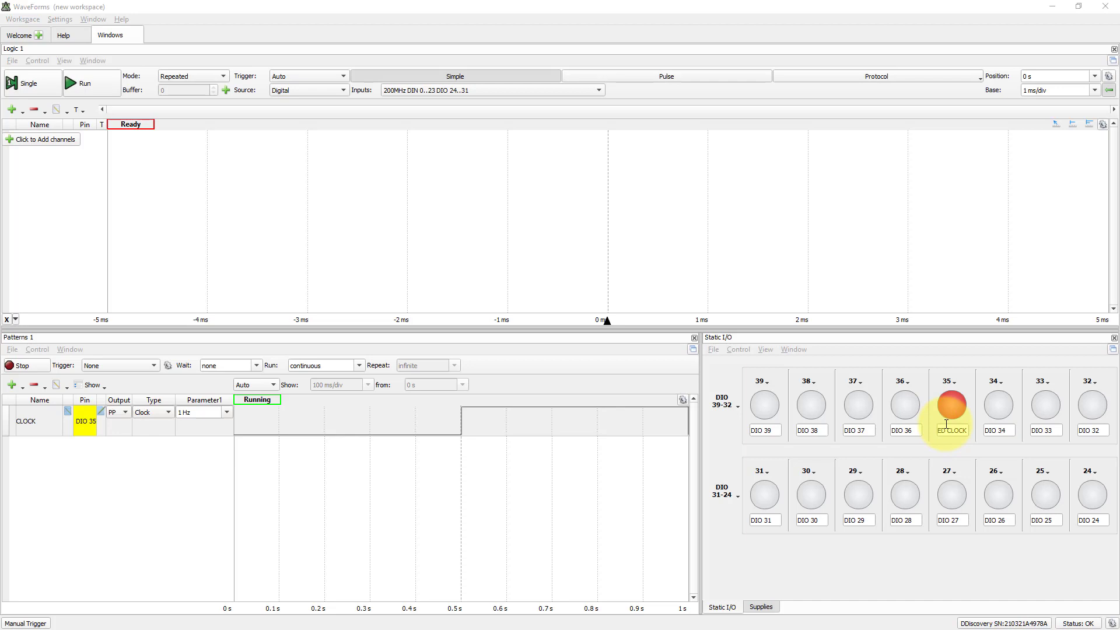
click(950, 404)
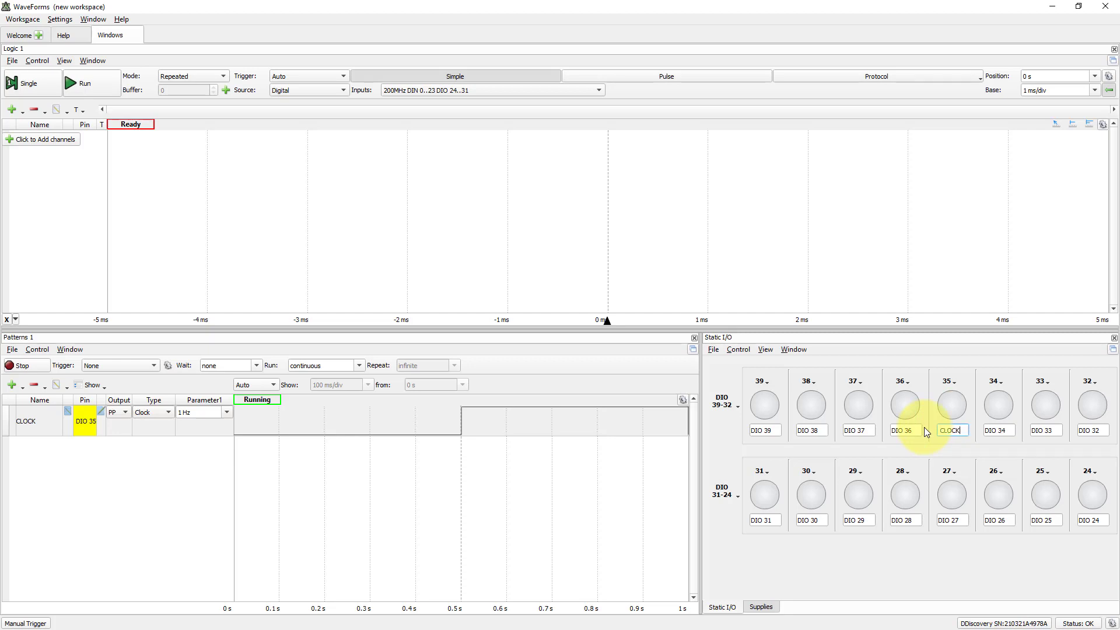
mouse_move(728, 445)
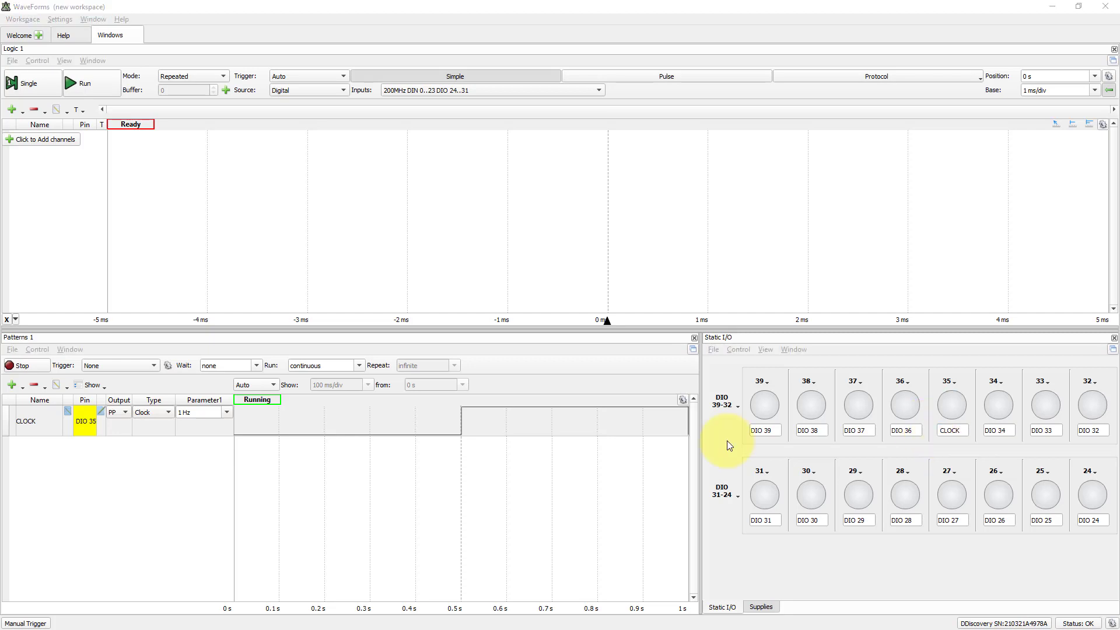
mouse_move(677, 394)
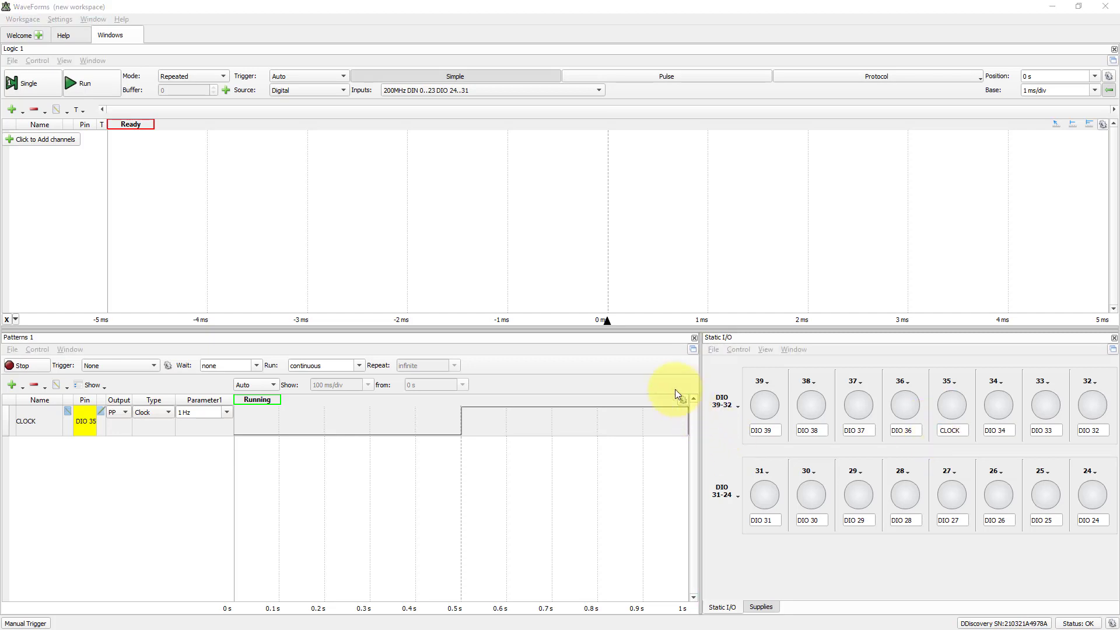
mouse_move(381, 256)
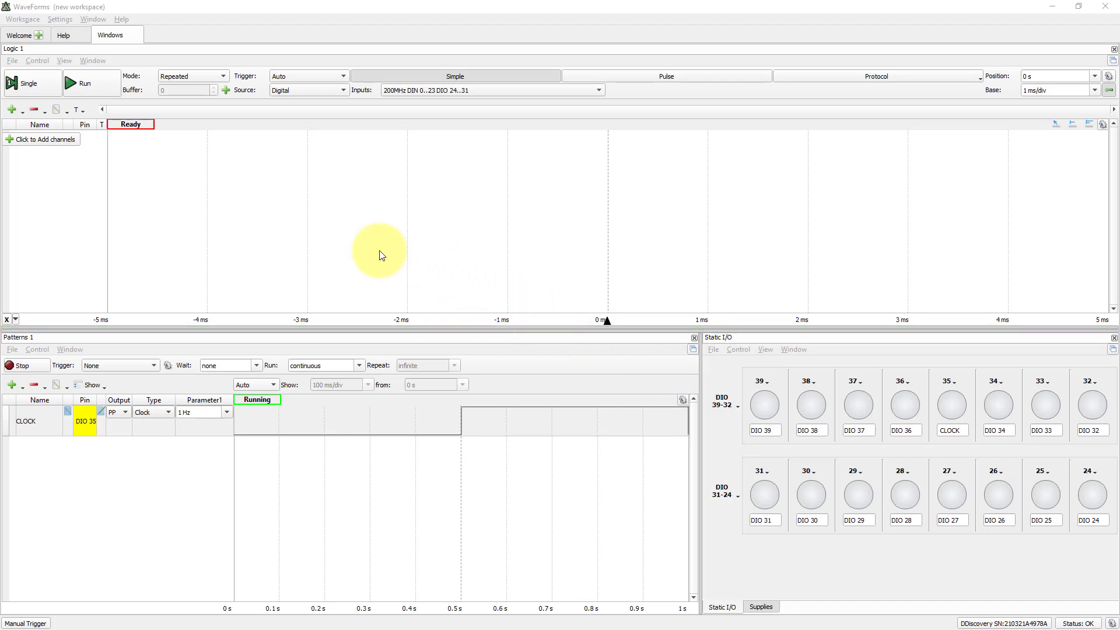
Add DIN 0 as a Logic 1 channel and rename it CLOCK
click(42, 139)
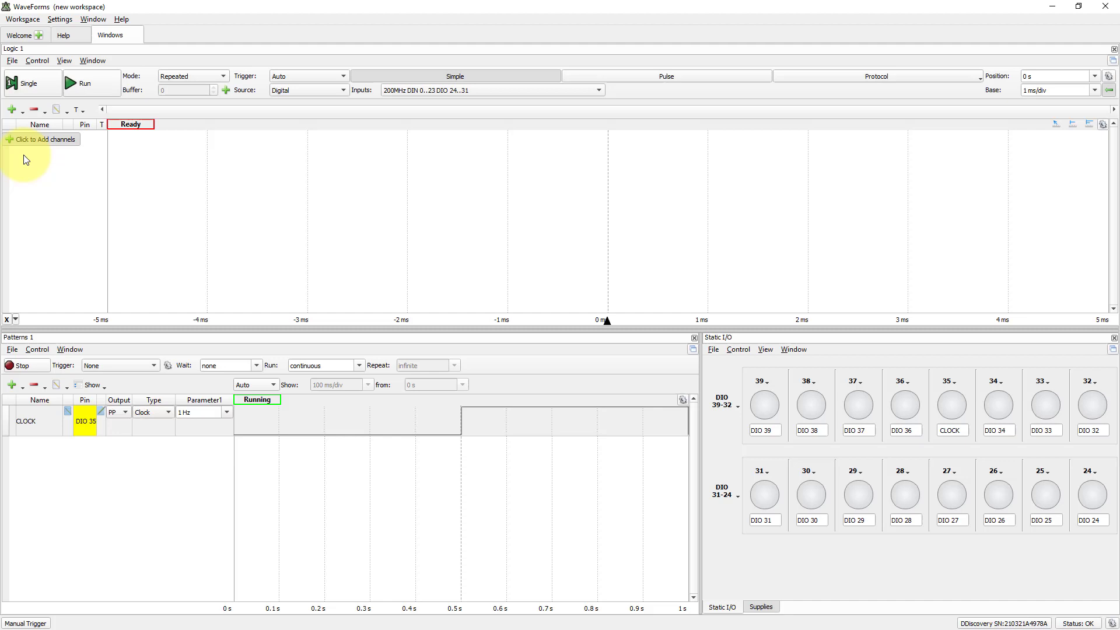
click(41, 139)
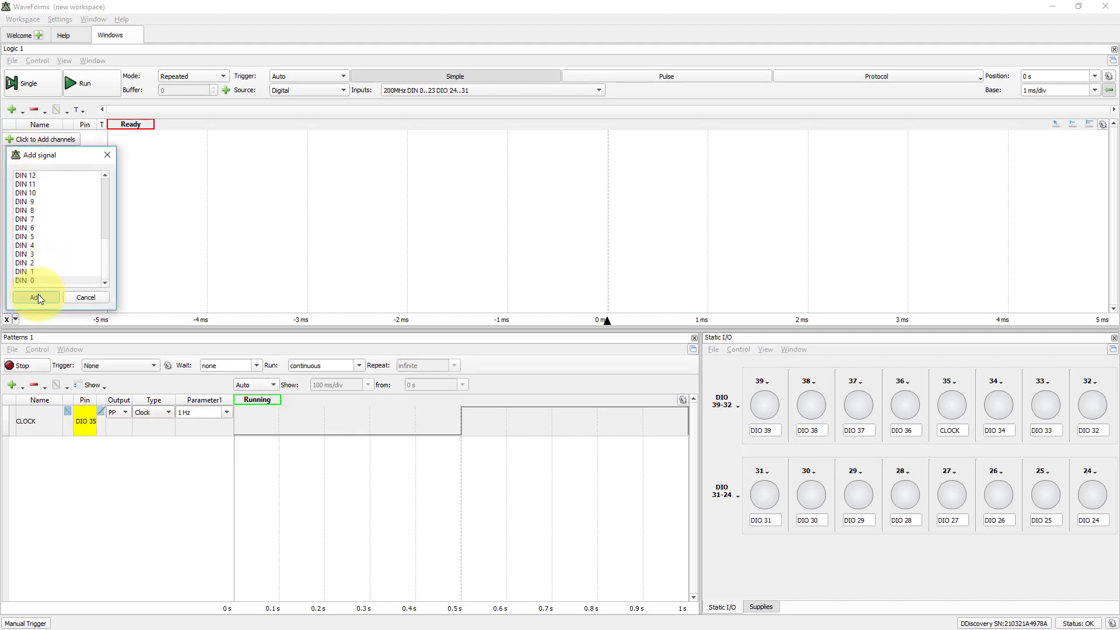
click(34, 298)
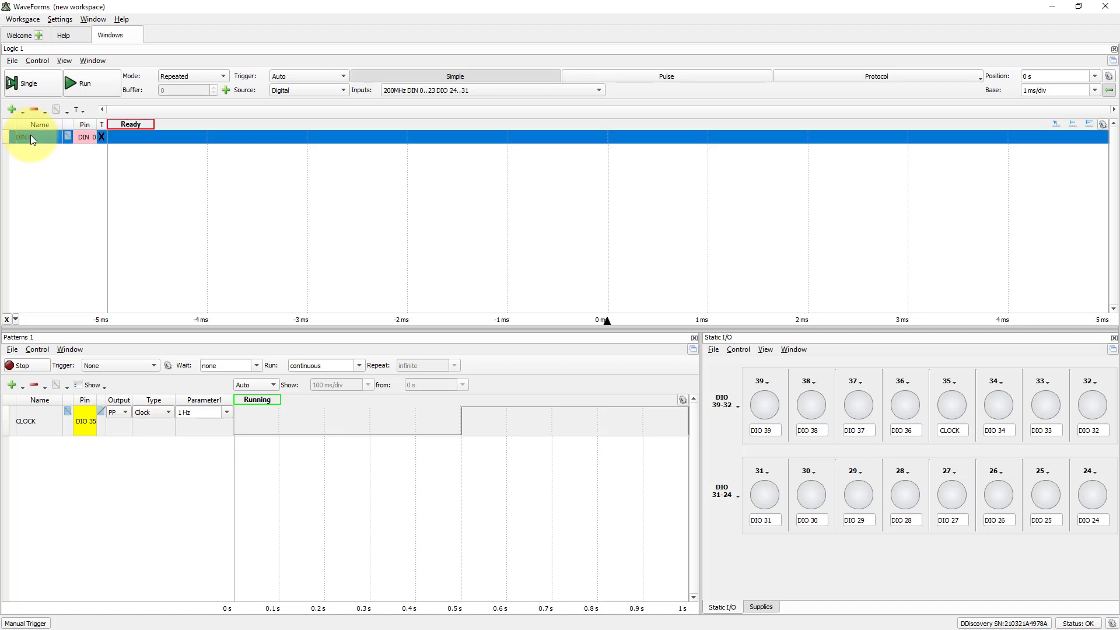
double_click(28, 137)
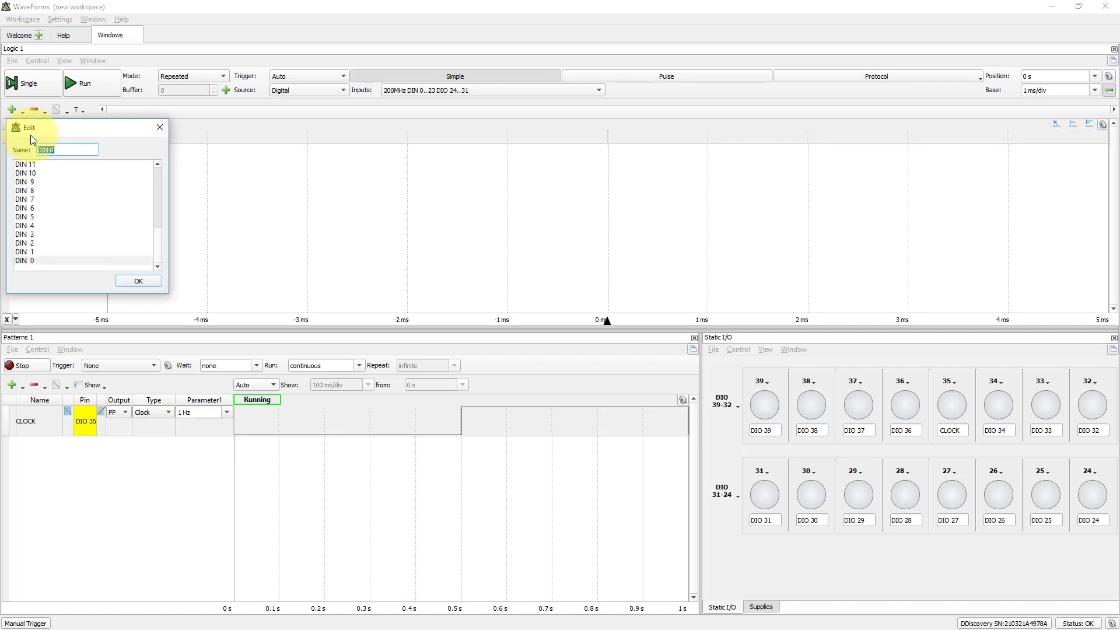
text(CLOCK)
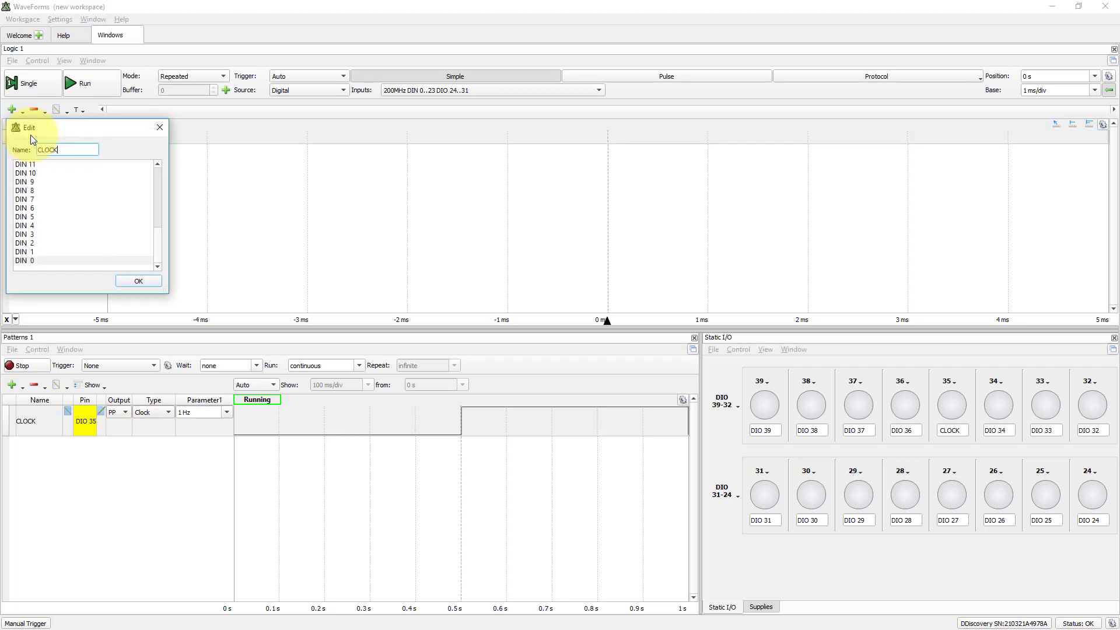
click(138, 280)
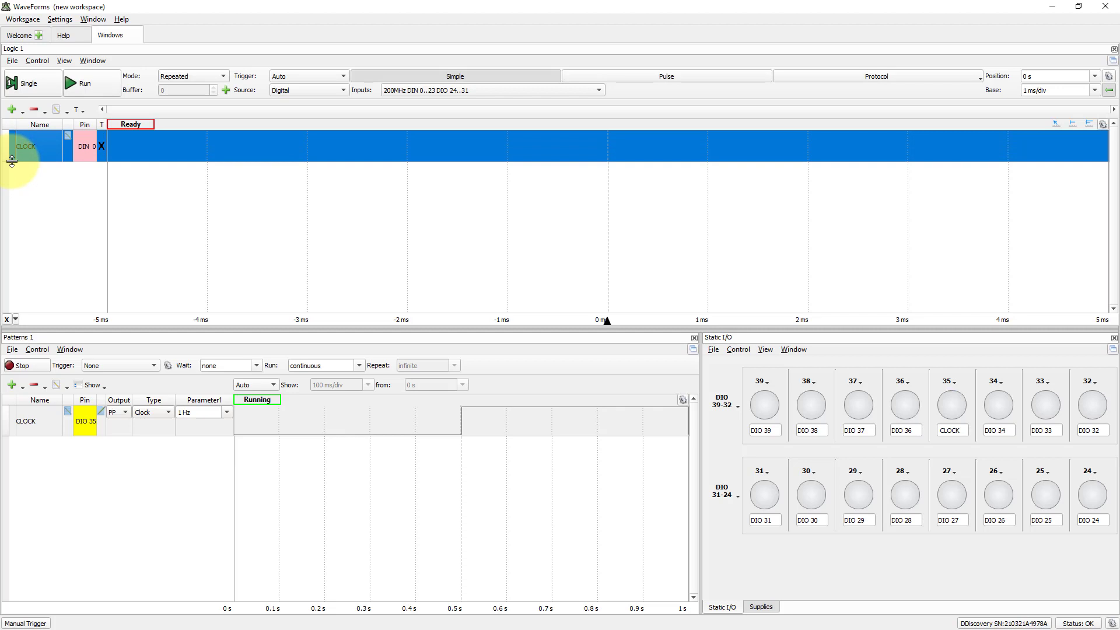
mouse_move(111, 215)
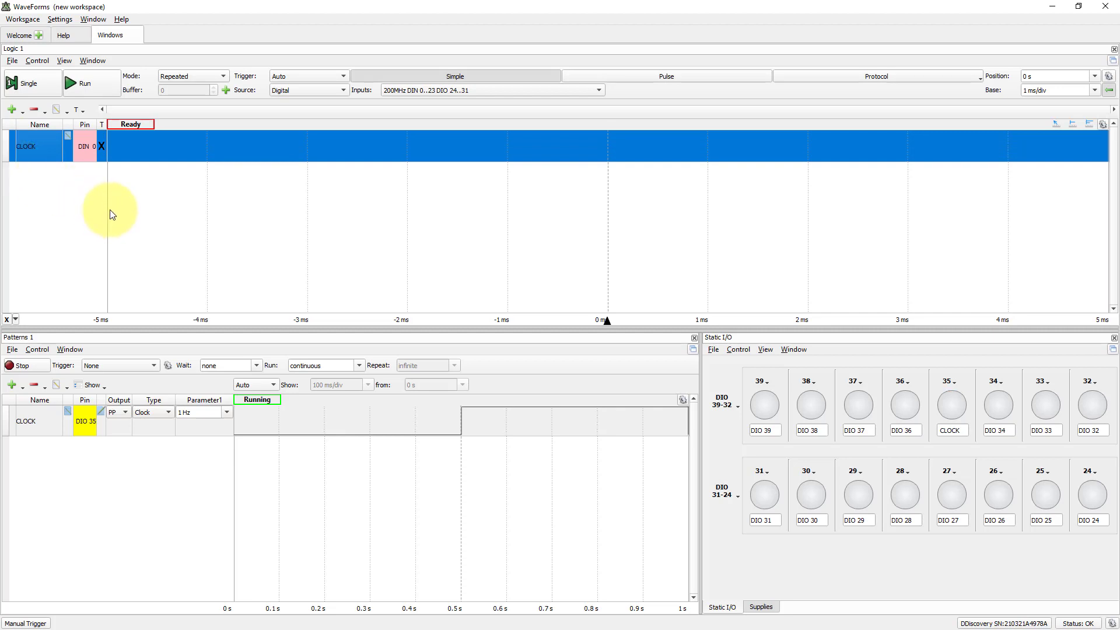
mouse_move(102, 187)
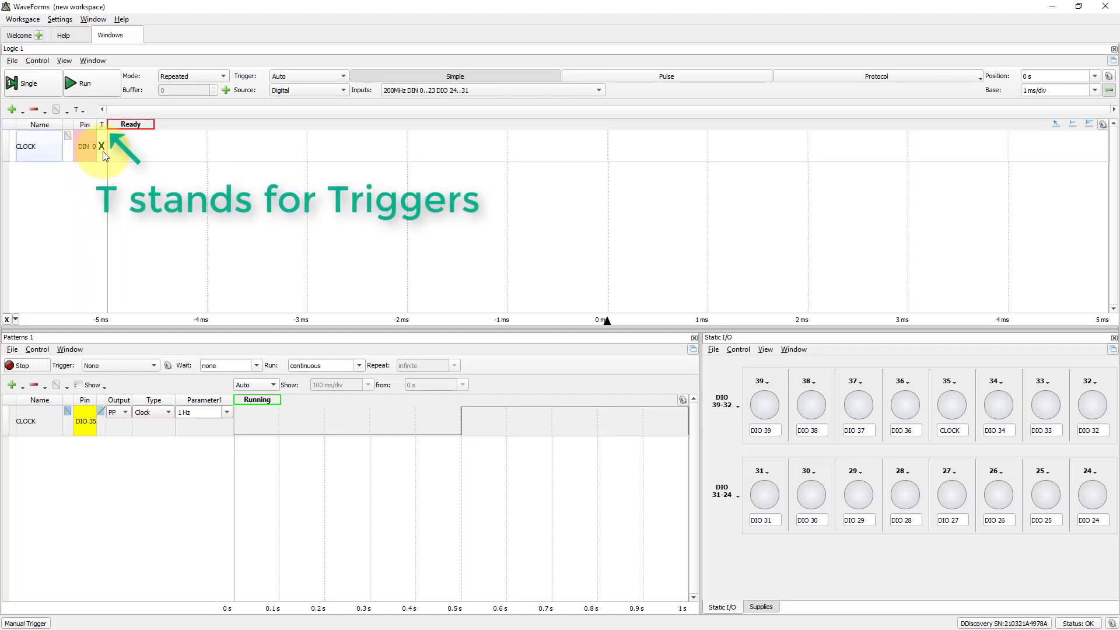
Review the CLOCK channel's trigger choices and leave it on Ignore (X)
click(102, 147)
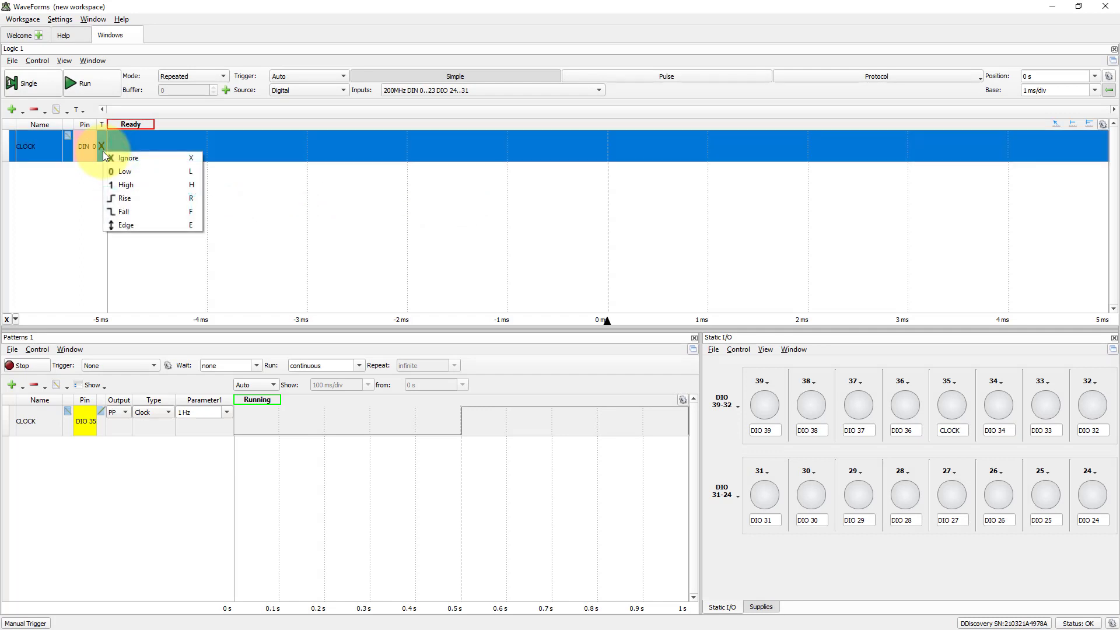
mouse_move(93, 134)
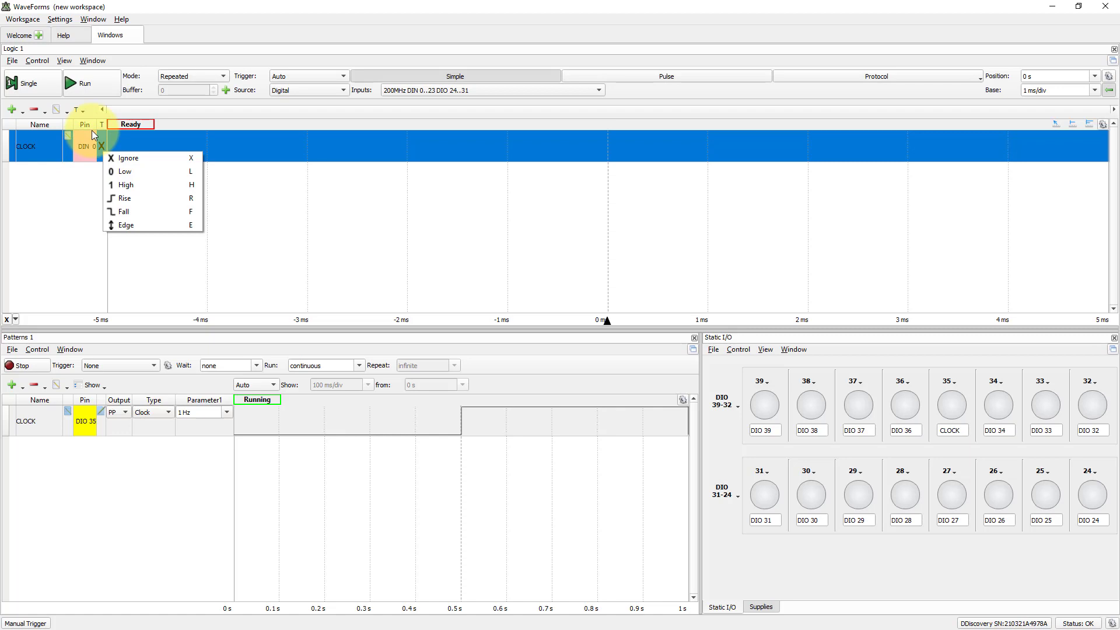
click(28, 83)
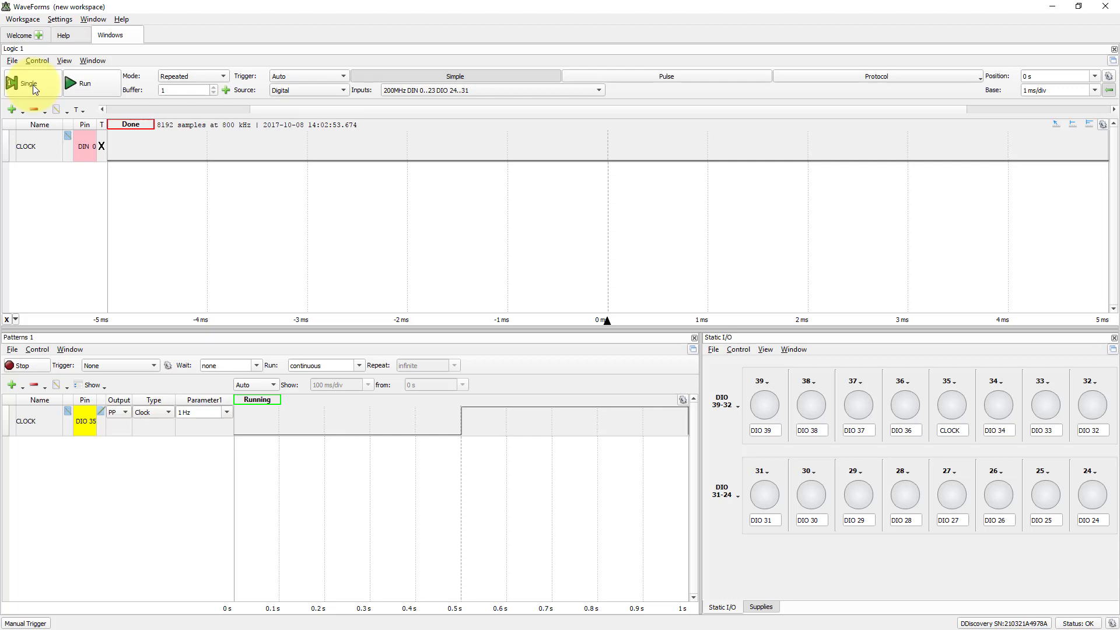
mouse_move(681, 229)
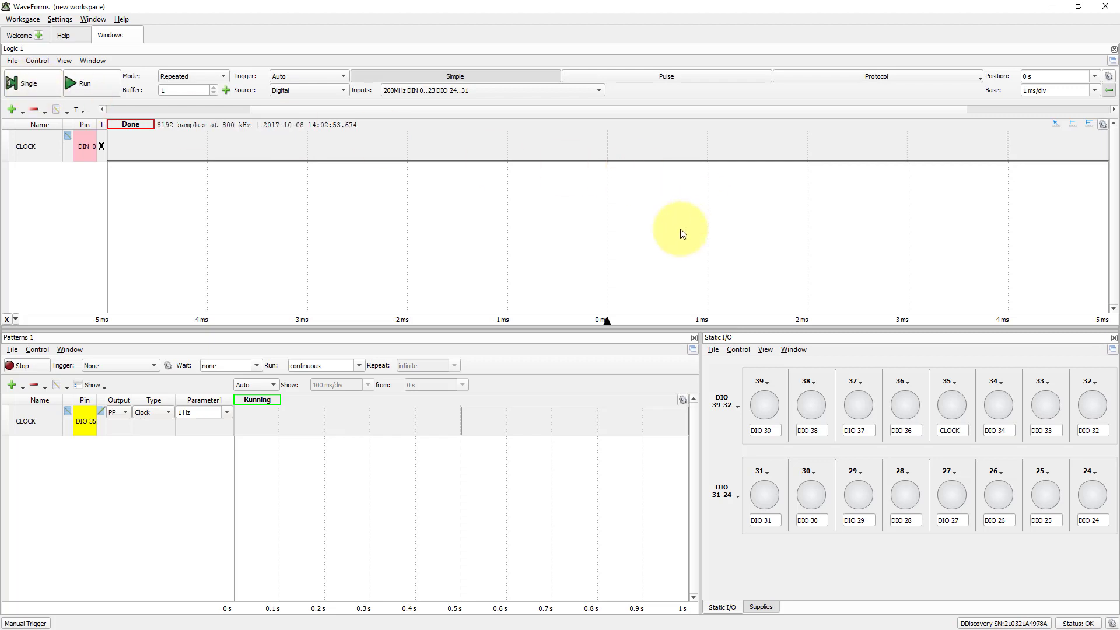
mouse_move(821, 242)
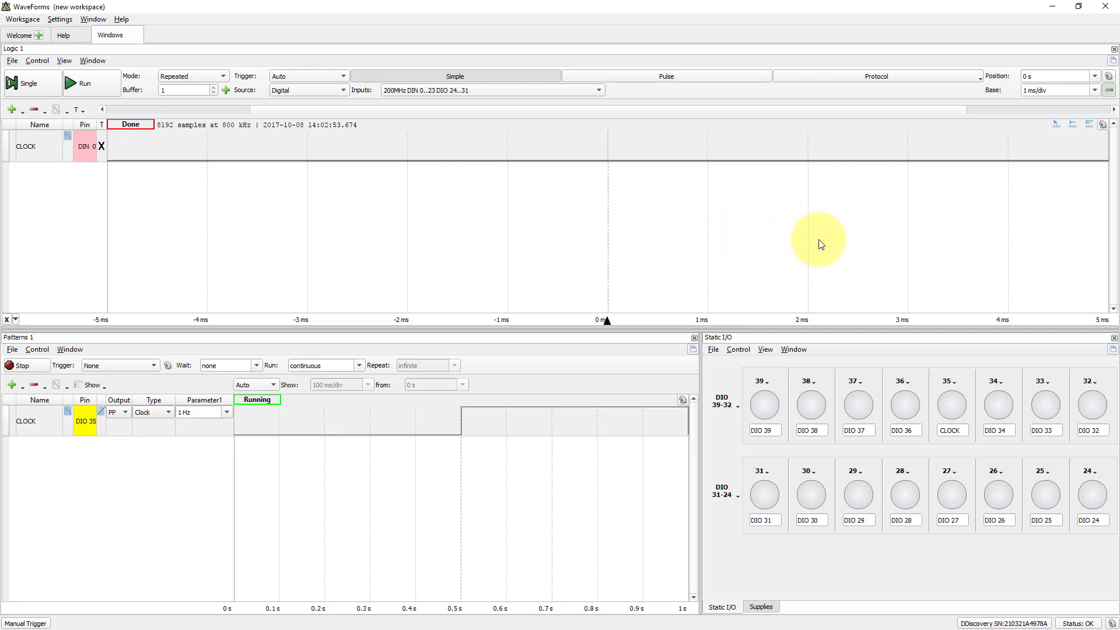
mouse_move(856, 240)
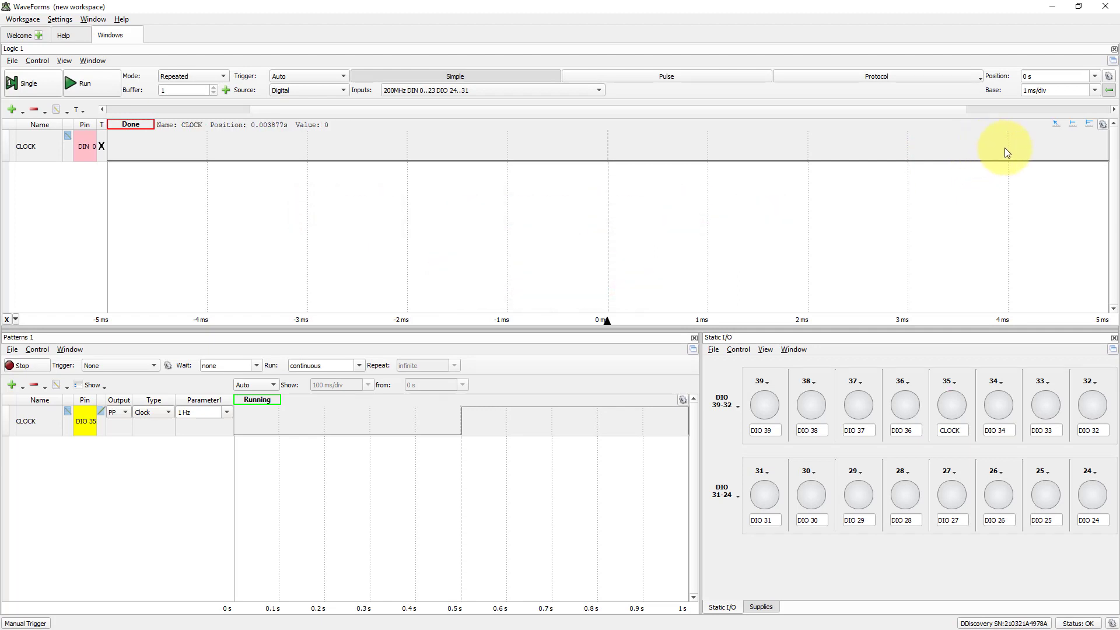
Choose 500 ms/div from the Base list so the CLOCK capture spans −2.5 s to 2.5 s
click(1093, 89)
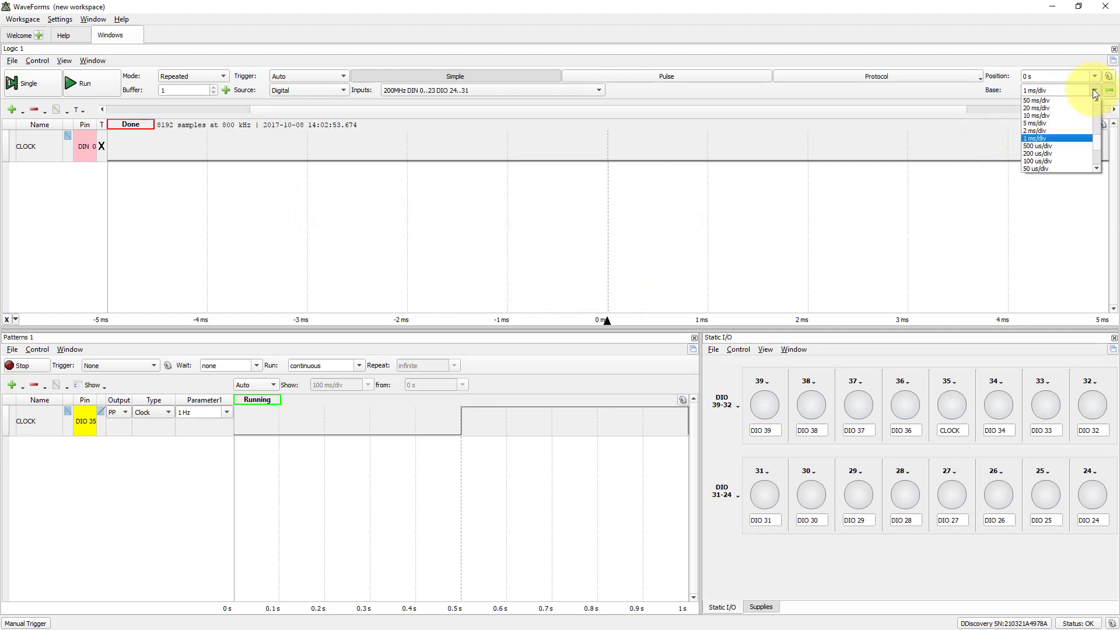
scroll(up, 3)
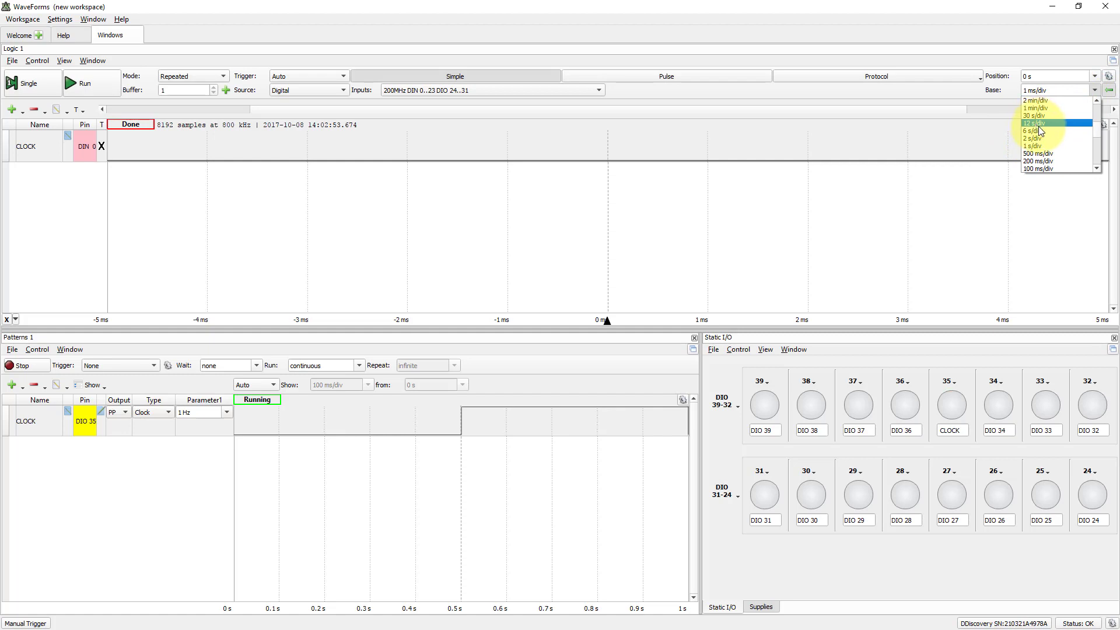
mouse_move(1055, 154)
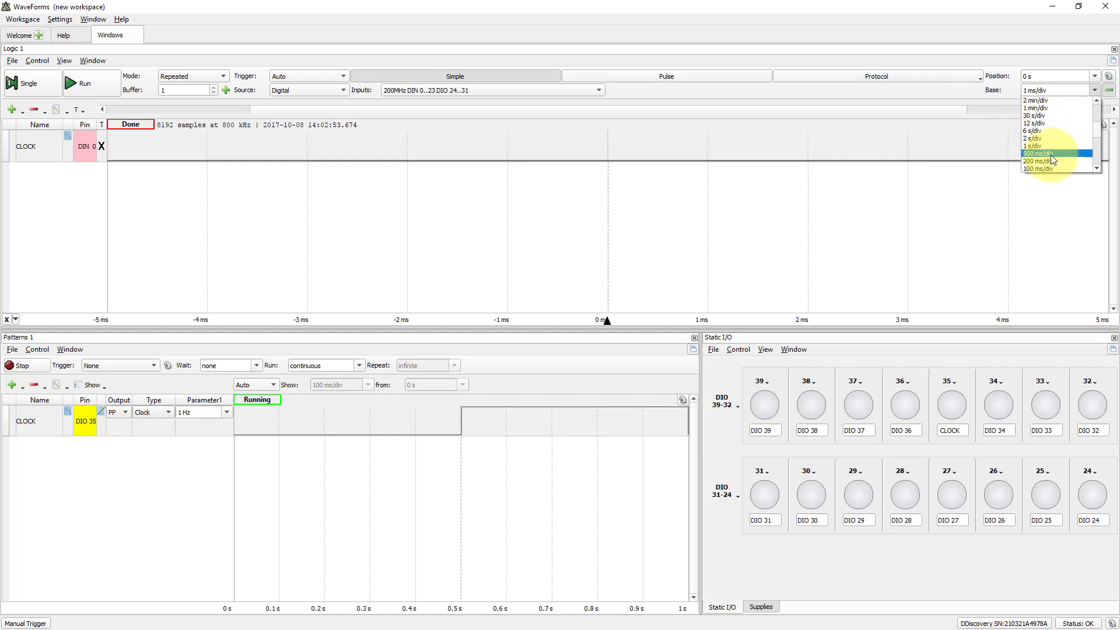
click(1044, 152)
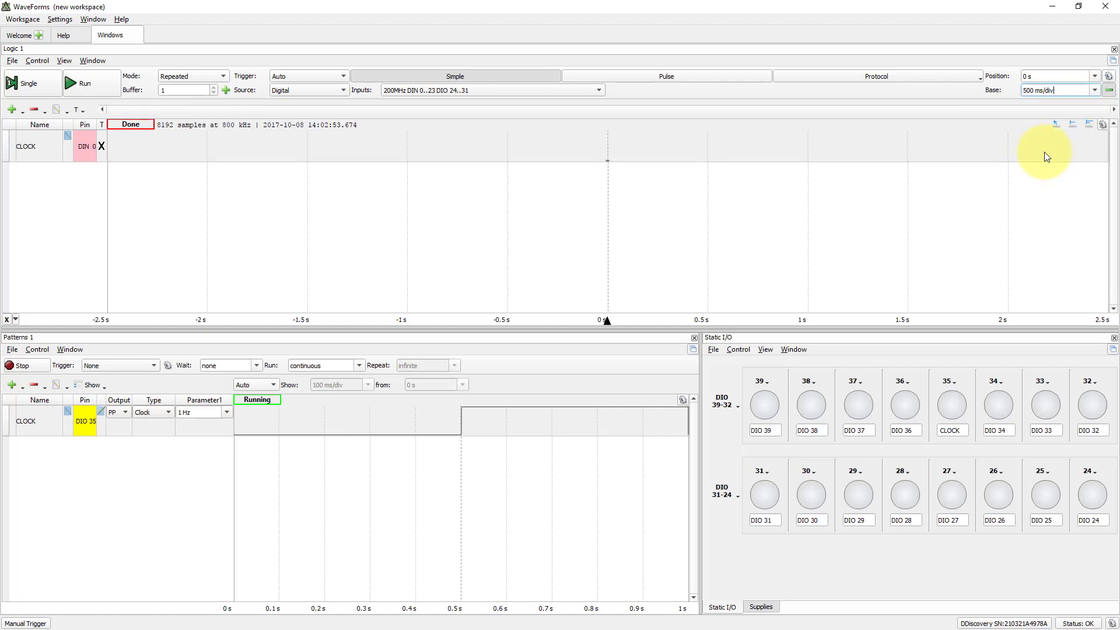
mouse_move(610, 176)
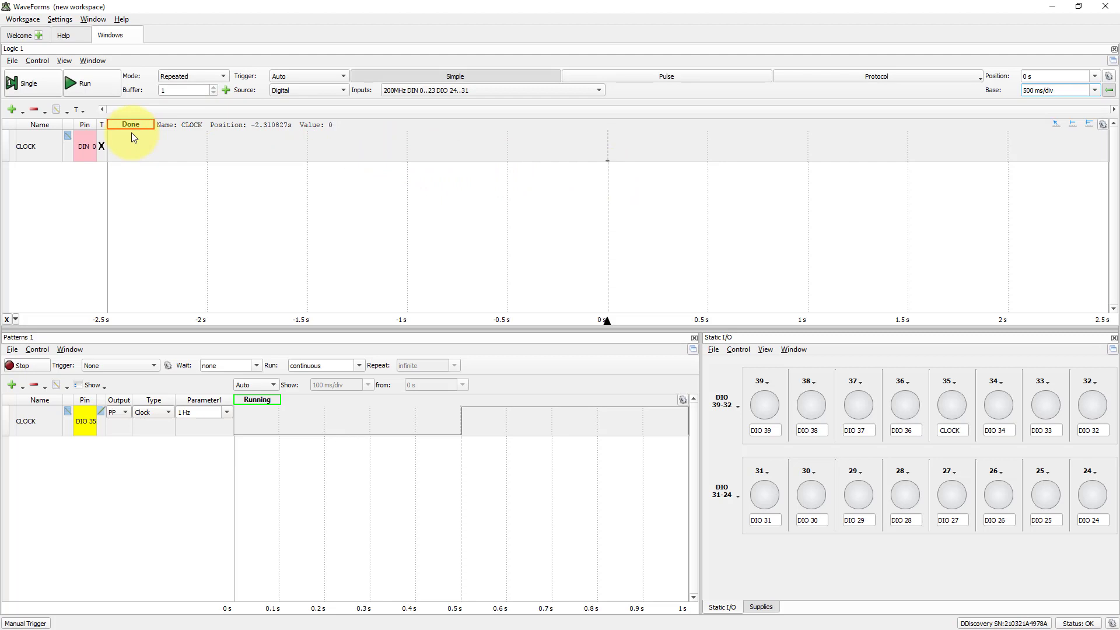
click(130, 124)
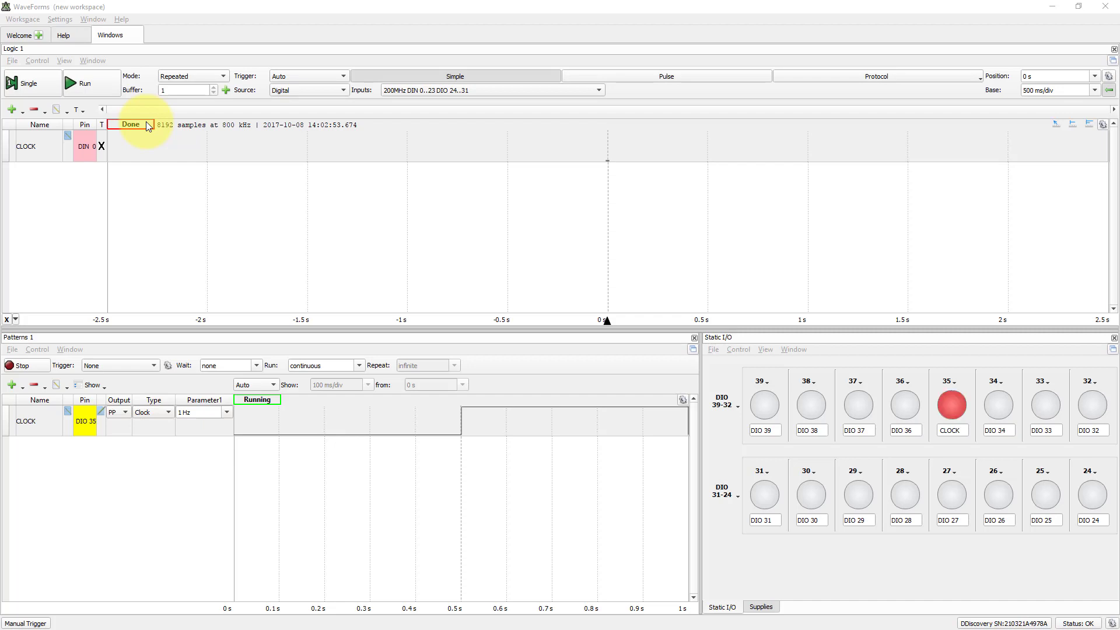
mouse_move(1097, 91)
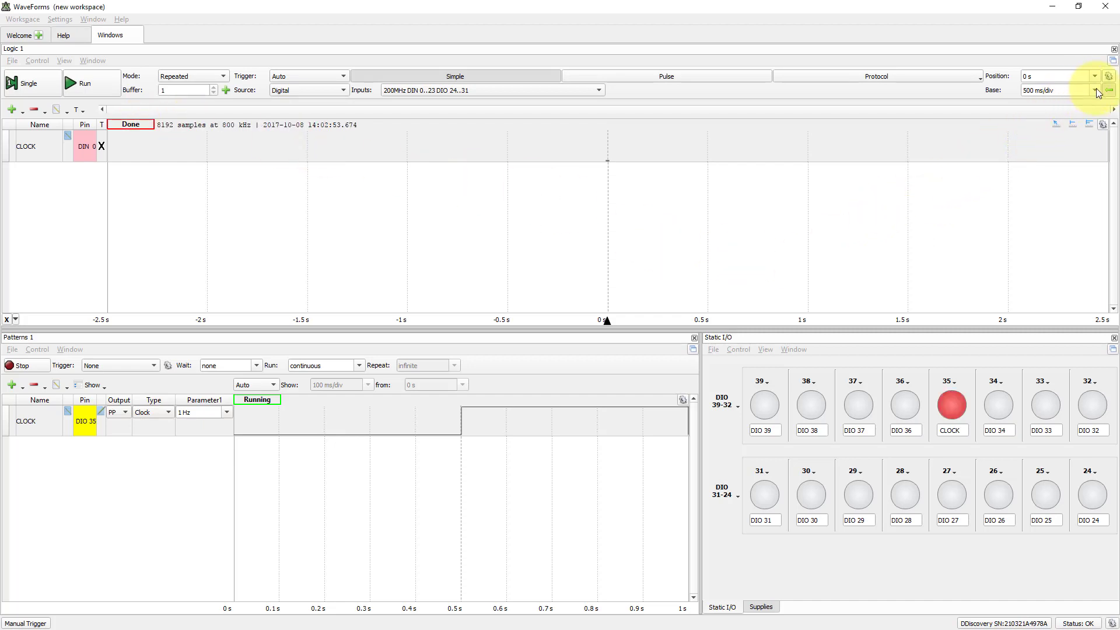
Choose 2 ms/div from the Base list so the capture spans −10 ms to 10 ms
click(1094, 90)
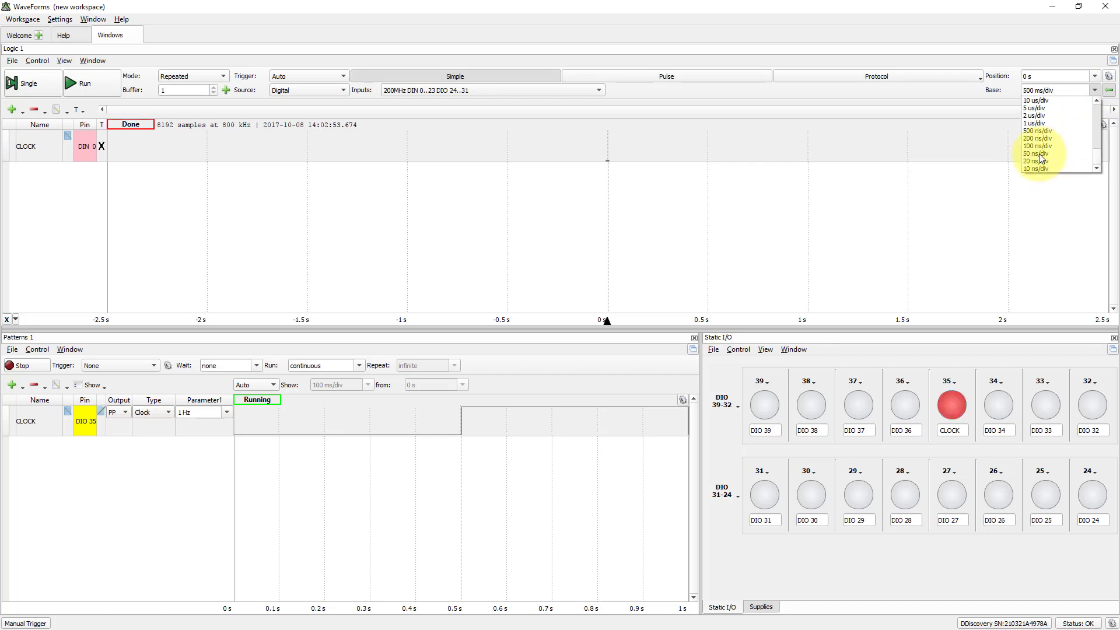
scroll(up, 3)
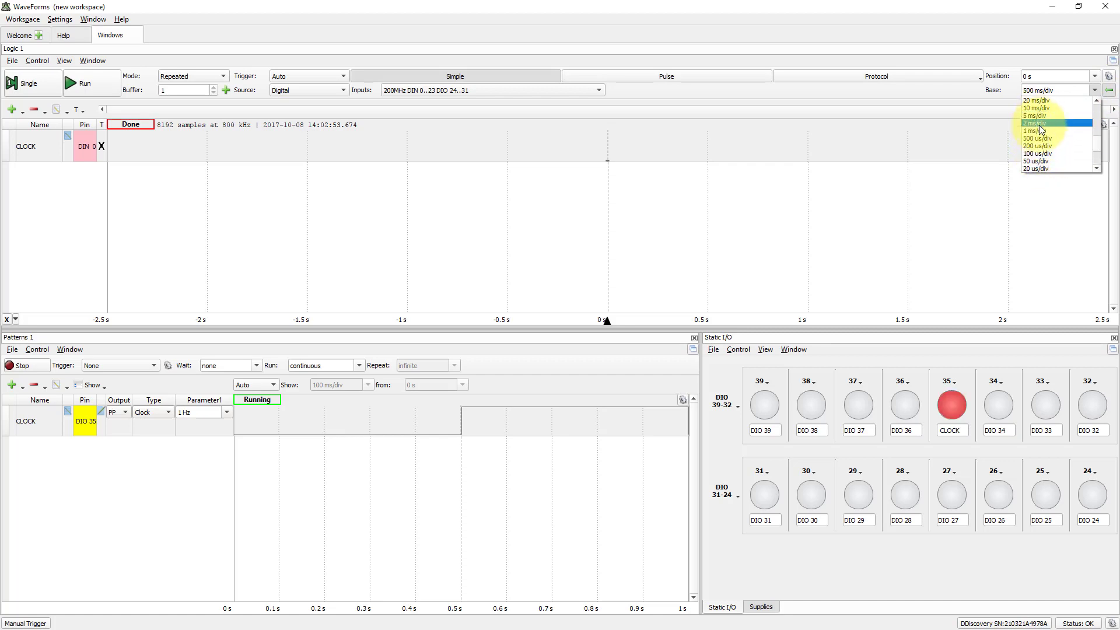
click(1036, 122)
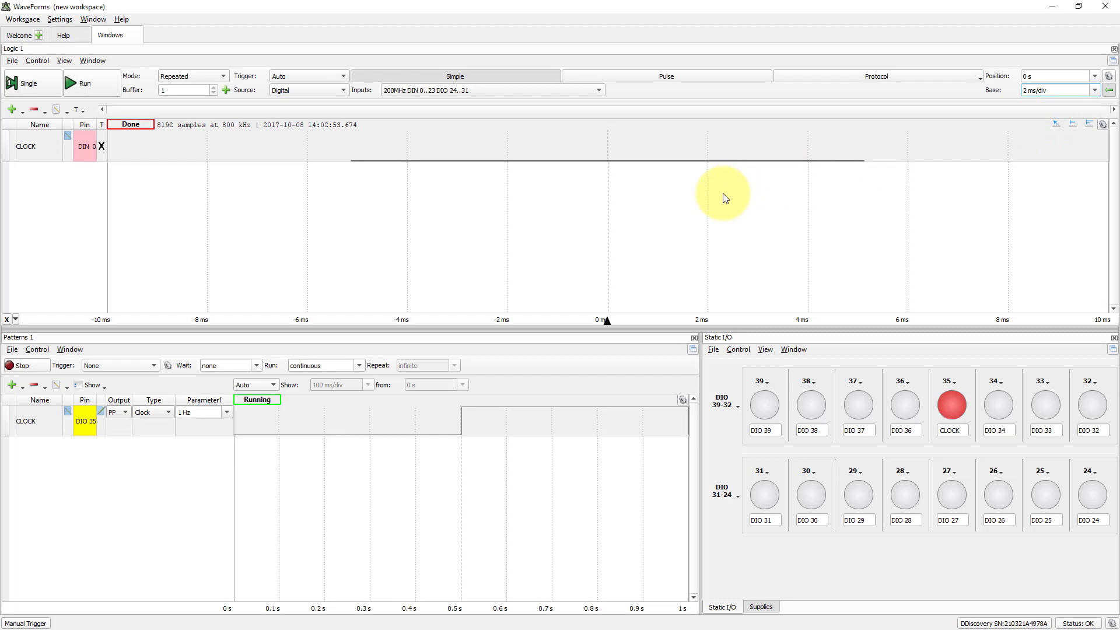
mouse_move(679, 224)
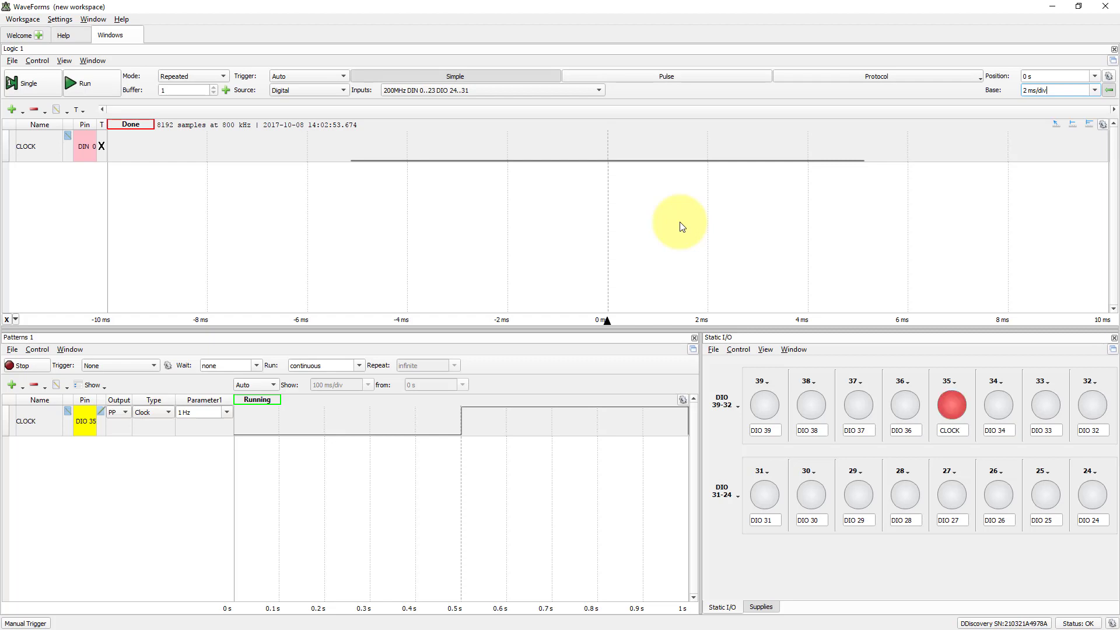
mouse_move(704, 217)
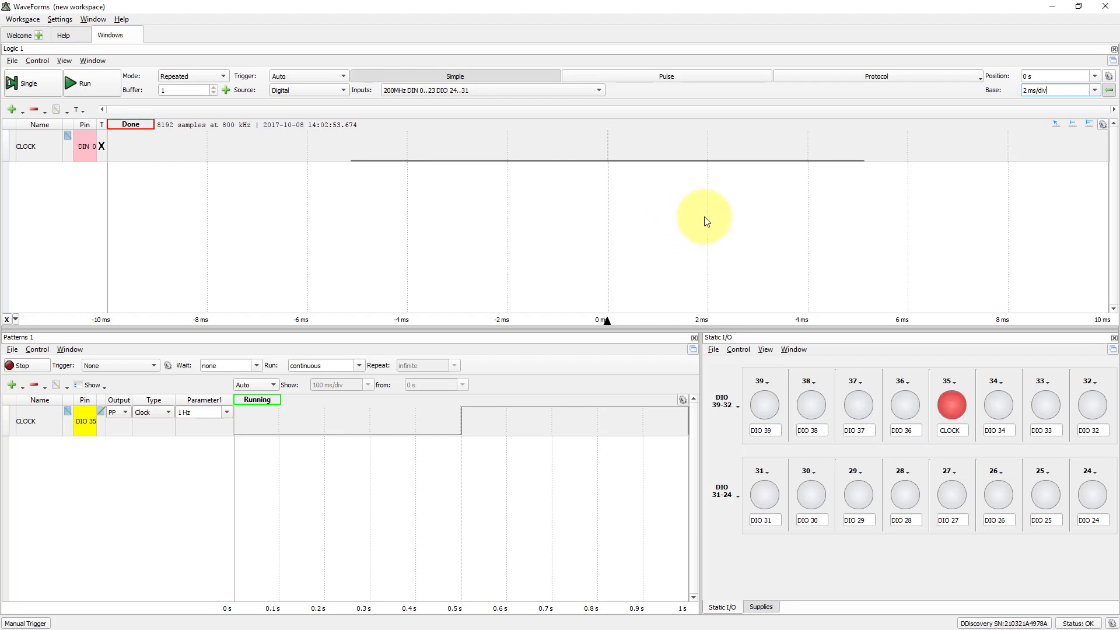
mouse_move(1056, 127)
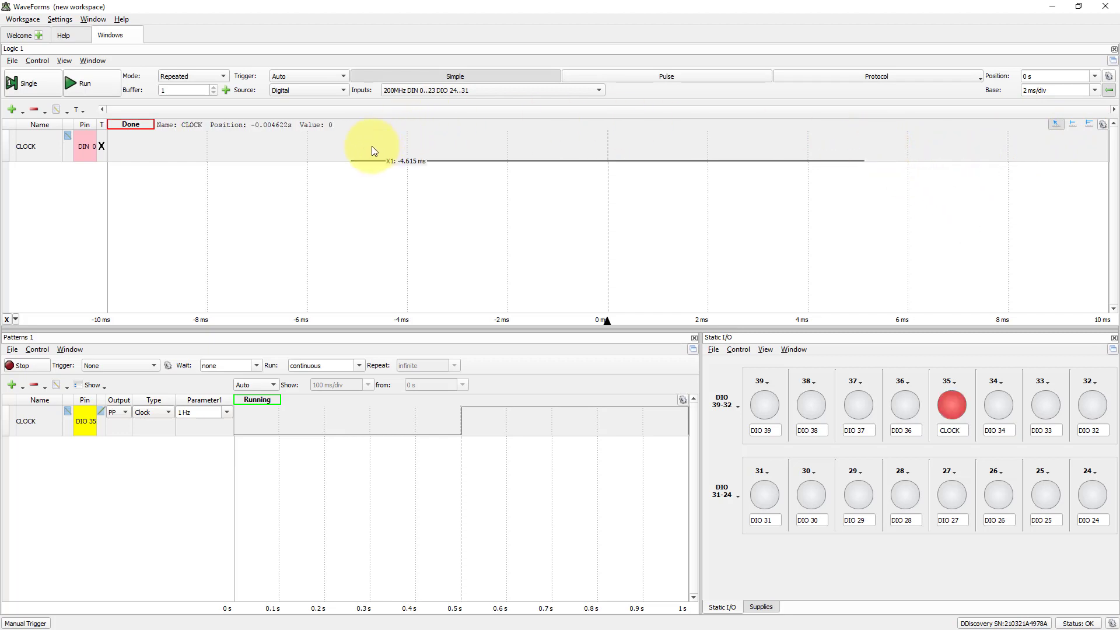
Place cursors X1 and X2 at the trace ends, about −5.15 ms and 5.10 ms, reading ΔX 10.25 ms
click(350, 145)
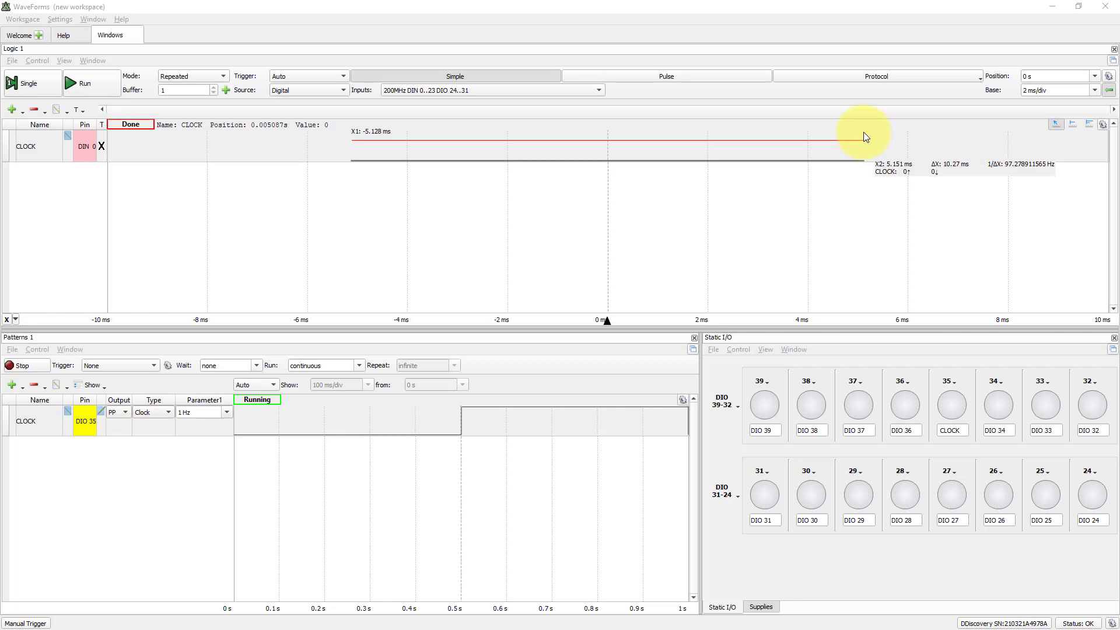
mouse_move(924, 163)
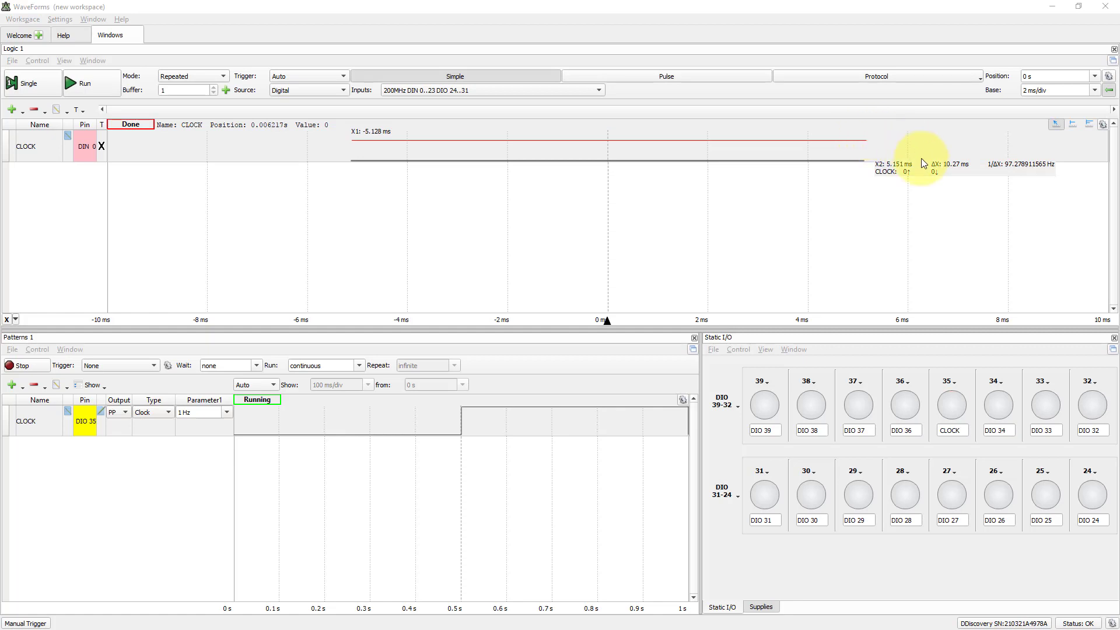
mouse_move(953, 175)
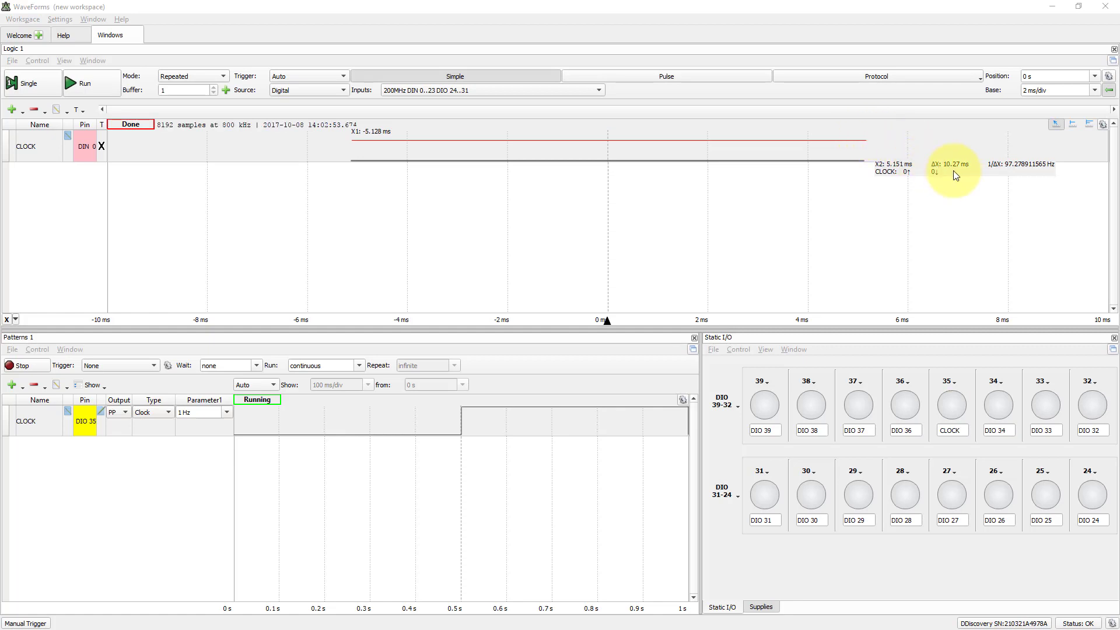
mouse_move(932, 165)
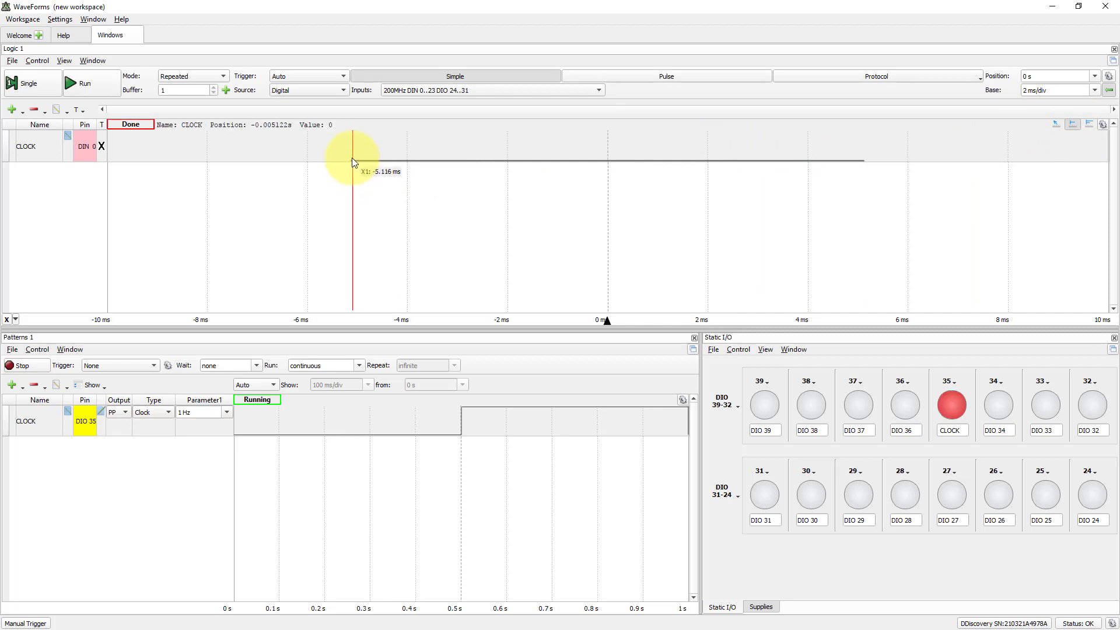
click(351, 147)
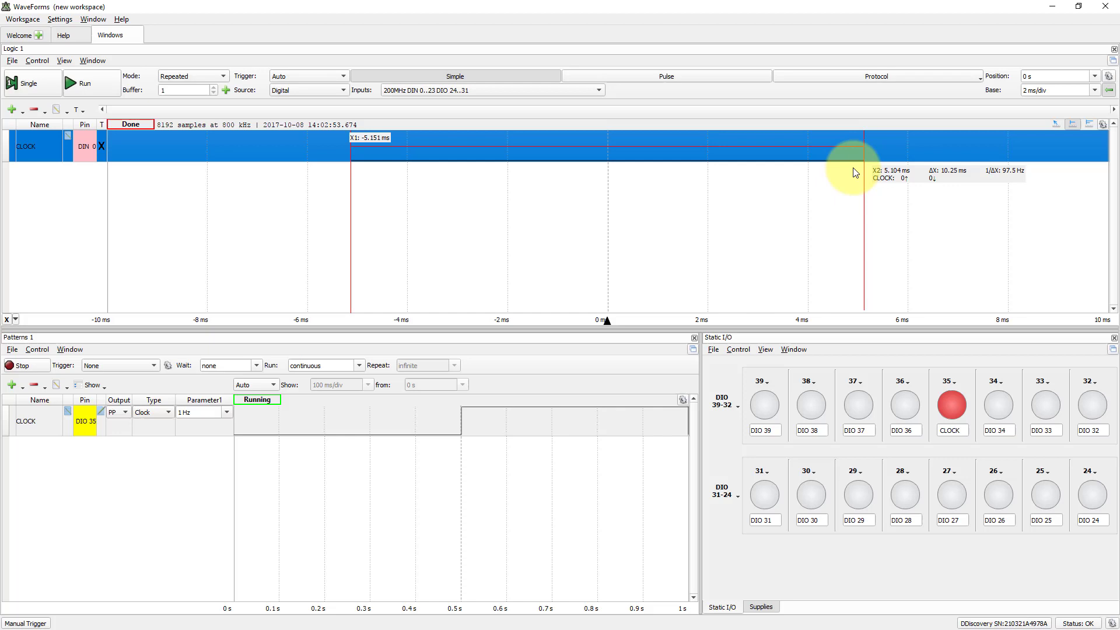
mouse_move(864, 174)
text(0)
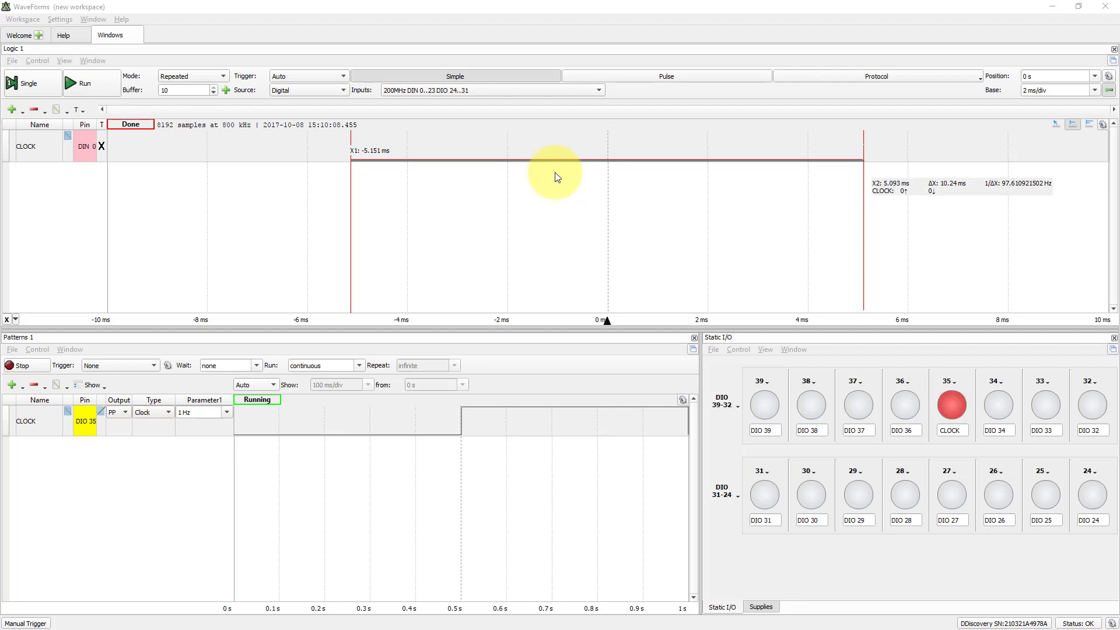
mouse_move(1017, 97)
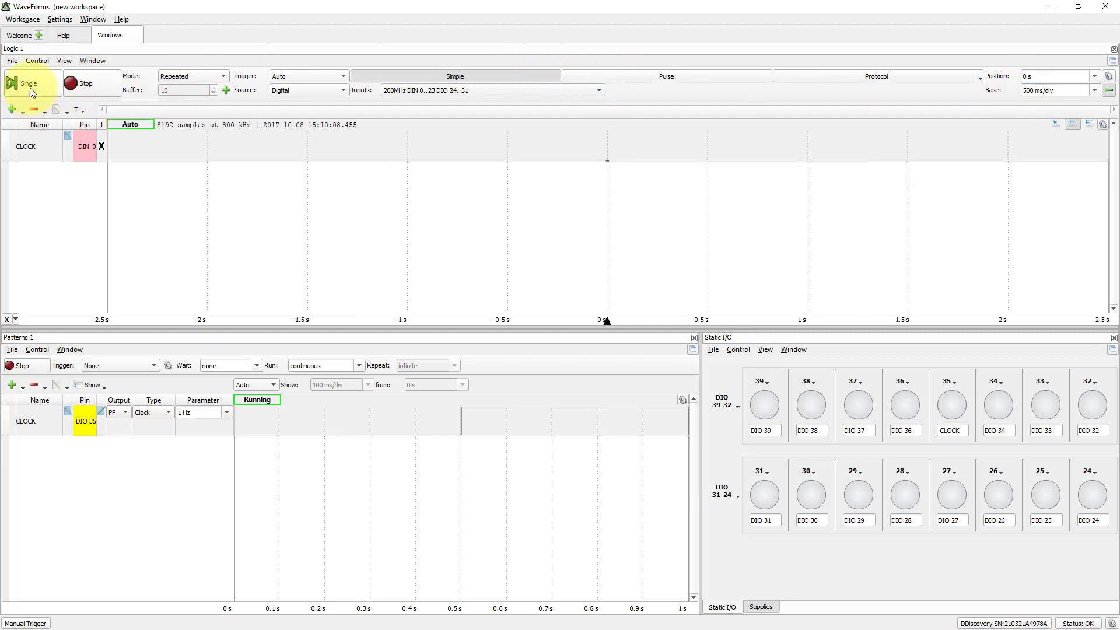
Acquire a Single capture of the CLOCK at 500 ms/div, cursors reading ΔX 2.5 s
click(27, 83)
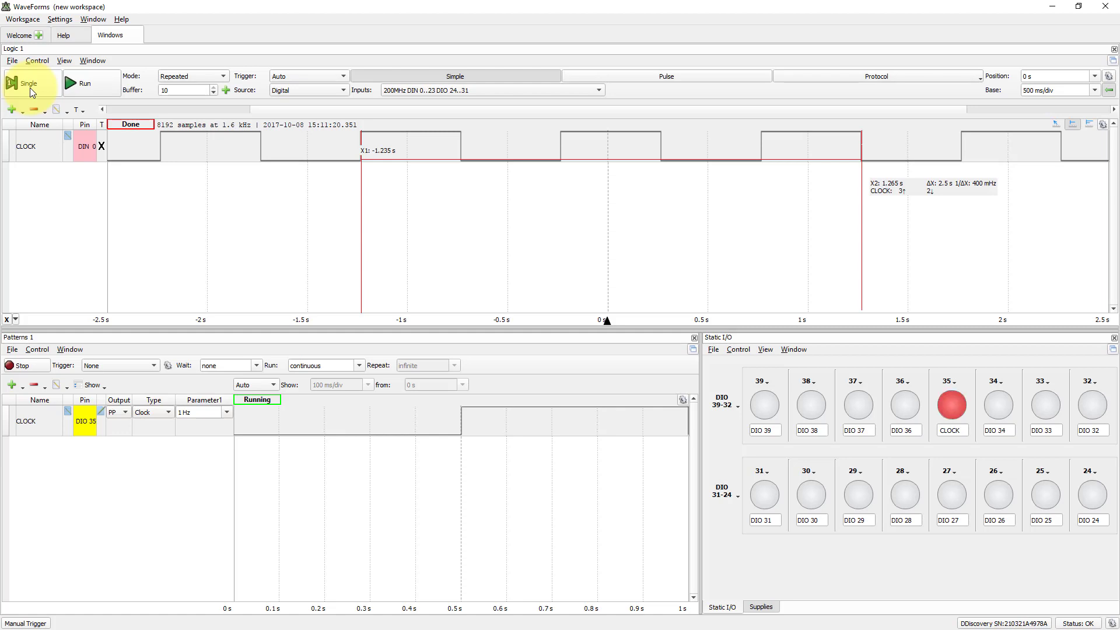
mouse_move(122, 98)
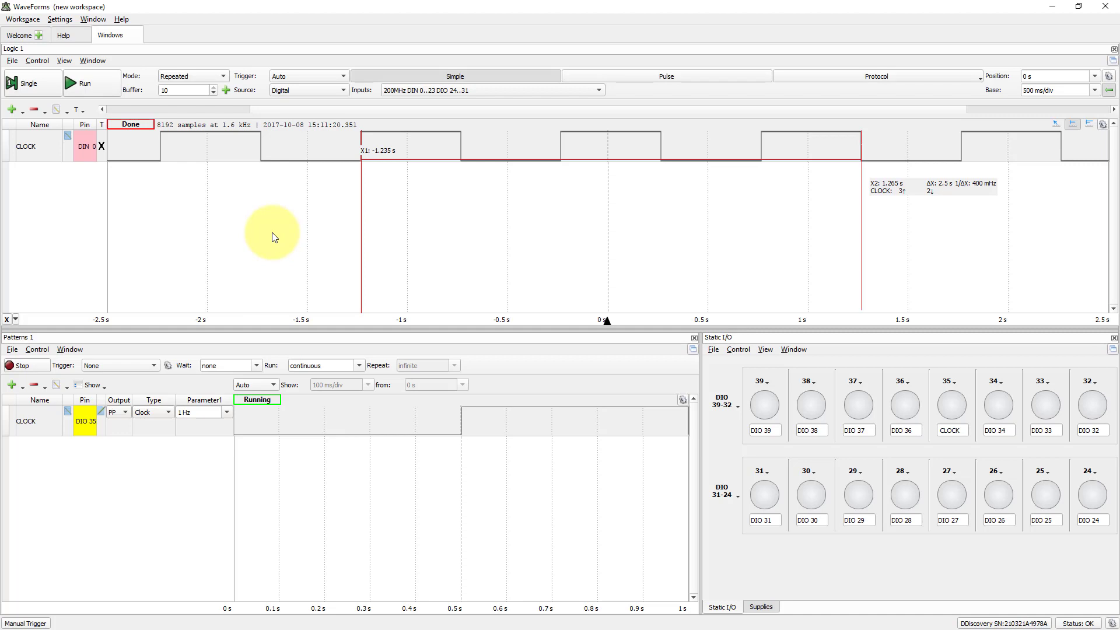
mouse_move(1023, 193)
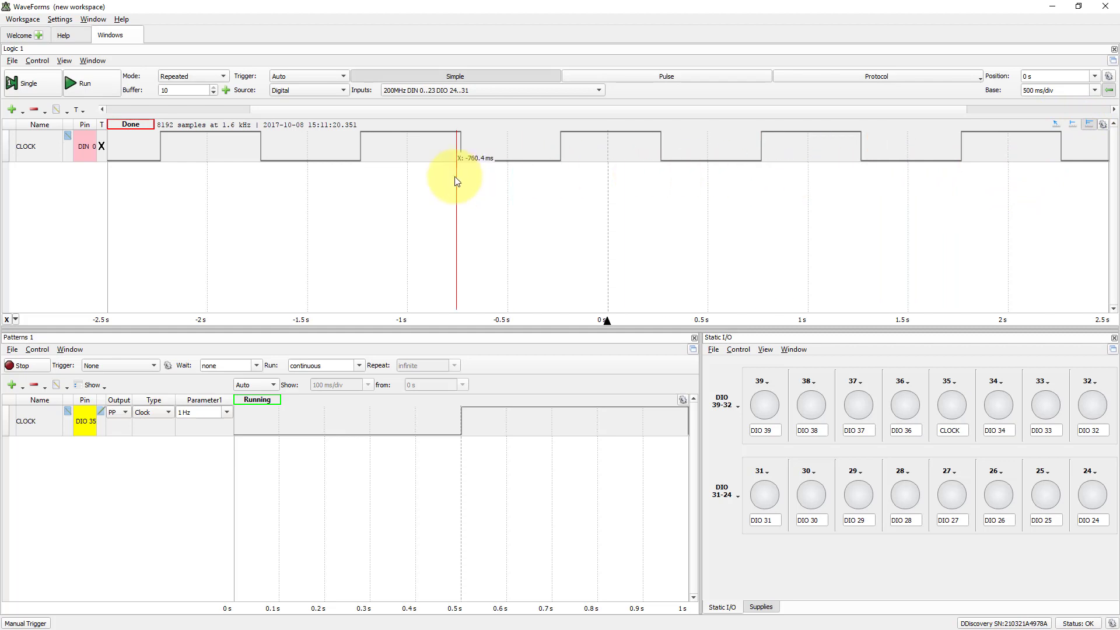
mouse_move(464, 155)
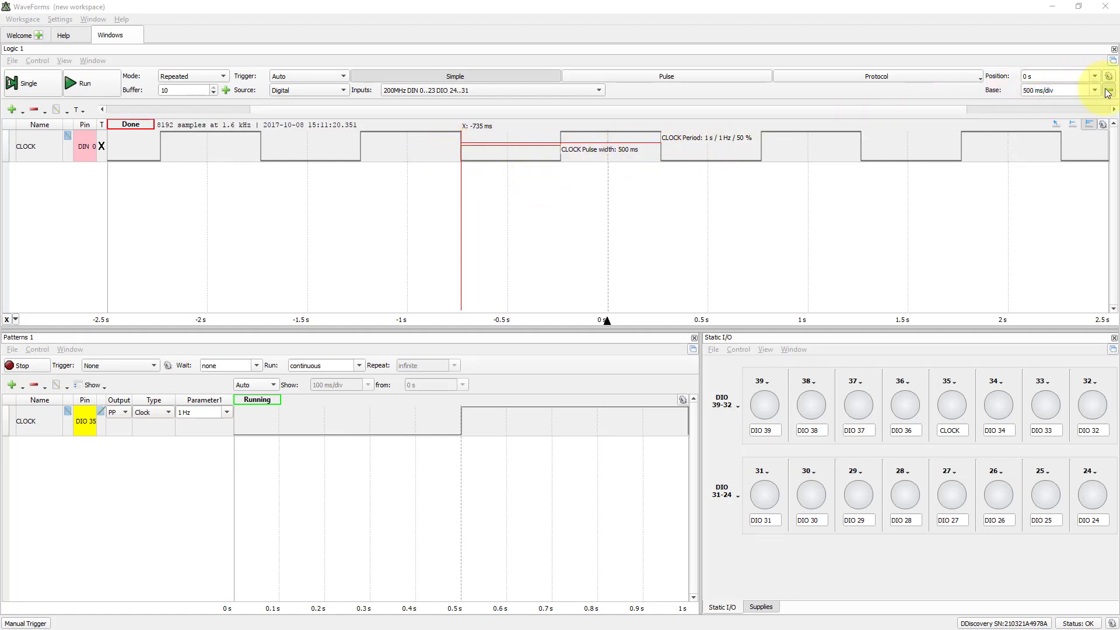
Set Samples to 16384 in the acquisition settings and recapture the CLOCK at 1 s/div
click(1109, 76)
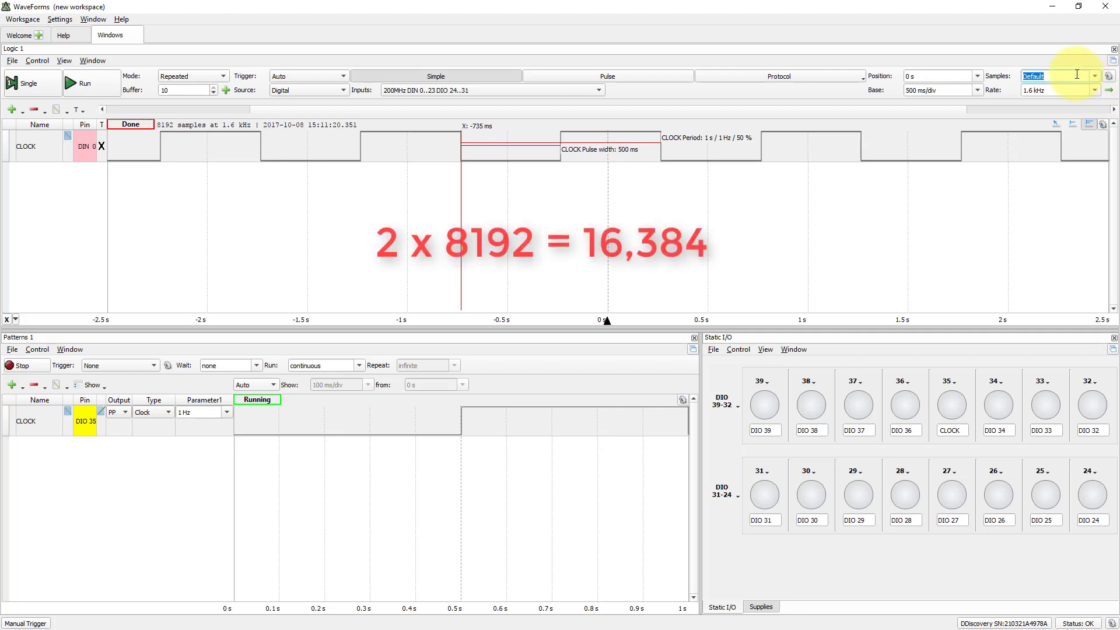
text(163)
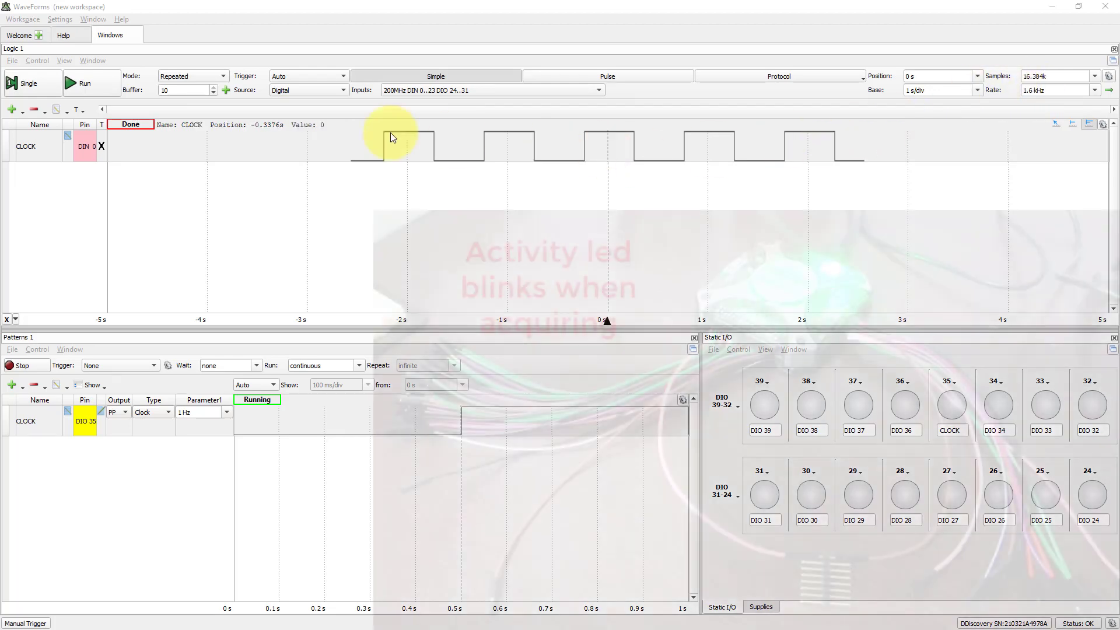
click(84, 82)
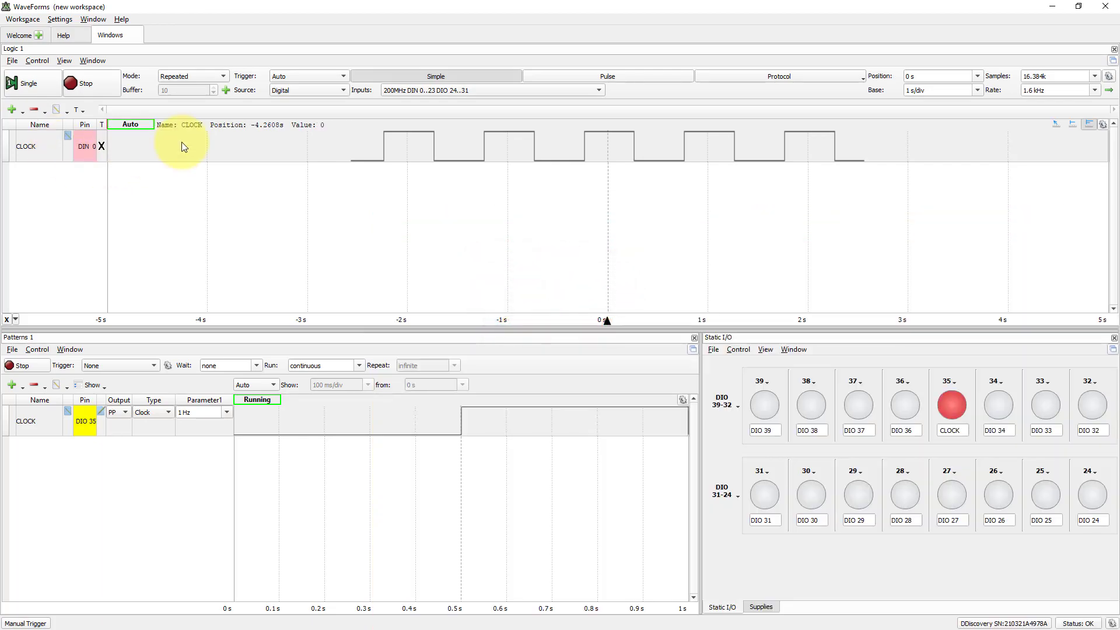
Capture 16,384 samples at 2 s/div and span the record with cursors reading ΔX 10.24 s
click(84, 83)
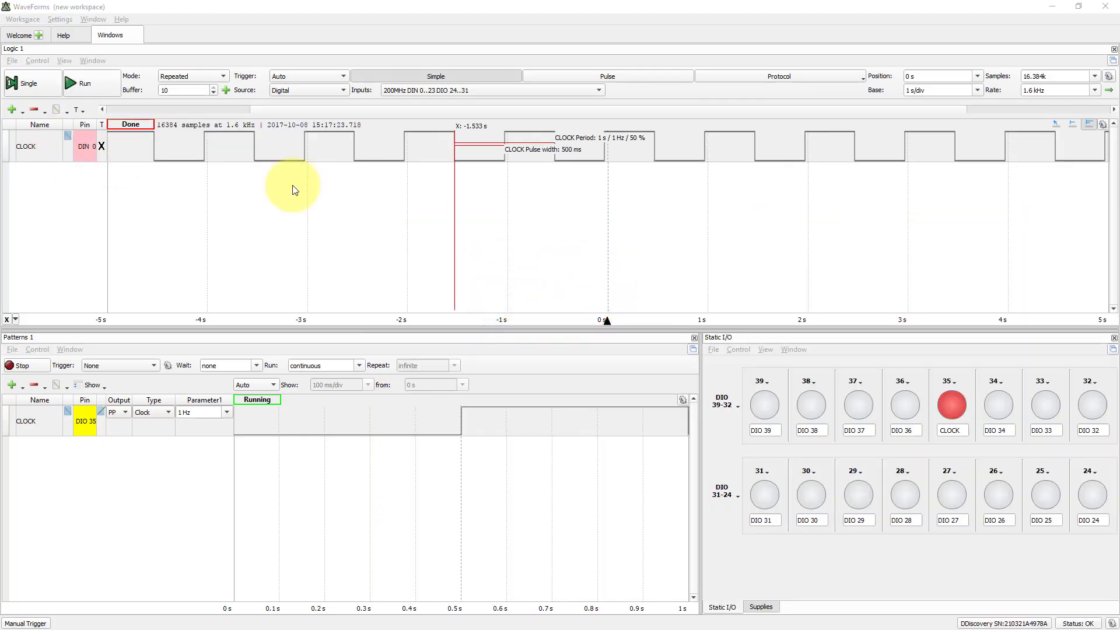
mouse_move(990, 118)
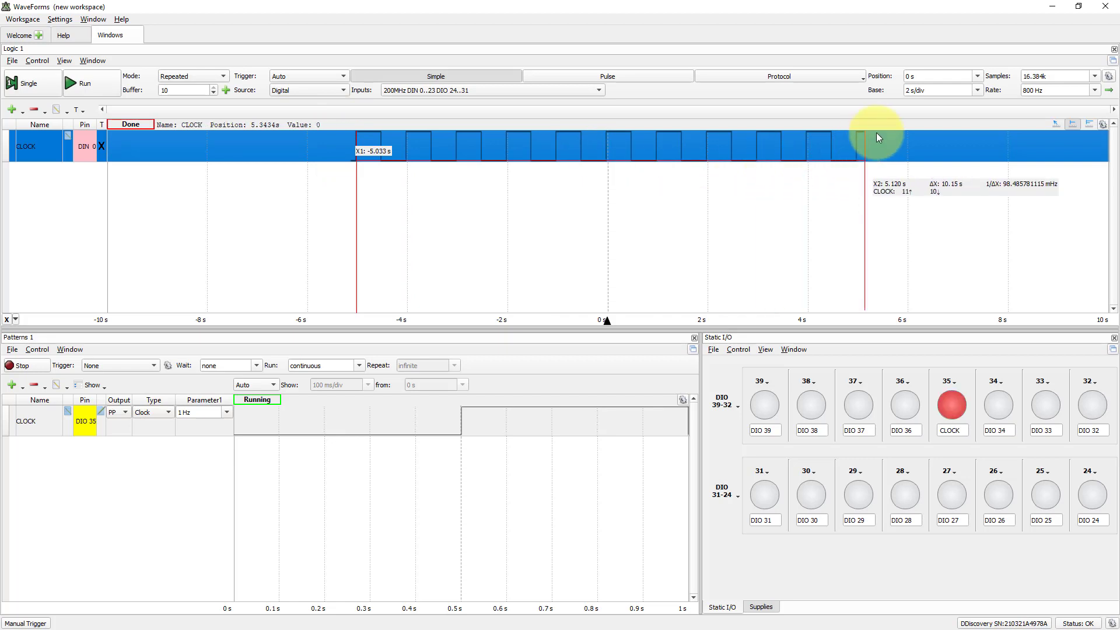
mouse_move(629, 250)
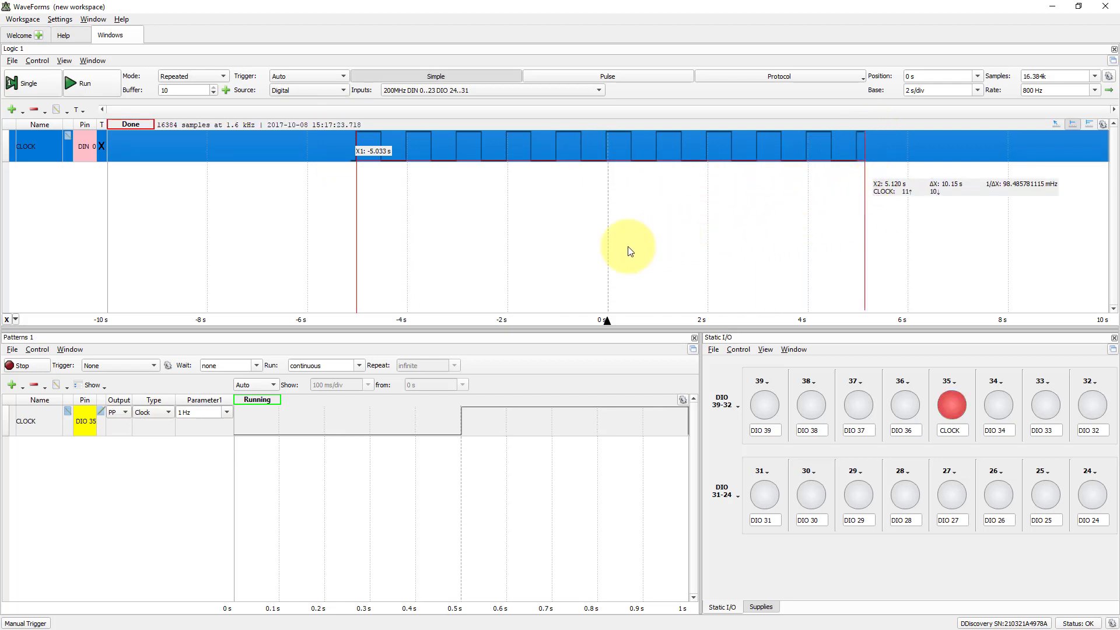
mouse_move(629, 232)
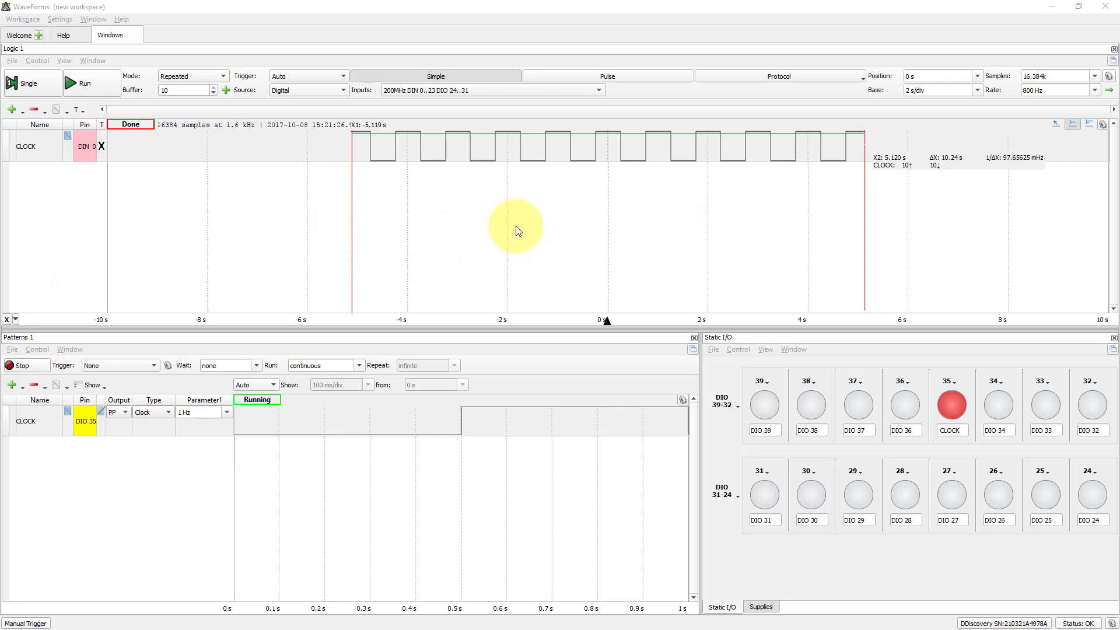
click(951, 404)
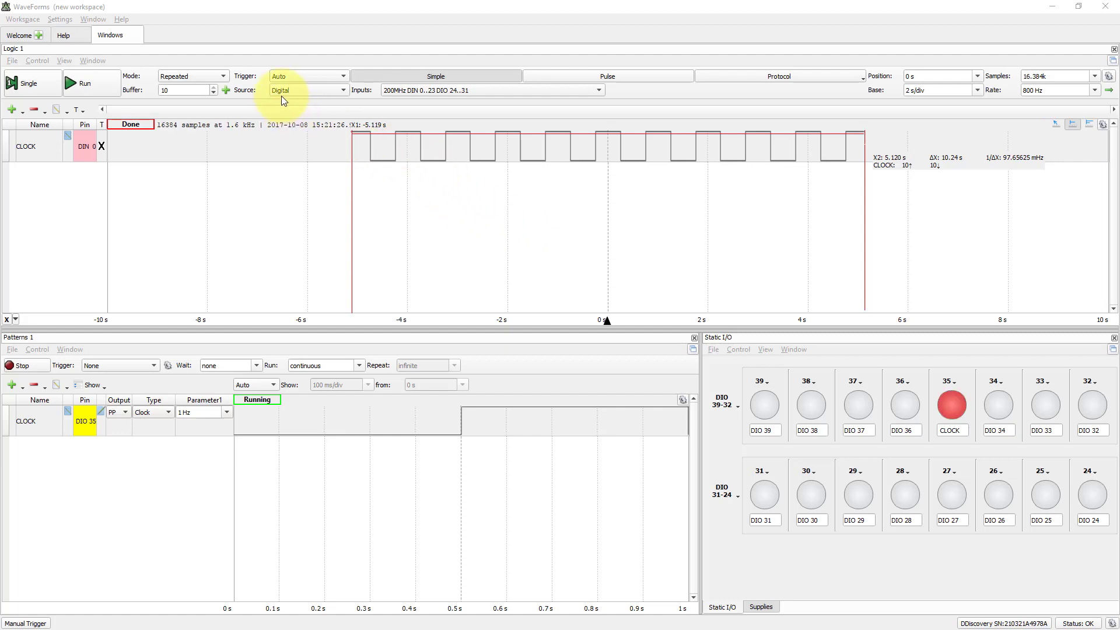
Keep Repeated mode and set the sample count back to Default
click(190, 76)
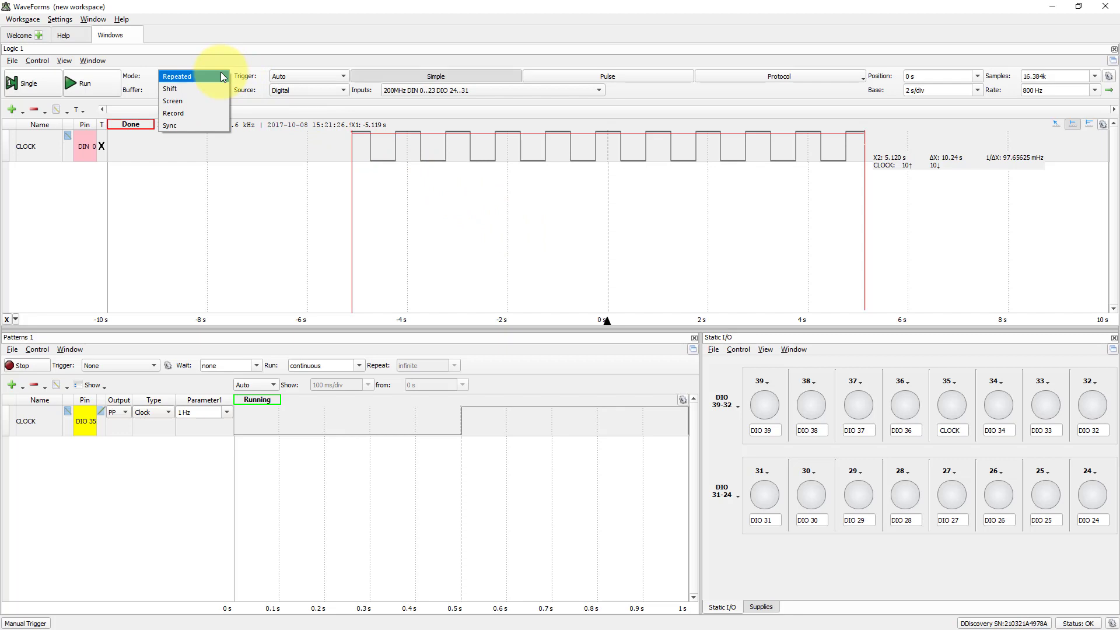
click(176, 76)
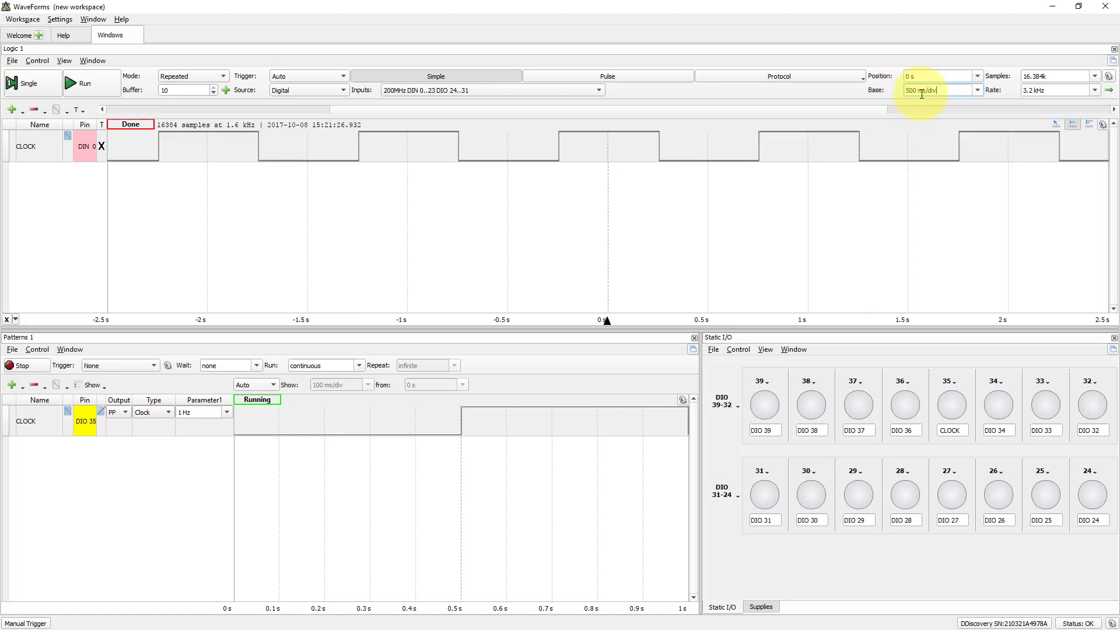
click(1094, 76)
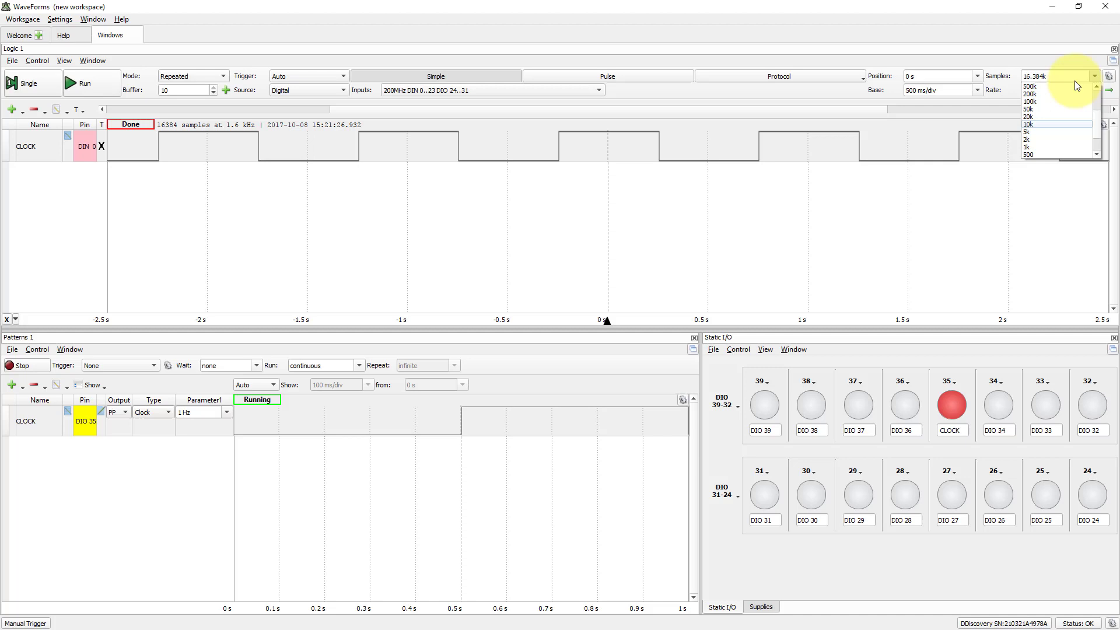
click(1057, 76)
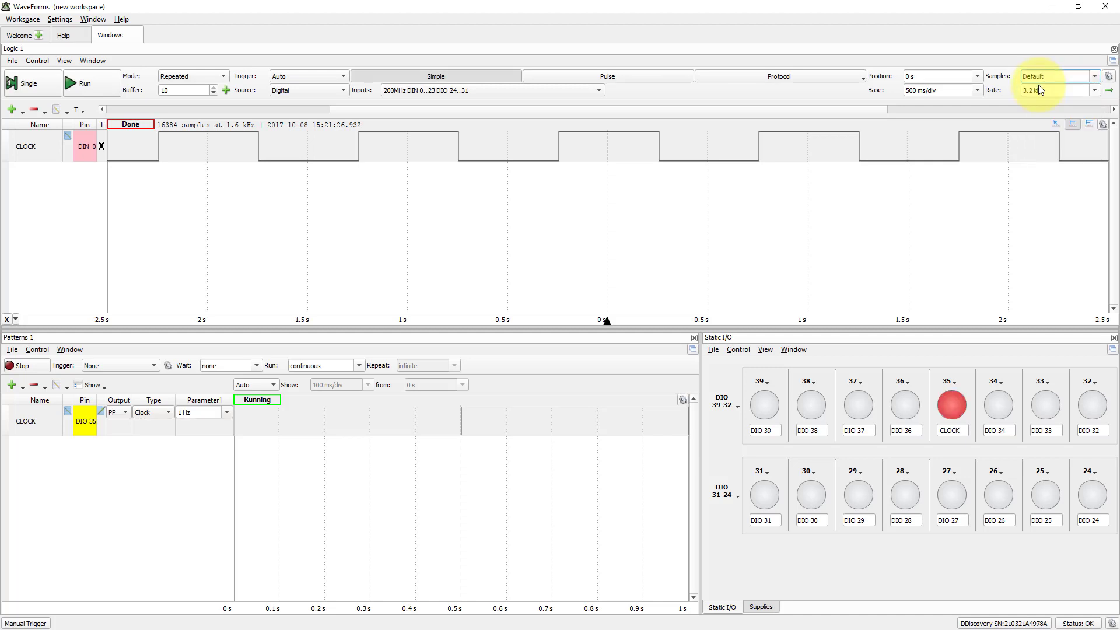
mouse_move(521, 111)
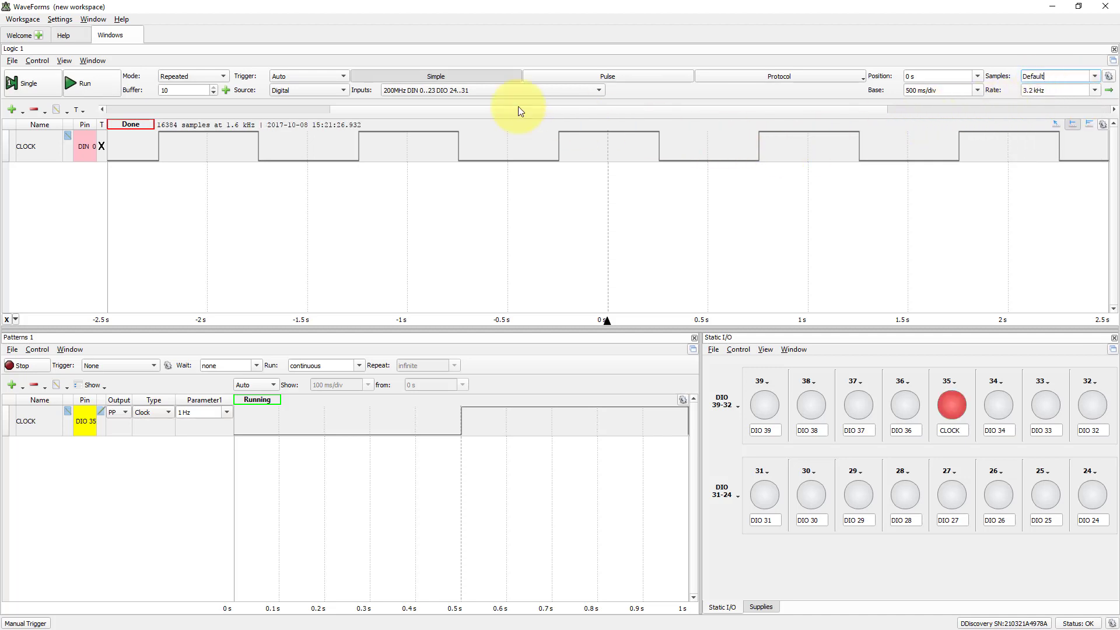
Start continuous Run acquisition of the CLOCK at 250 ms/div
click(84, 83)
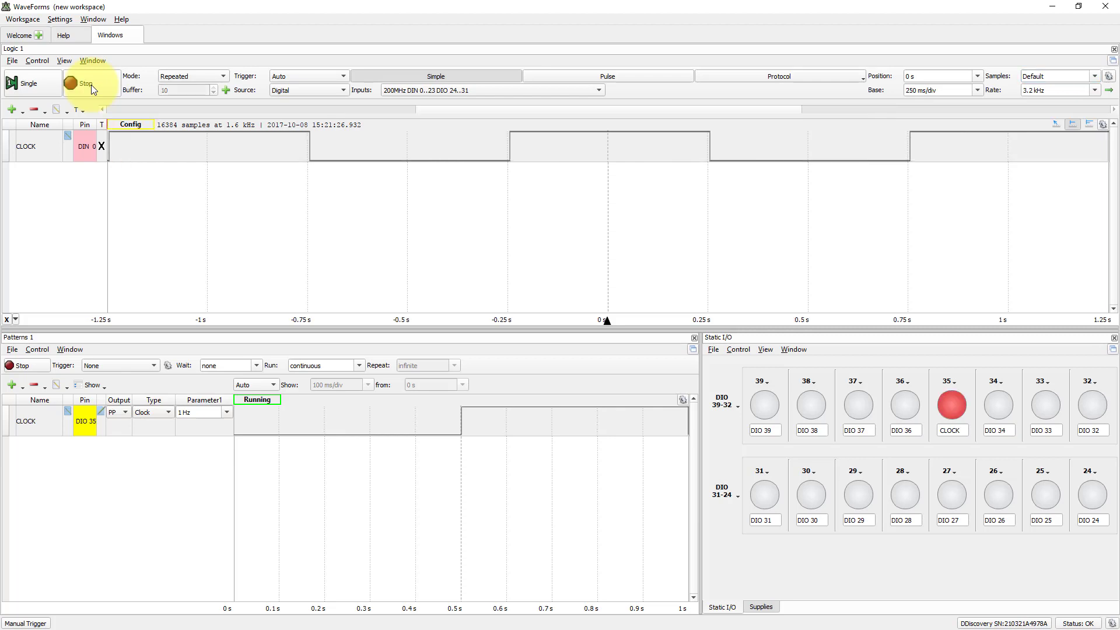
click(83, 81)
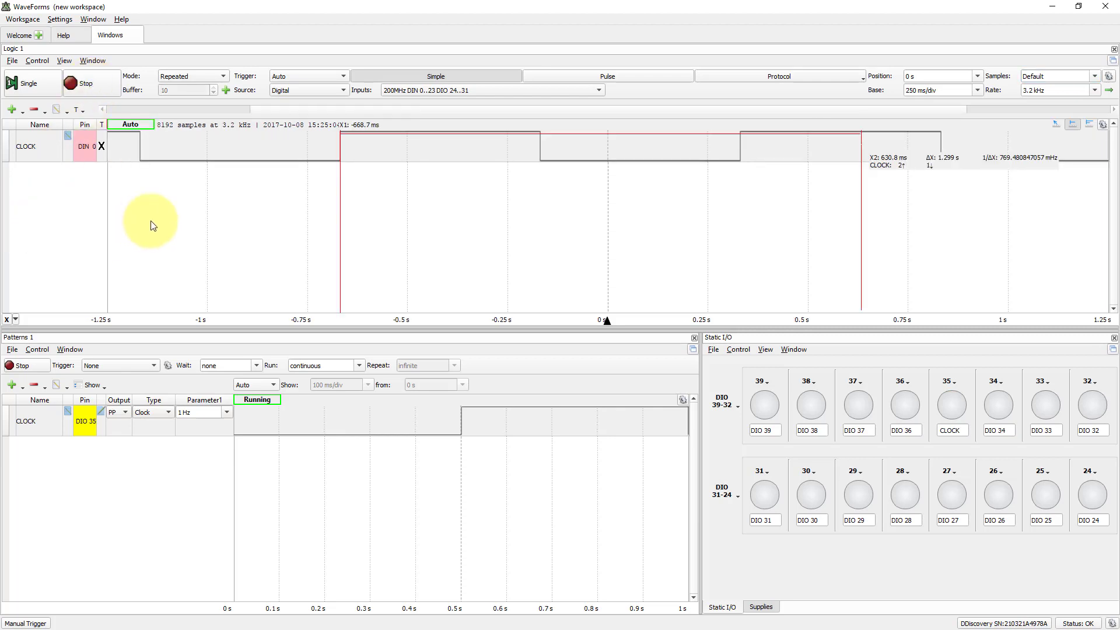